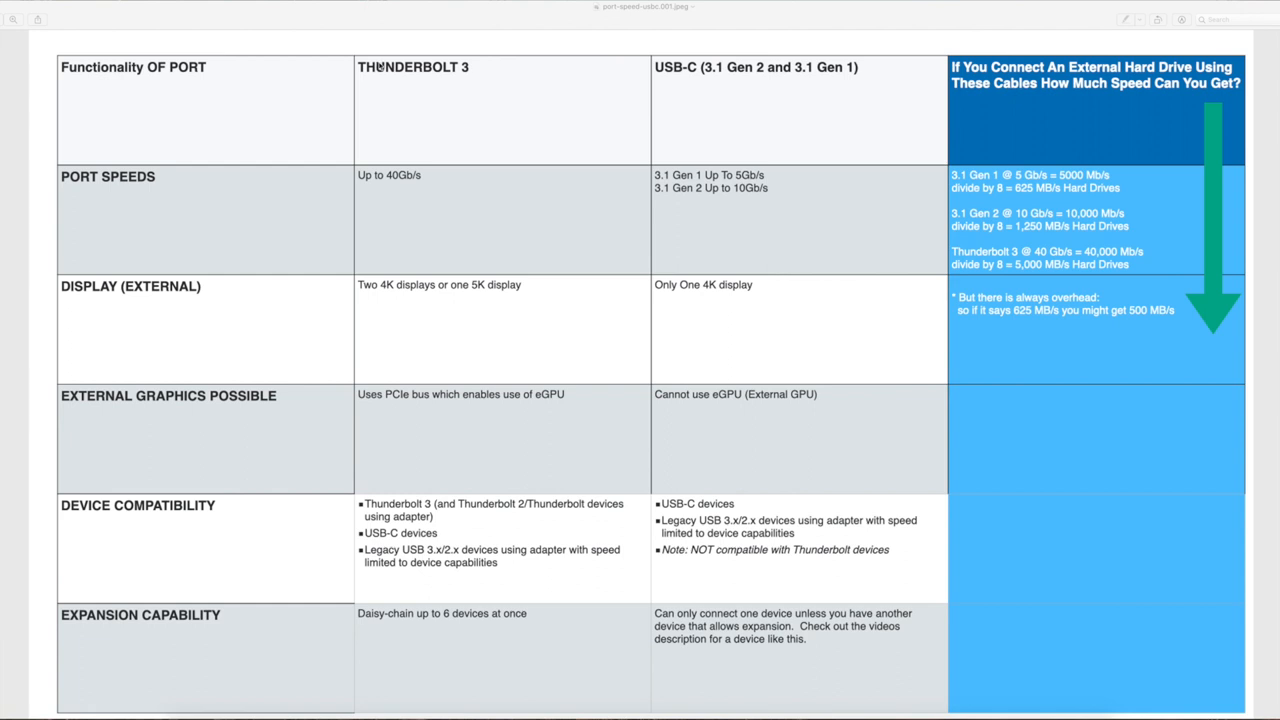
{"action": "mouse_move", "coordinate": [596, 104]}
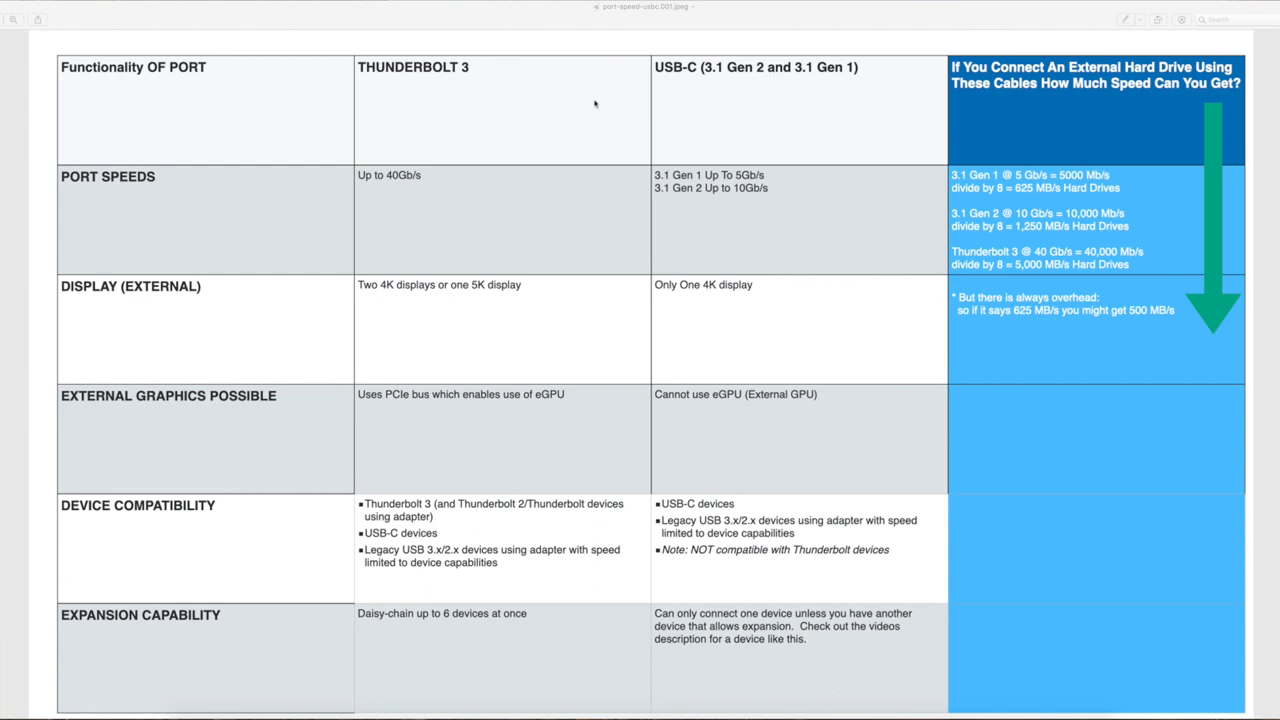
{"action": "mouse_move", "coordinate": [632, 104]}
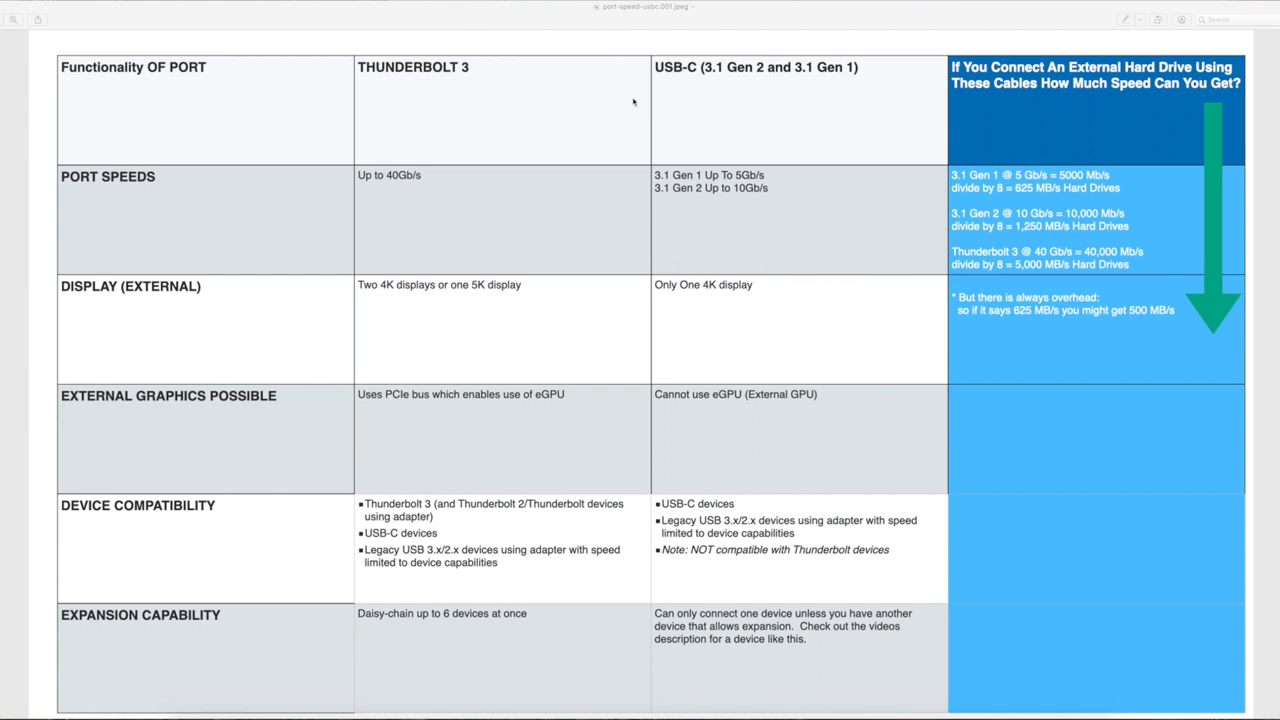
{"action": "mouse_move", "coordinate": [808, 72]}
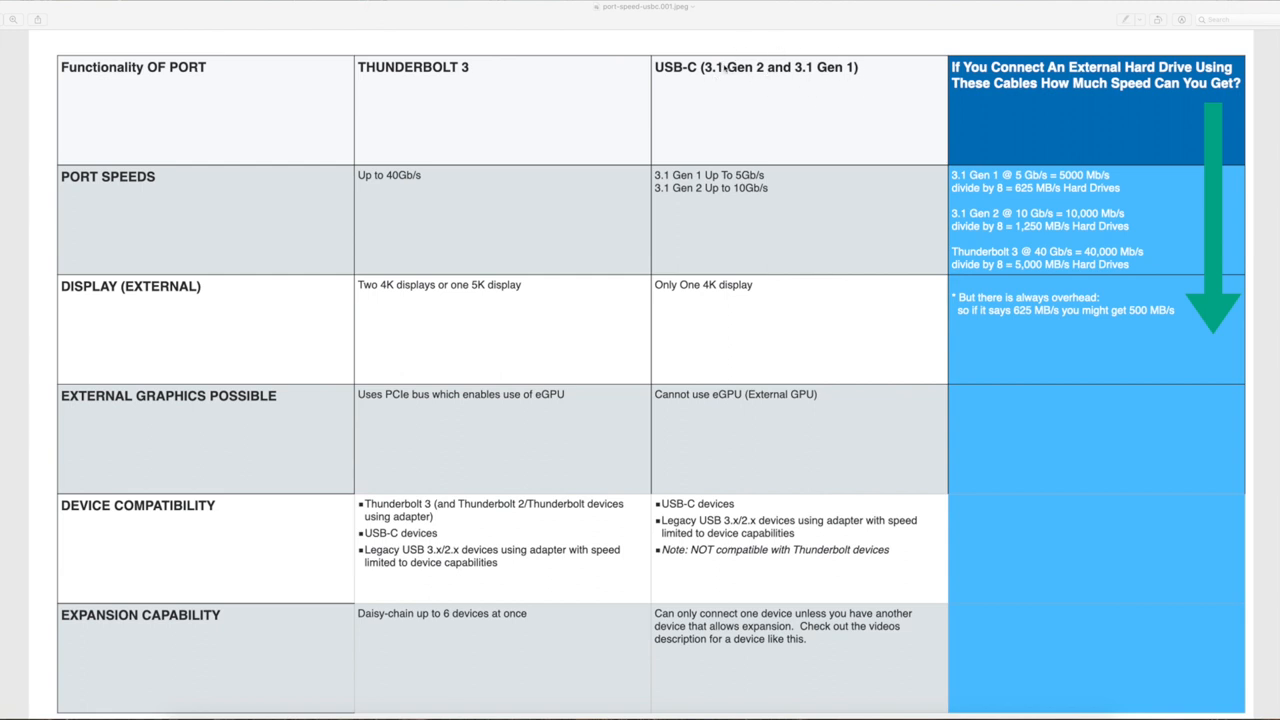
{"action": "mouse_move", "coordinate": [96, 78]}
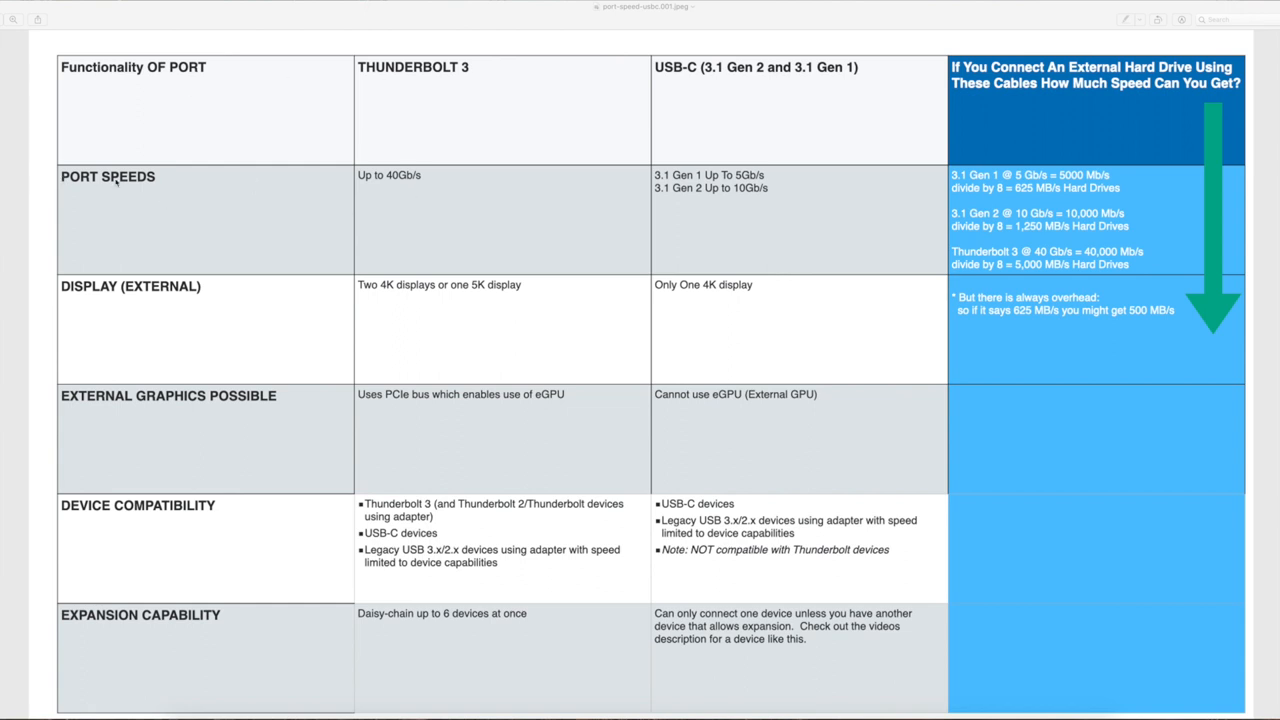
{"action": "mouse_move", "coordinate": [392, 196]}
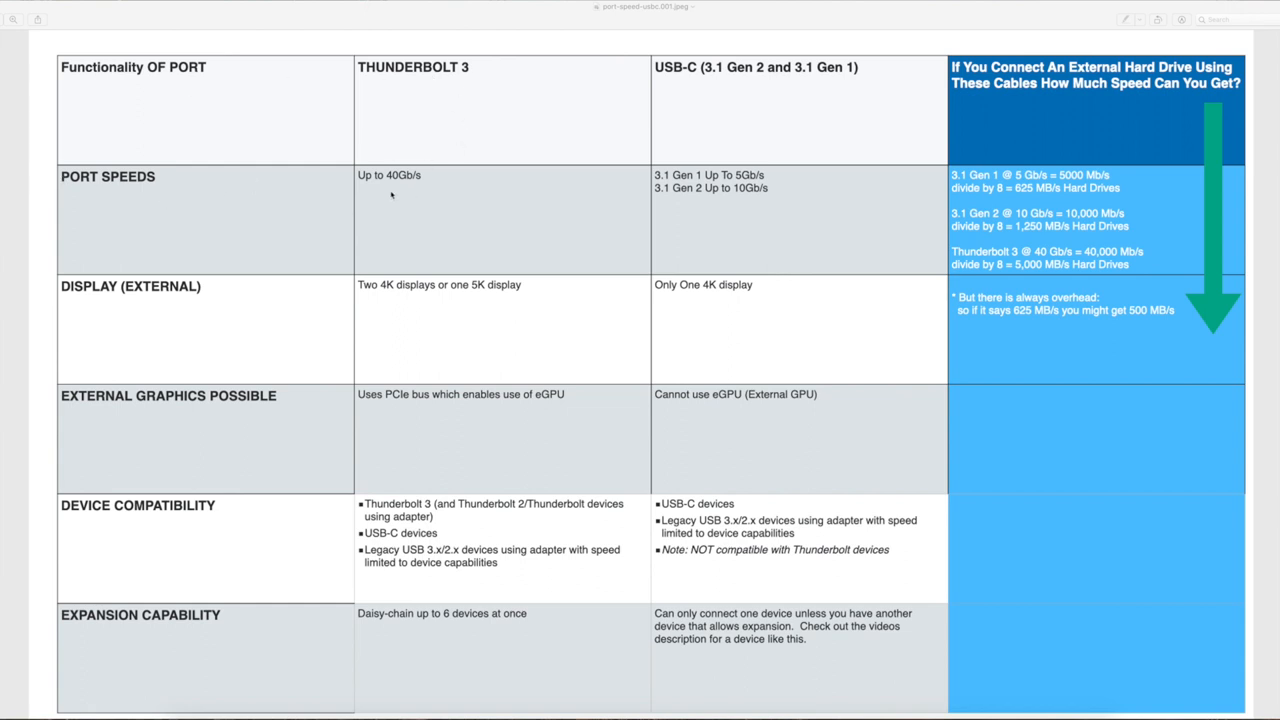
{"action": "mouse_move", "coordinate": [388, 288]}
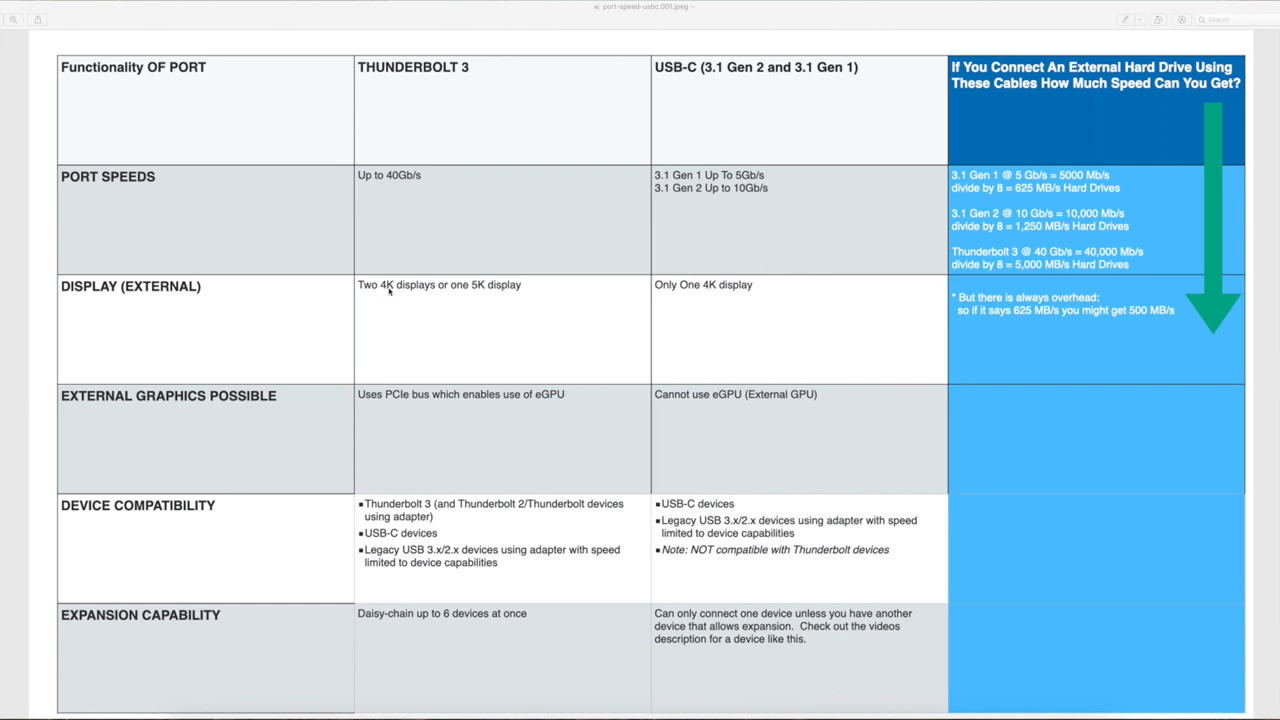
{"action": "mouse_move", "coordinate": [360, 304]}
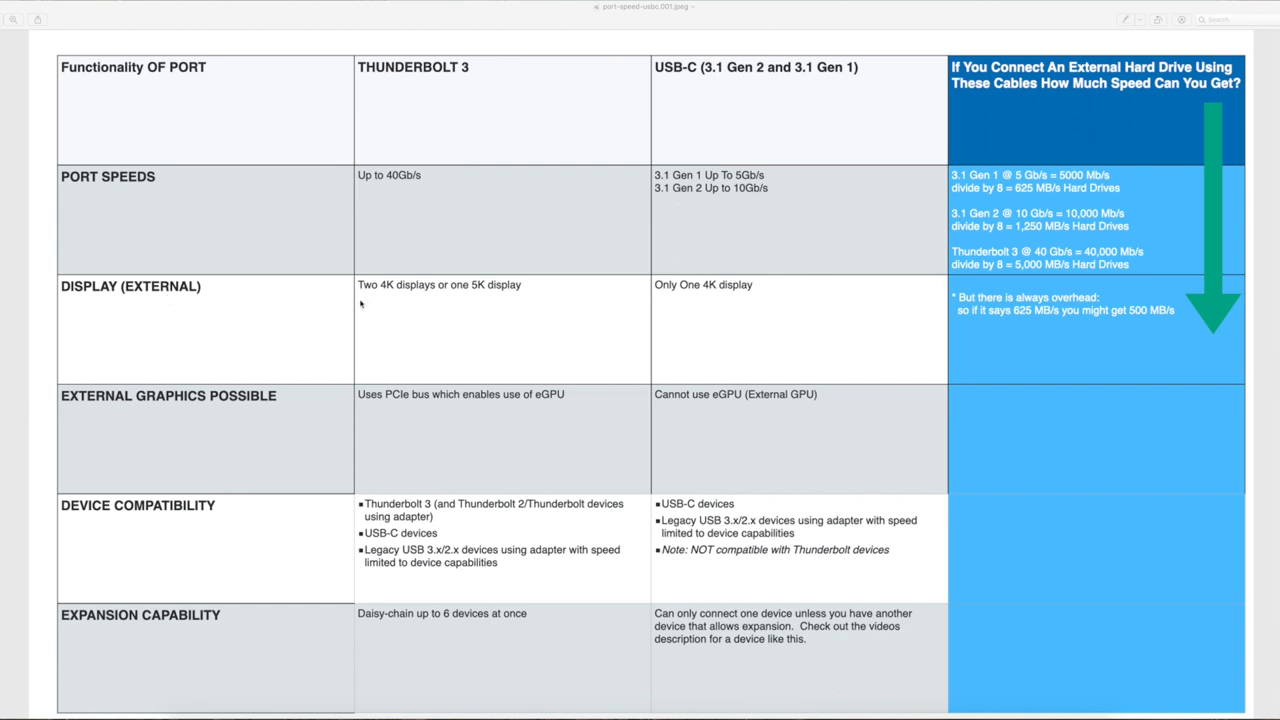
{"action": "mouse_move", "coordinate": [396, 300]}
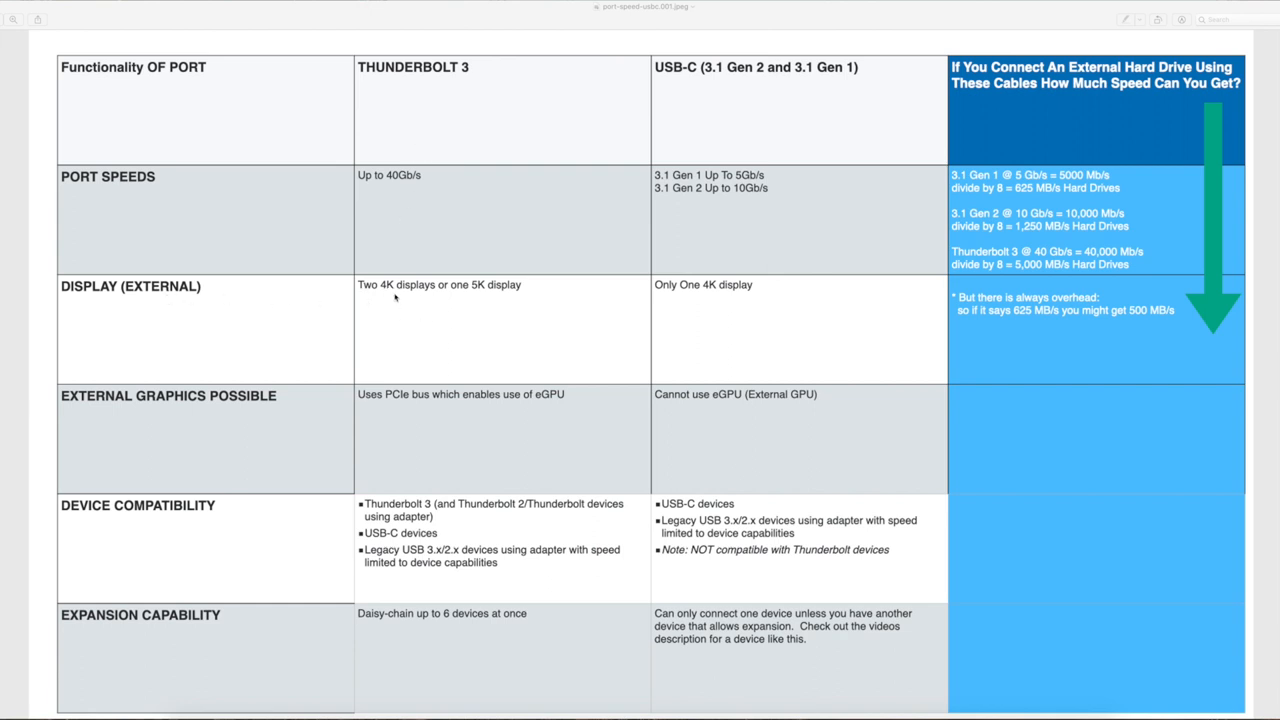
{"action": "mouse_move", "coordinate": [400, 340]}
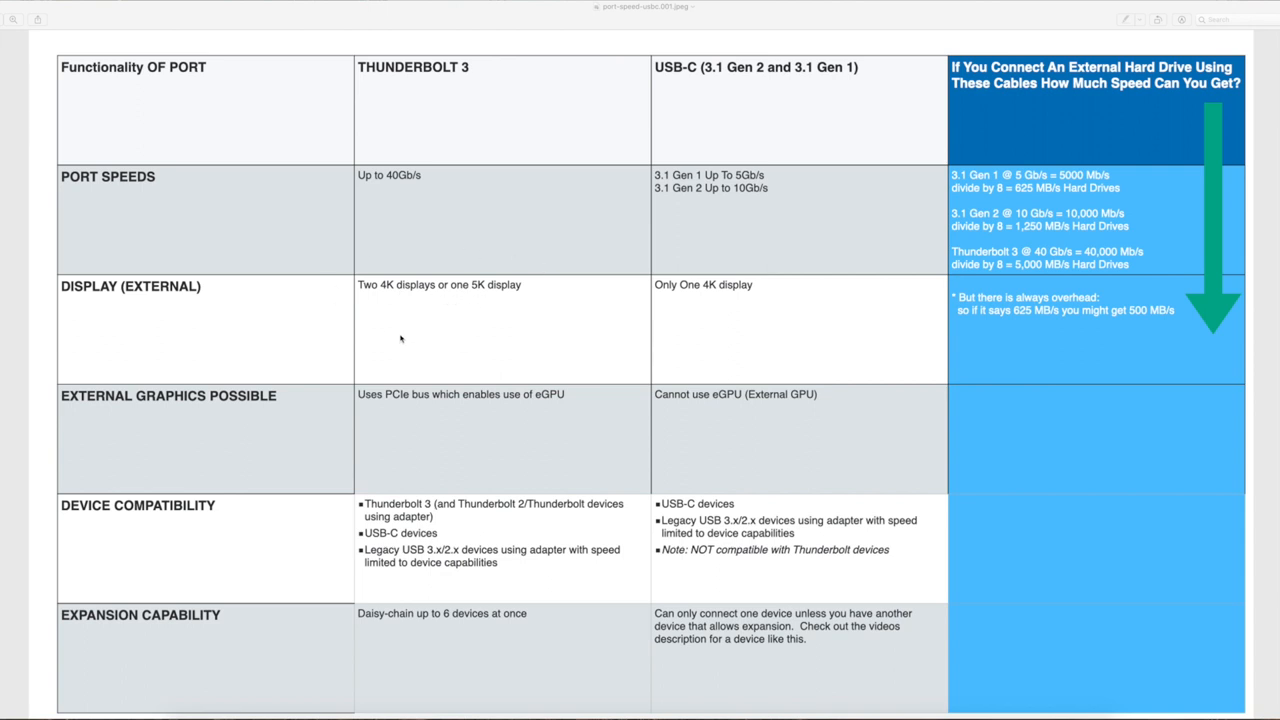
{"action": "mouse_move", "coordinate": [396, 404]}
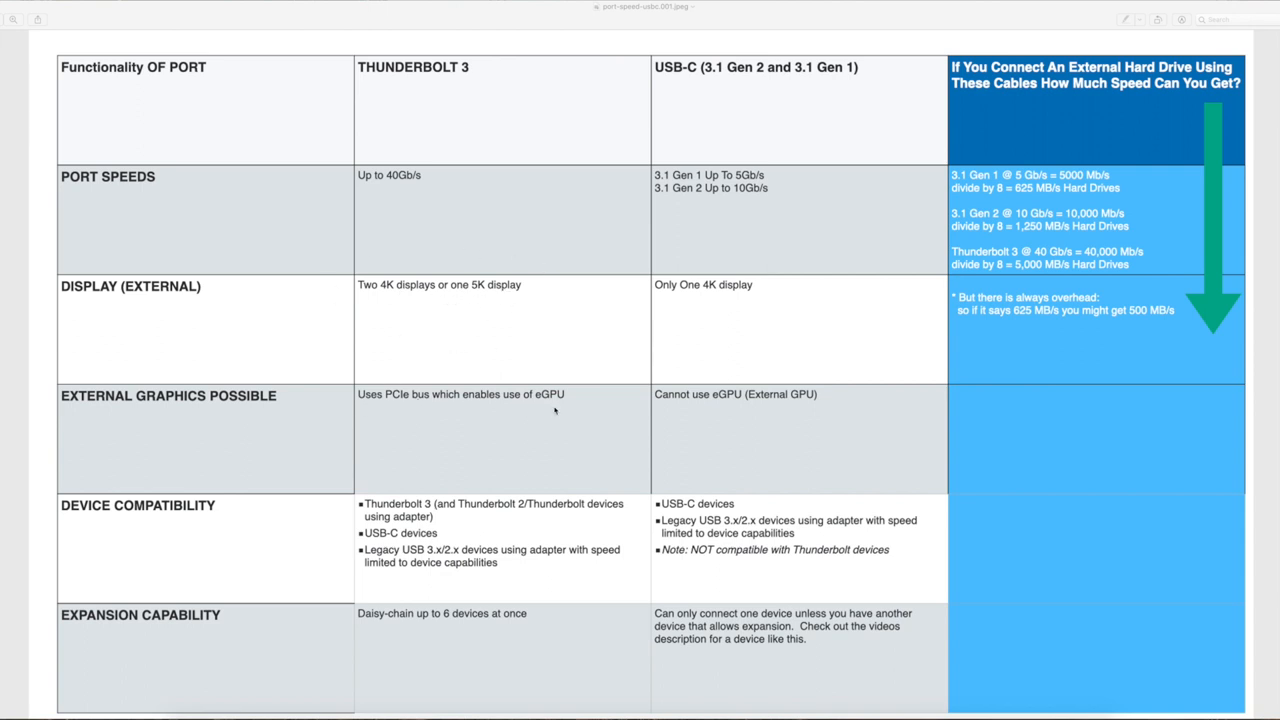
{"action": "mouse_move", "coordinate": [316, 396]}
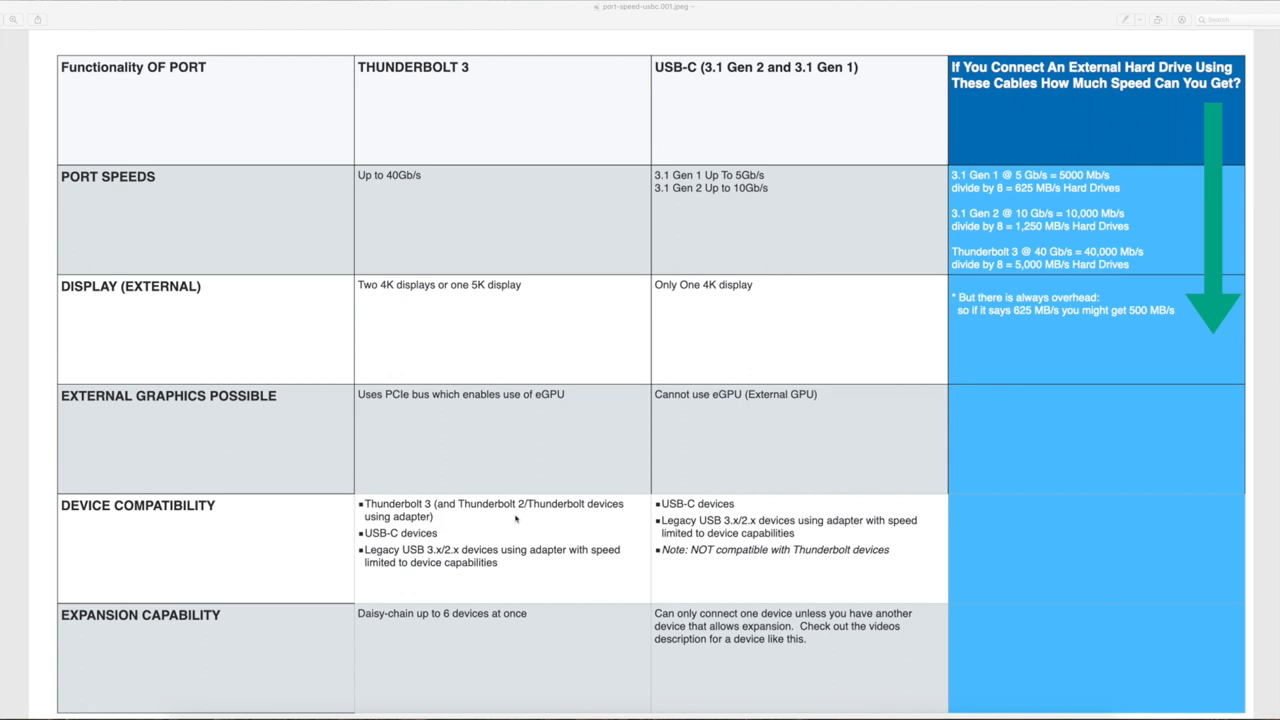
{"action": "mouse_move", "coordinate": [366, 540]}
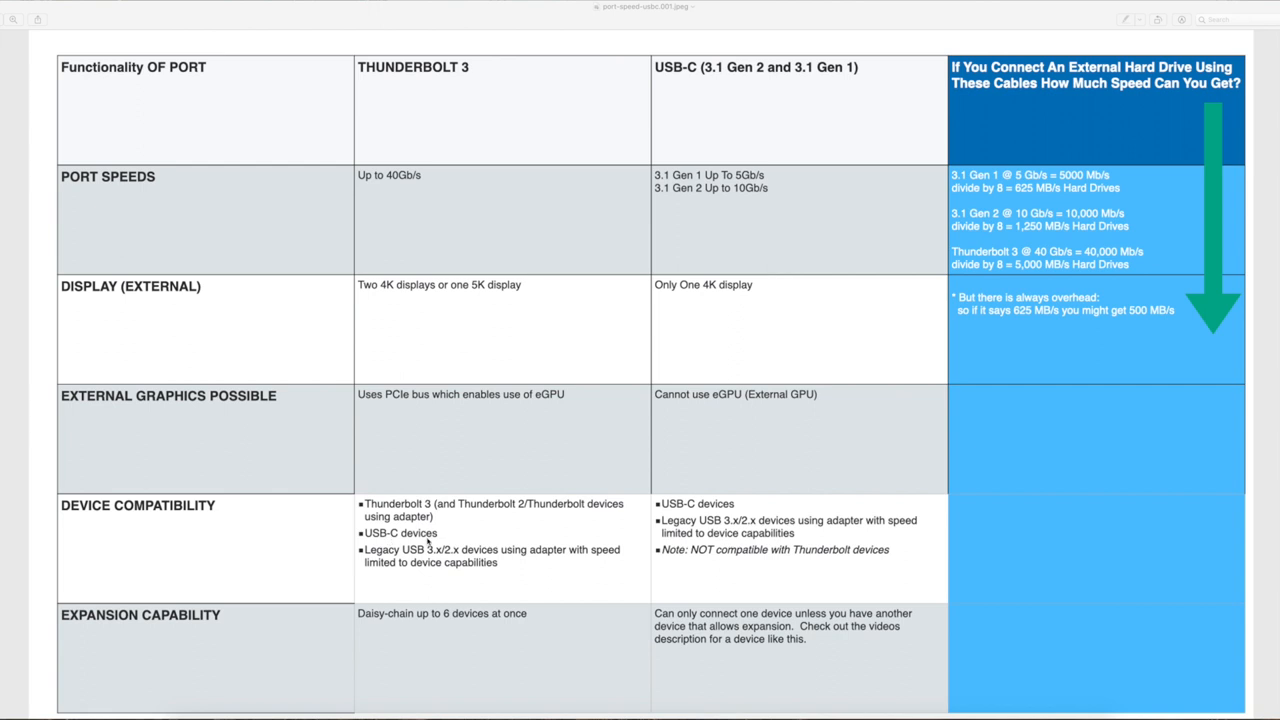
{"action": "mouse_move", "coordinate": [400, 556]}
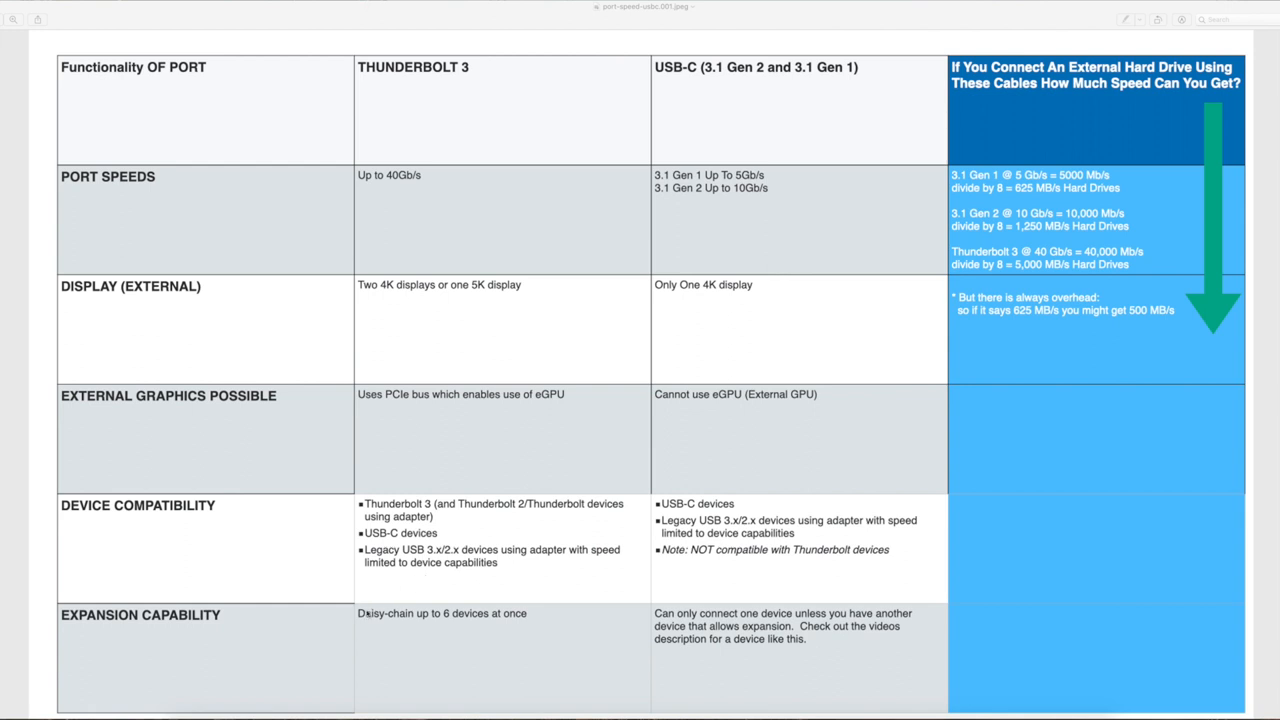
{"action": "mouse_move", "coordinate": [468, 100]}
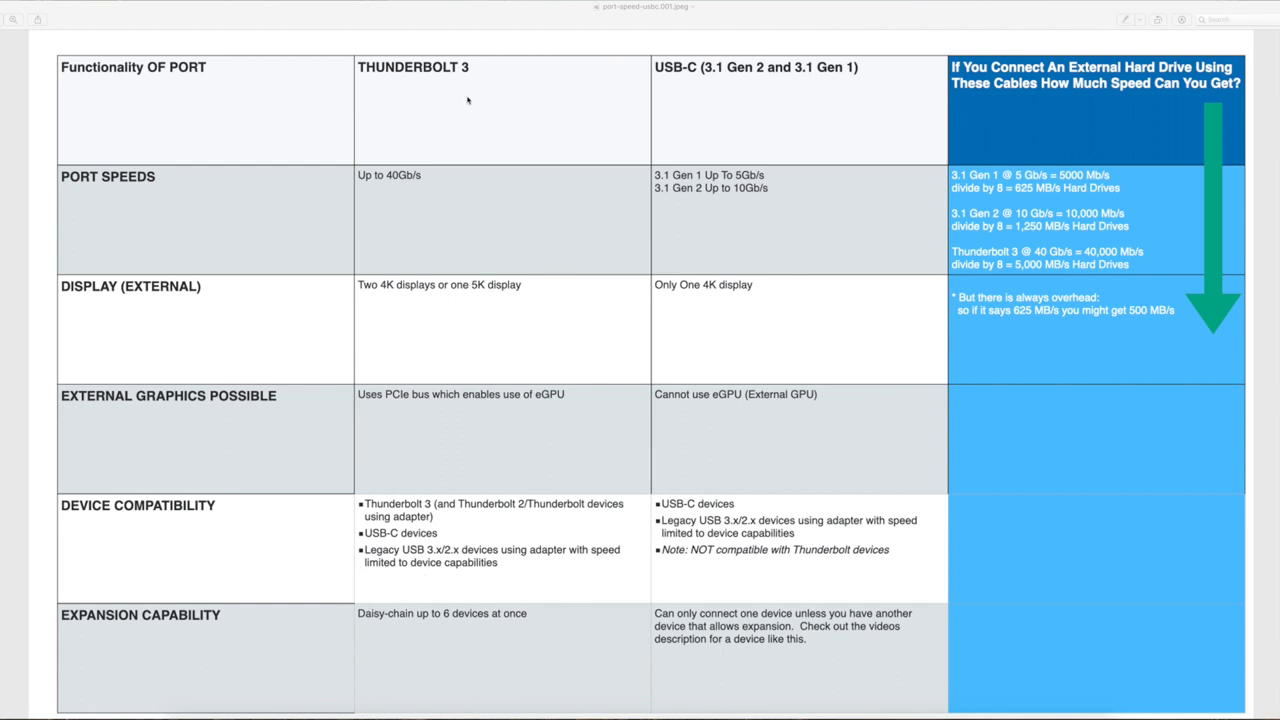
{"action": "mouse_move", "coordinate": [492, 484]}
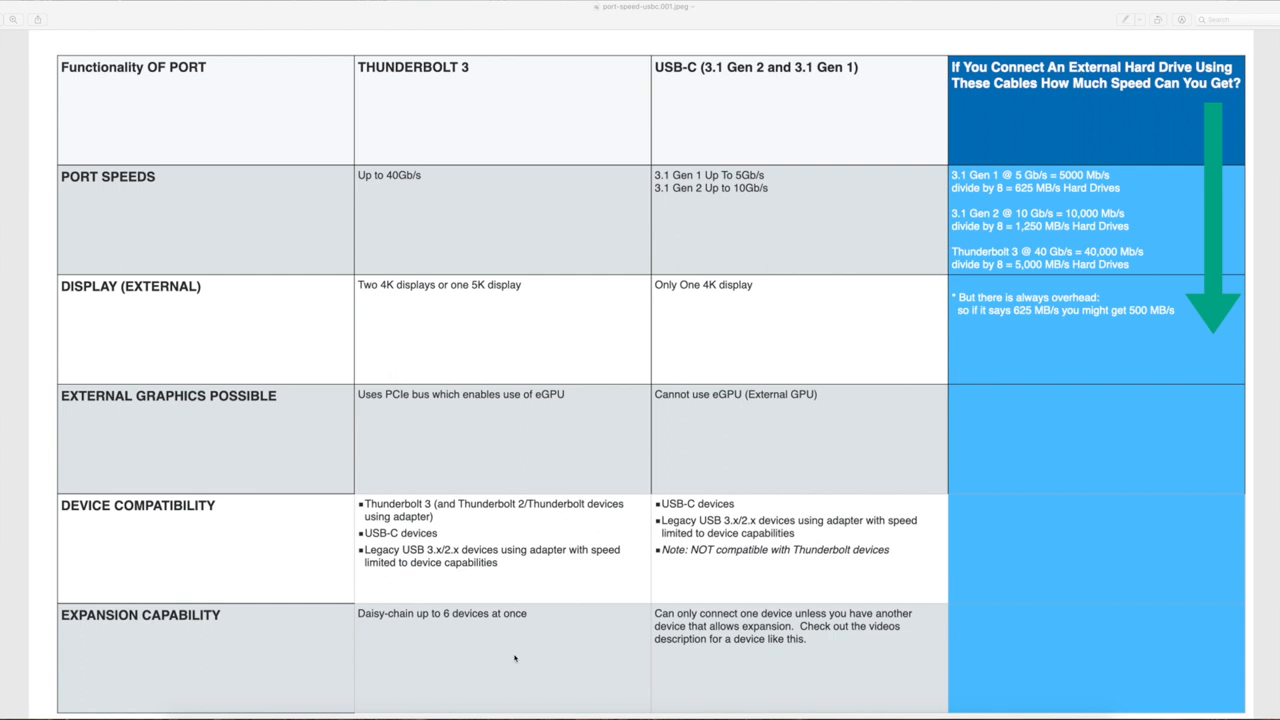
{"action": "mouse_move", "coordinate": [688, 78]}
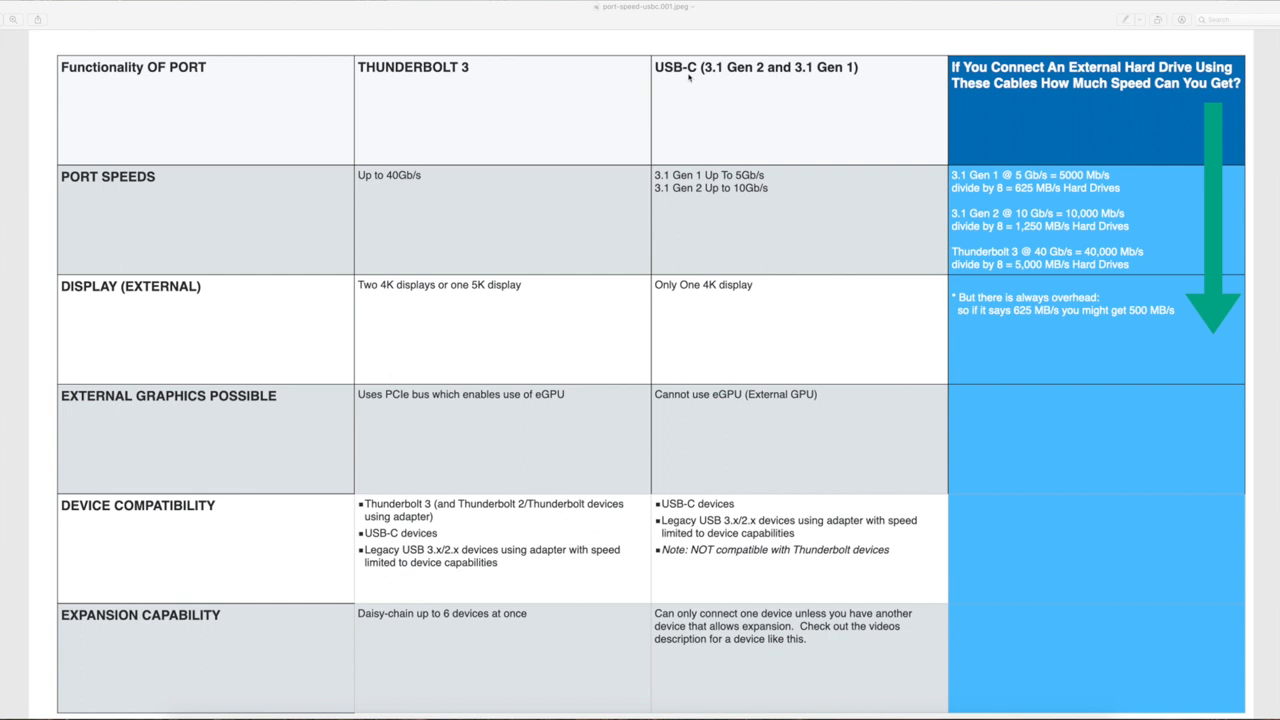
{"action": "mouse_move", "coordinate": [720, 80]}
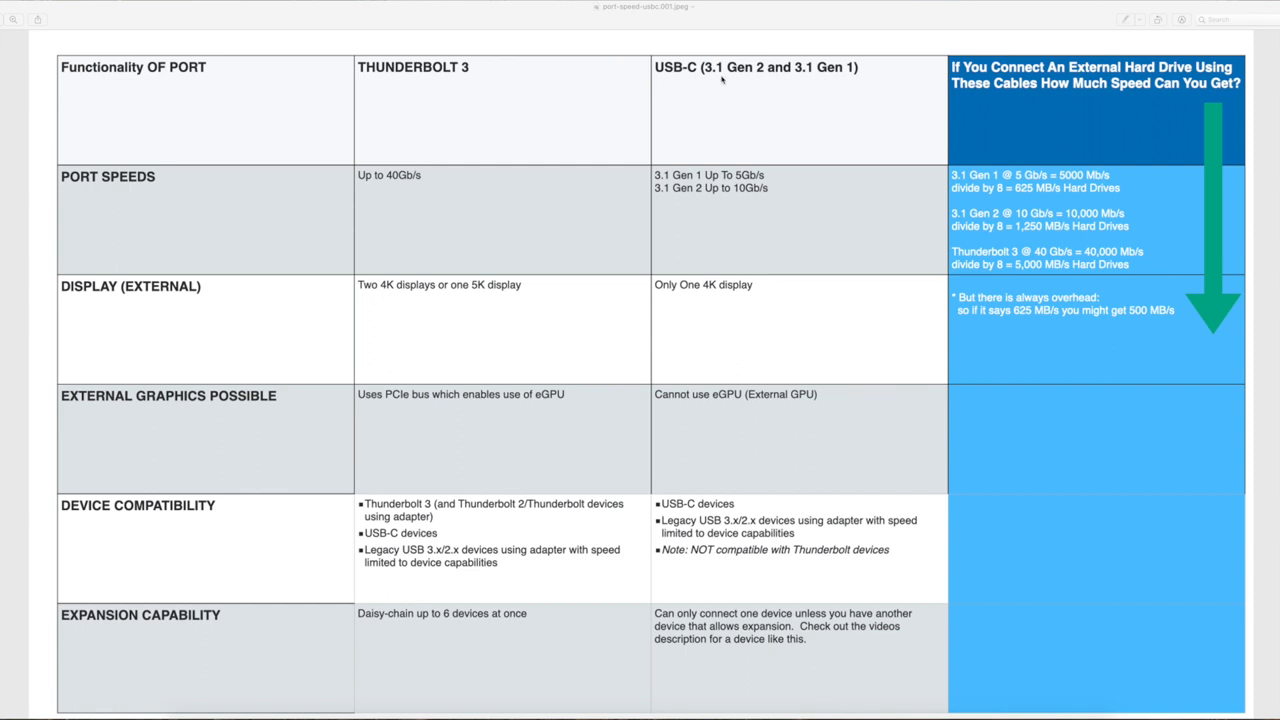
{"action": "mouse_move", "coordinate": [696, 212]}
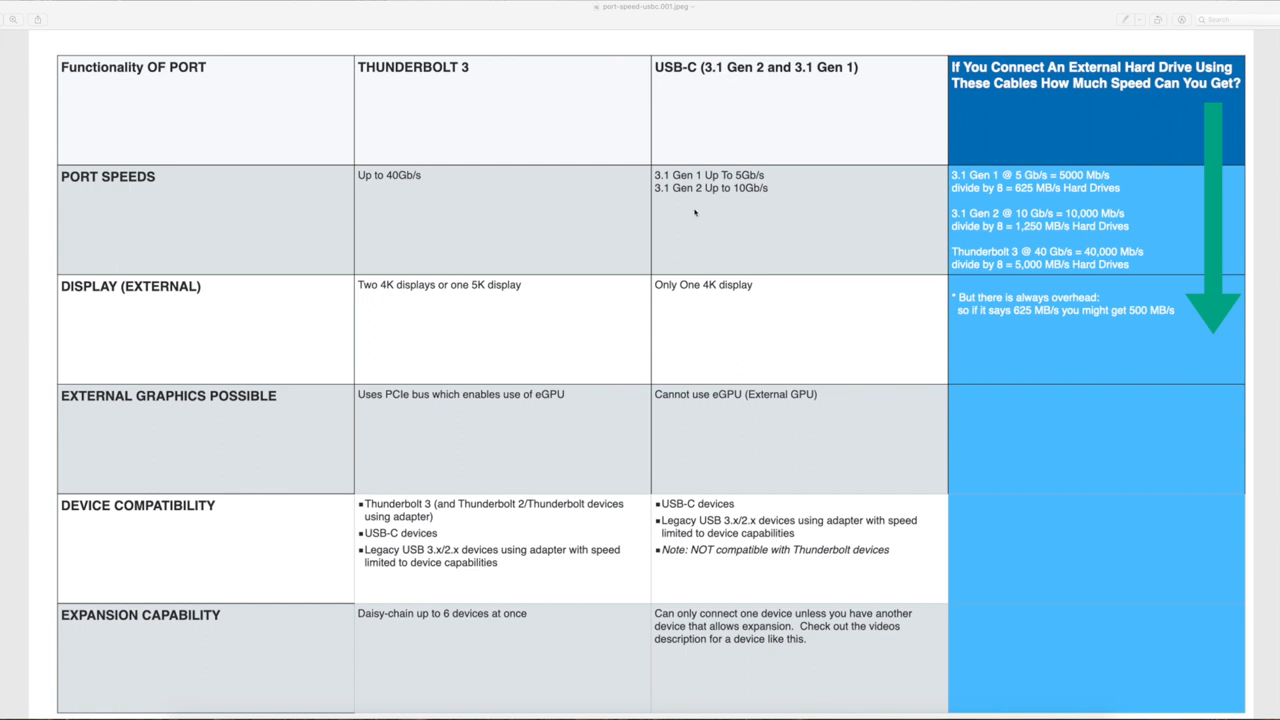
{"action": "mouse_move", "coordinate": [752, 186]}
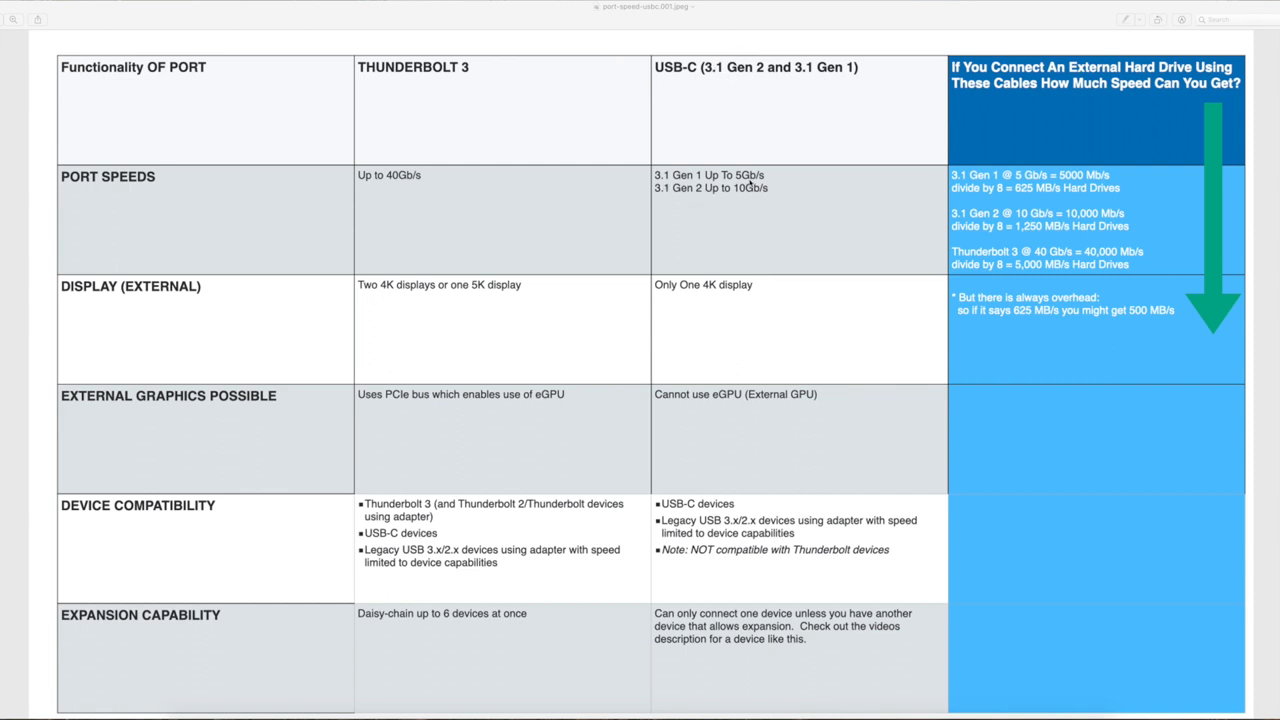
{"action": "mouse_move", "coordinate": [392, 172]}
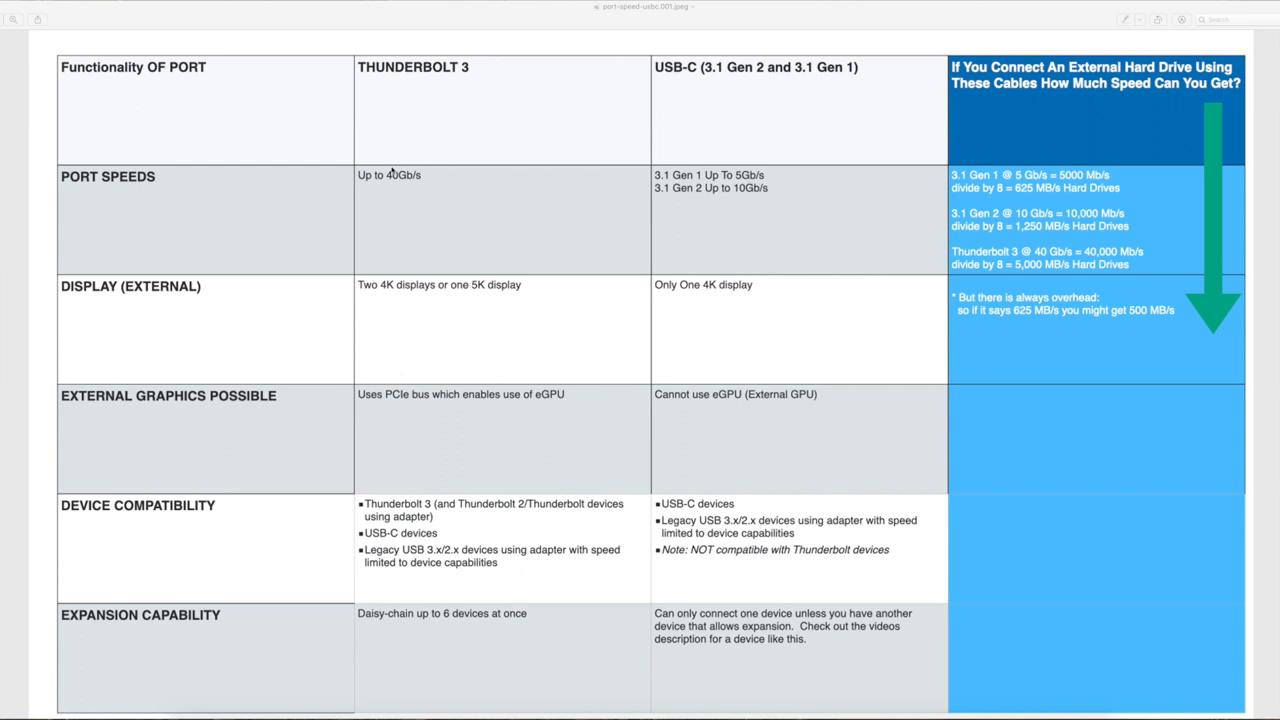
{"action": "mouse_move", "coordinate": [736, 216]}
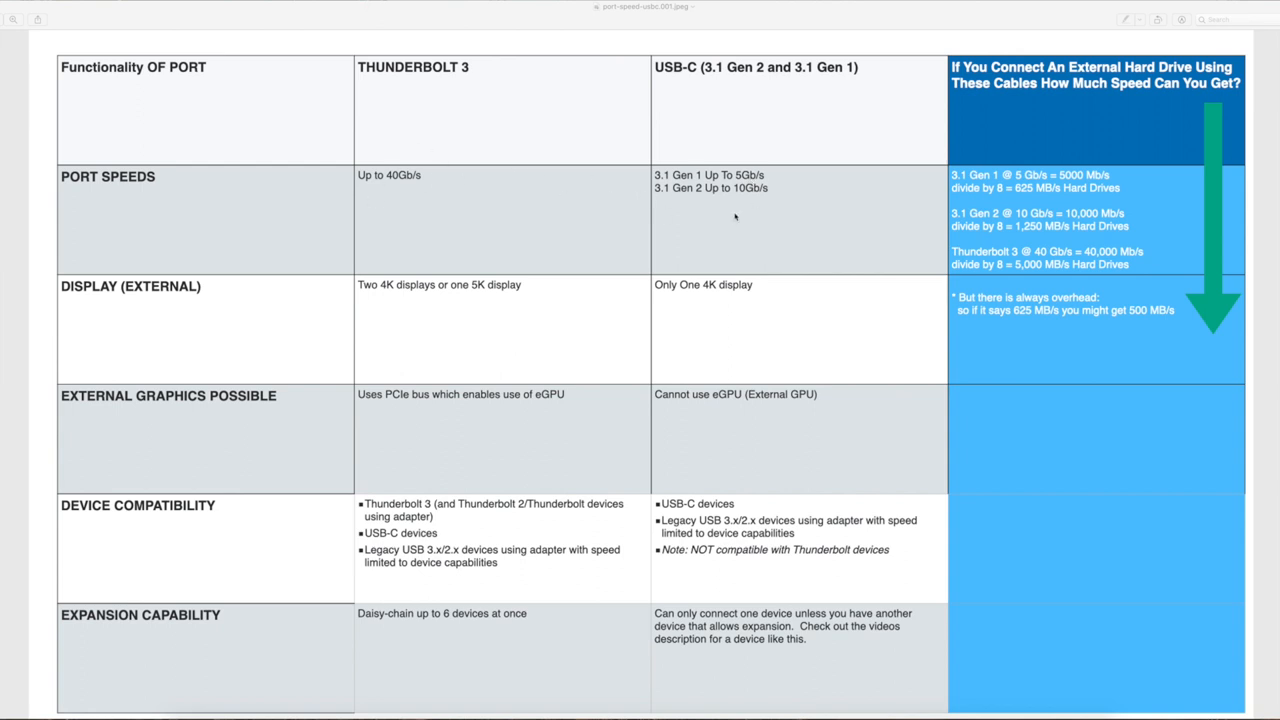
{"action": "mouse_move", "coordinate": [420, 156]}
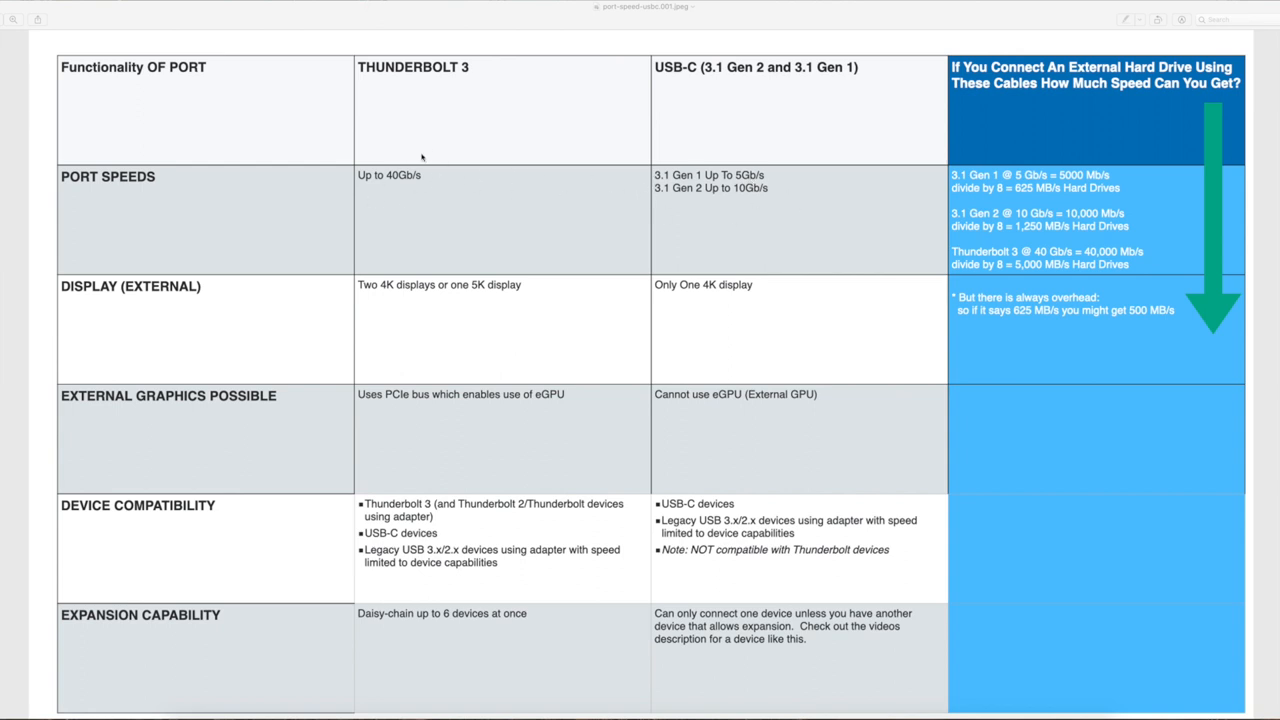
{"action": "mouse_move", "coordinate": [740, 190]}
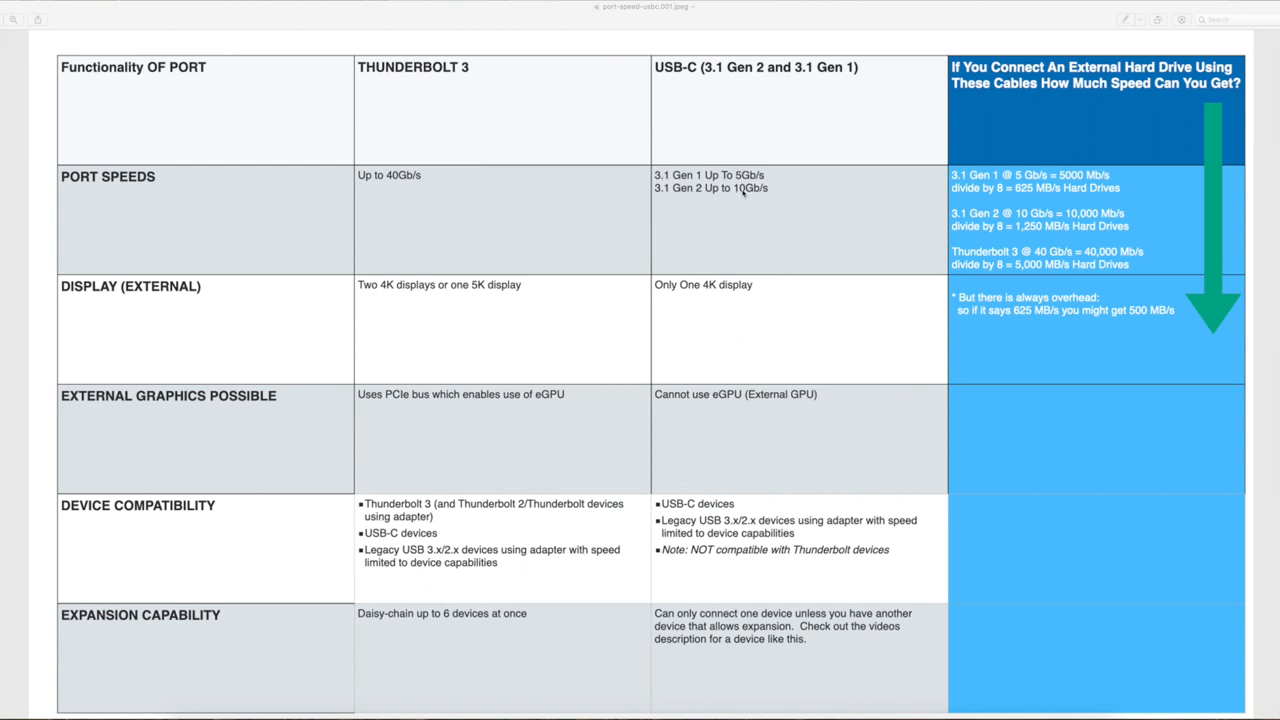
{"action": "mouse_move", "coordinate": [684, 244]}
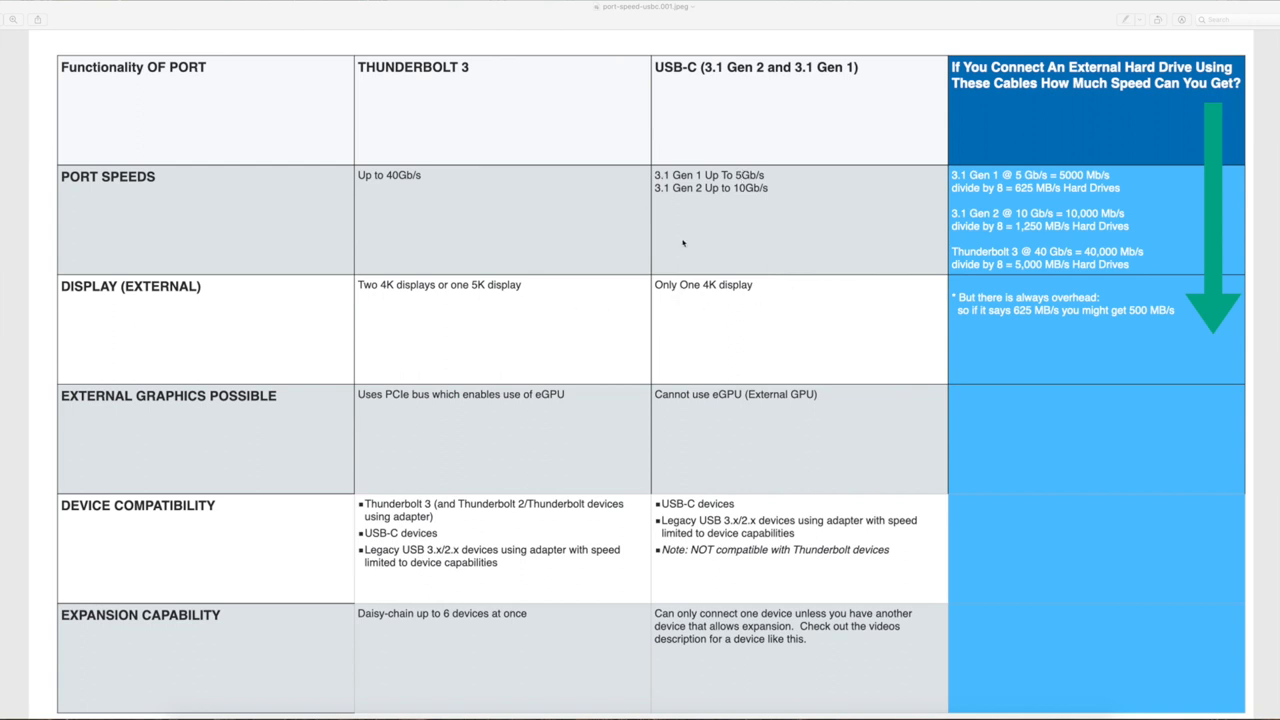
{"action": "mouse_move", "coordinate": [512, 284]}
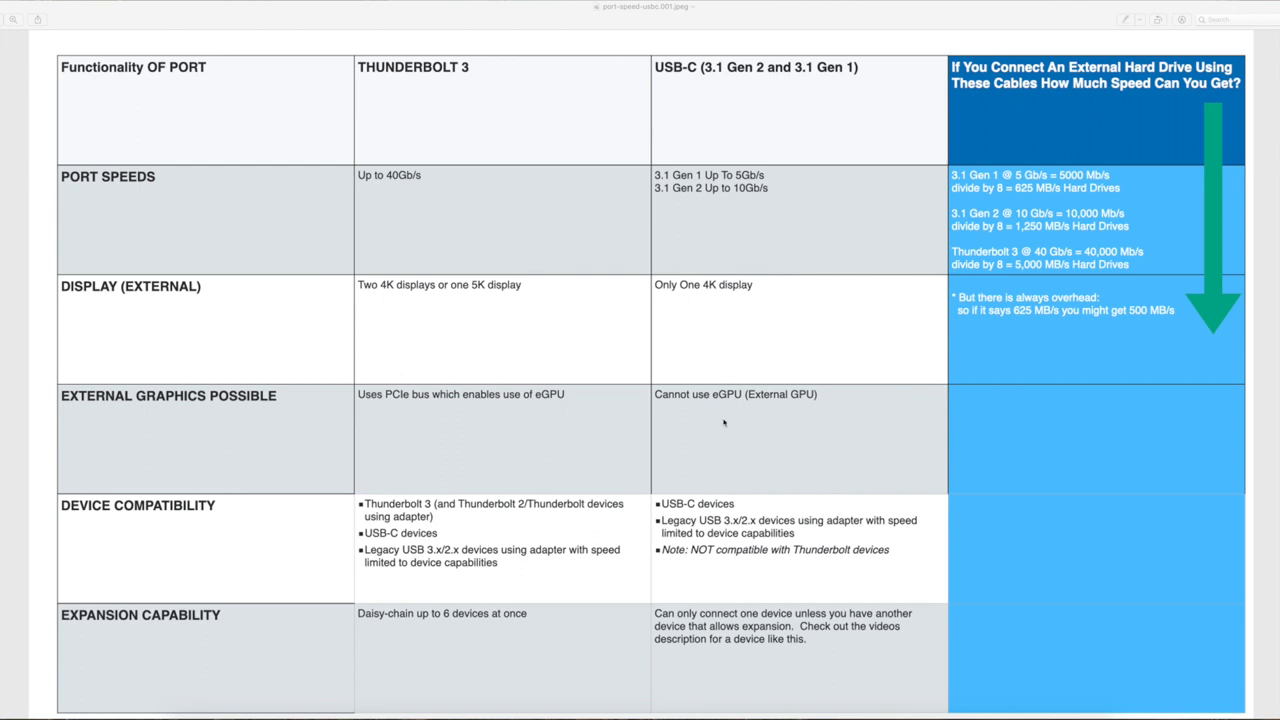
{"action": "mouse_move", "coordinate": [728, 408]}
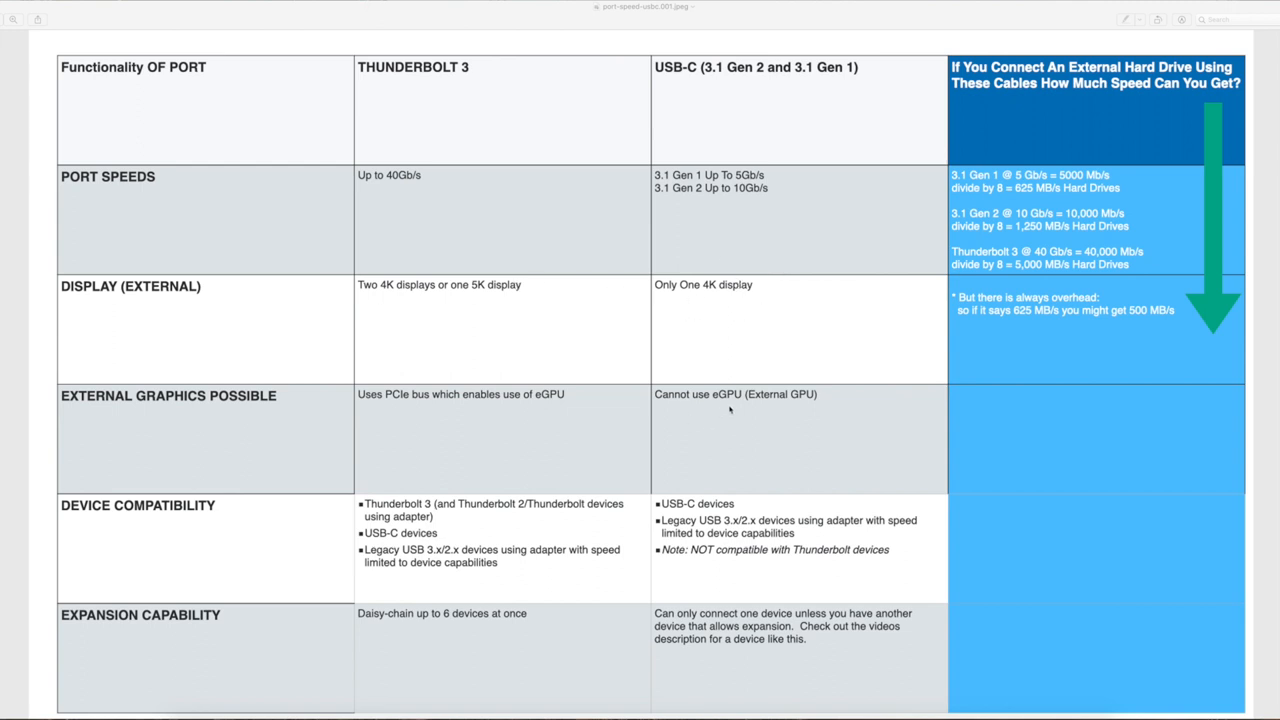
{"action": "mouse_move", "coordinate": [676, 516]}
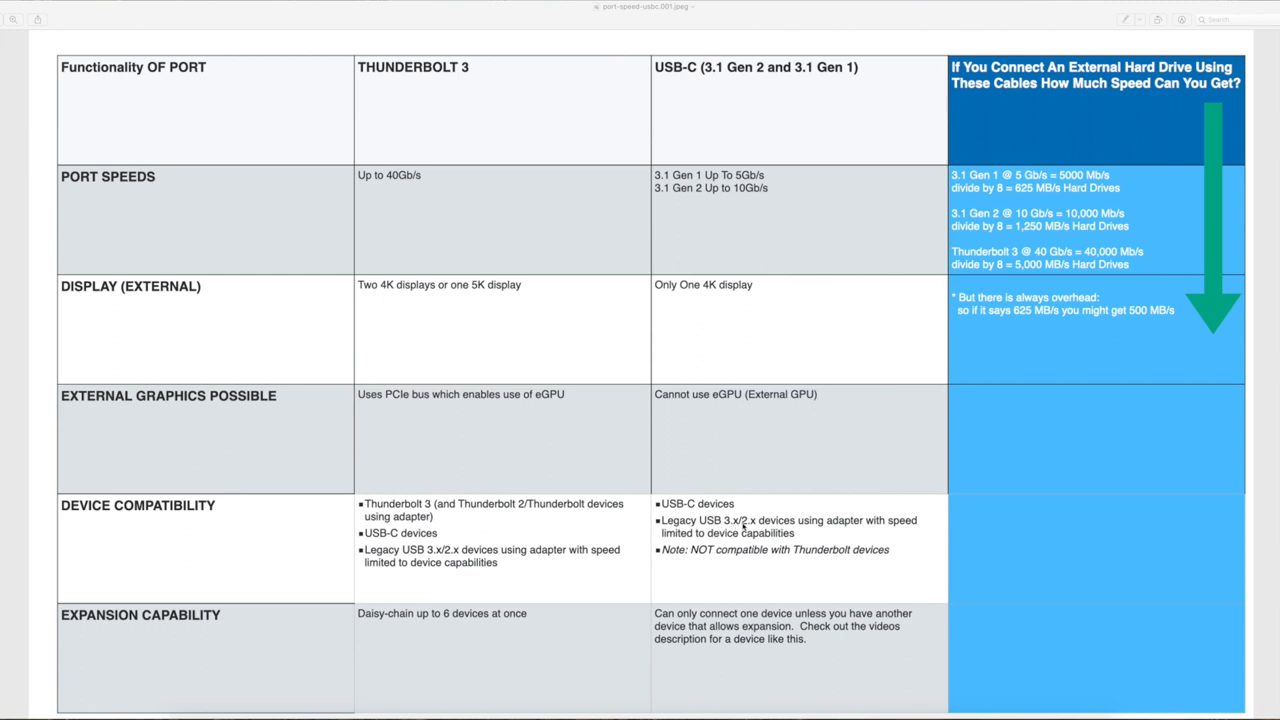
{"action": "mouse_move", "coordinate": [878, 518]}
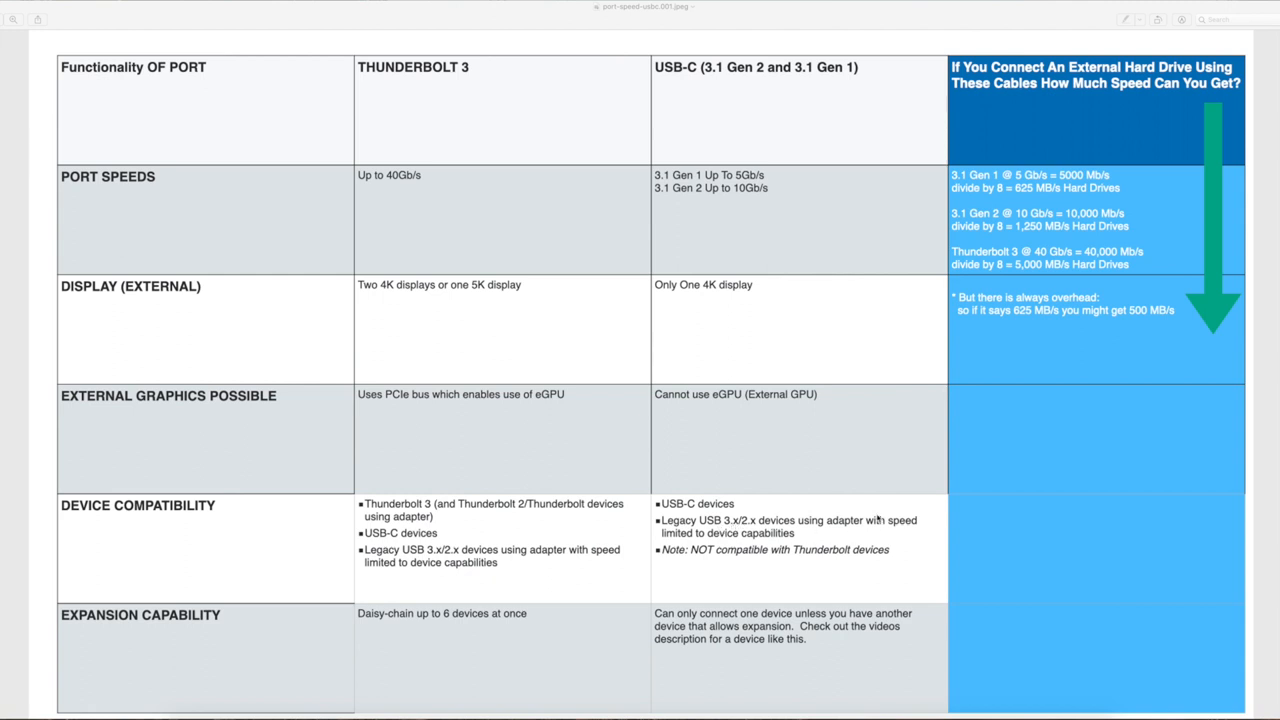
{"action": "mouse_move", "coordinate": [890, 568]}
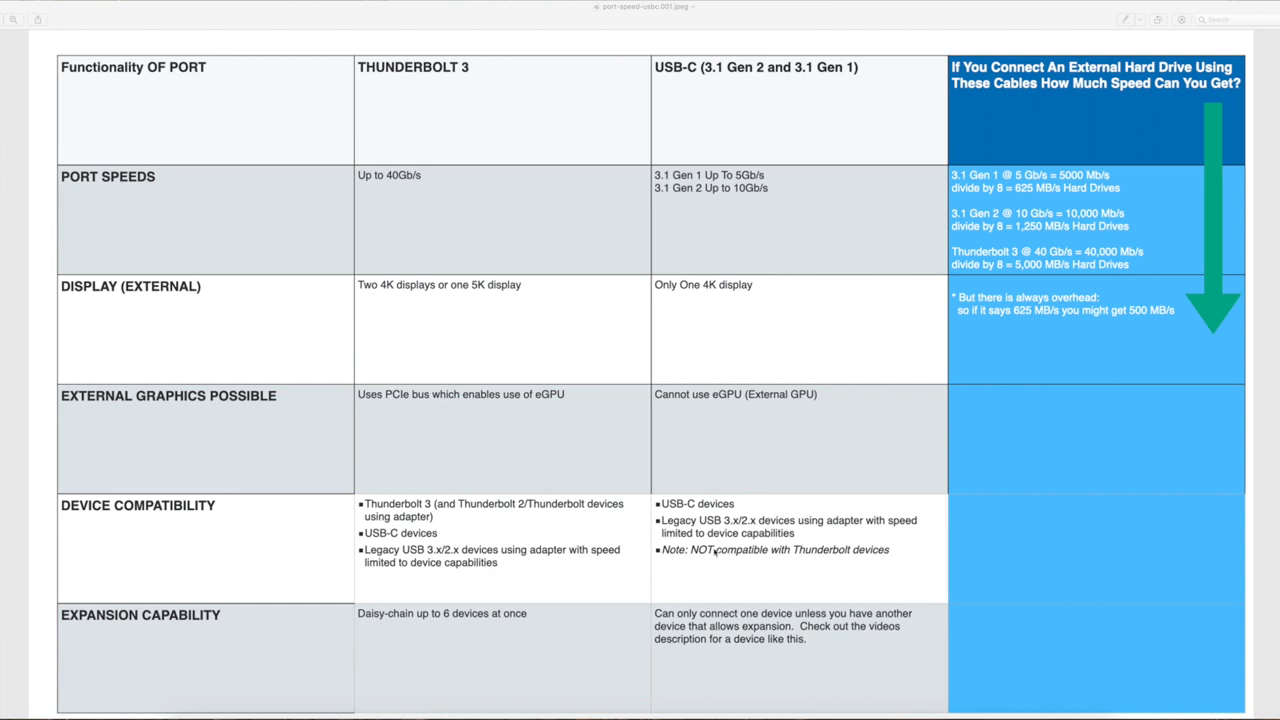
{"action": "mouse_move", "coordinate": [452, 124]}
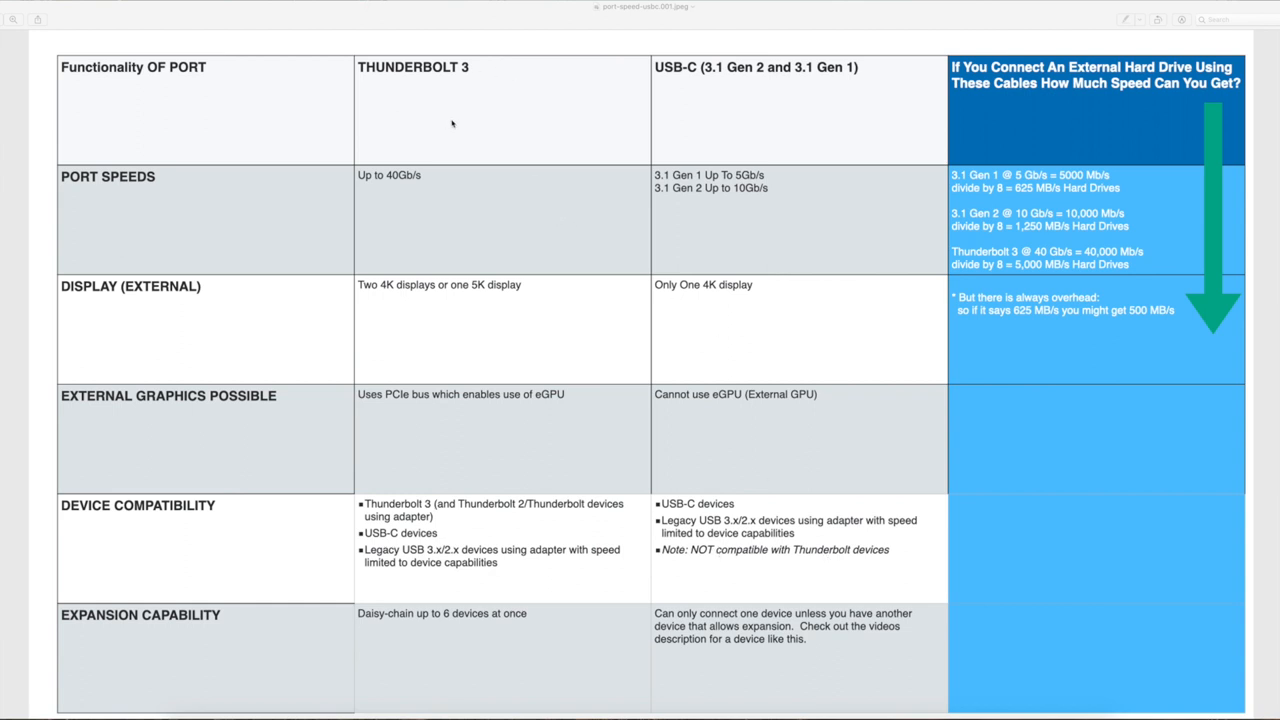
{"action": "mouse_move", "coordinate": [788, 108]}
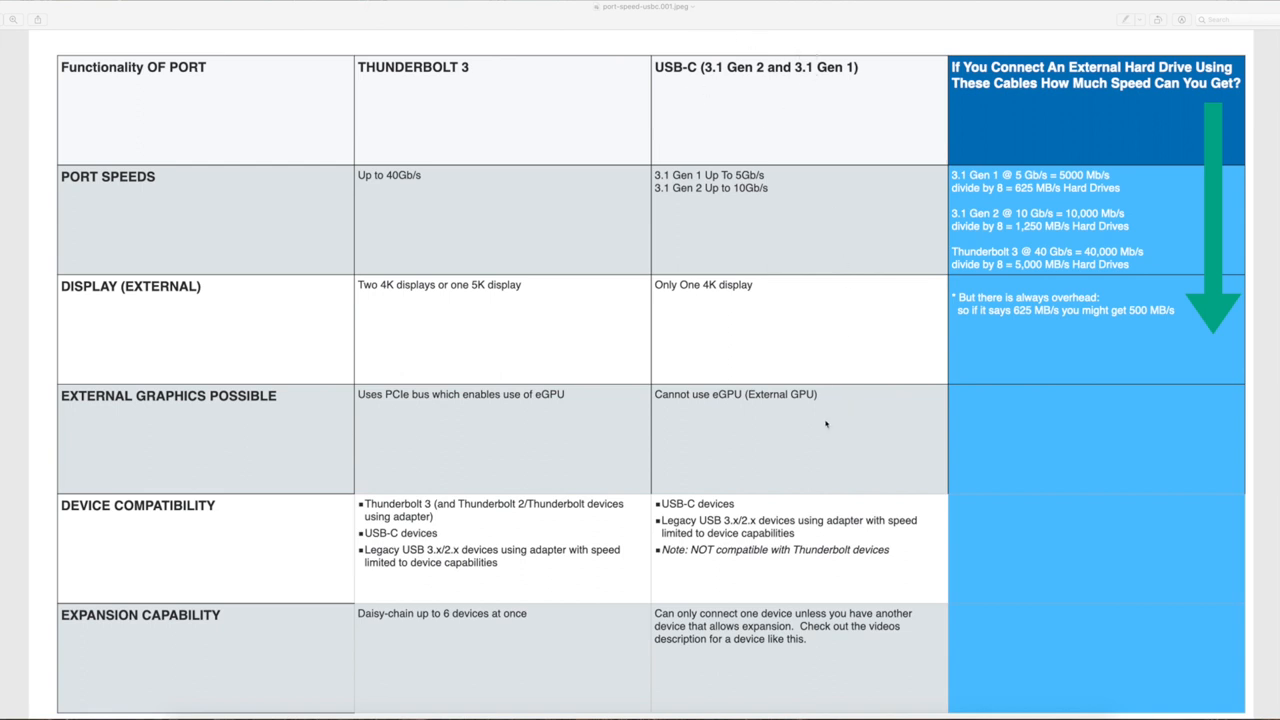
{"action": "mouse_move", "coordinate": [818, 548]}
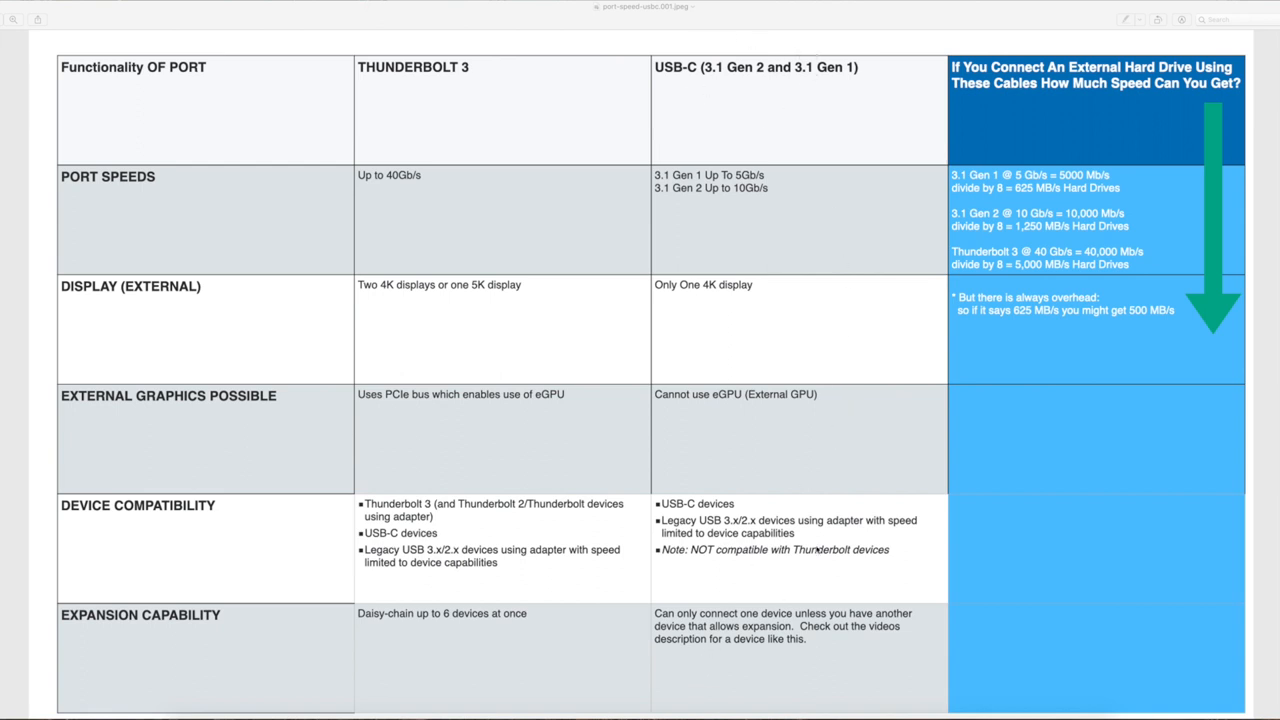
{"action": "mouse_move", "coordinate": [530, 410]}
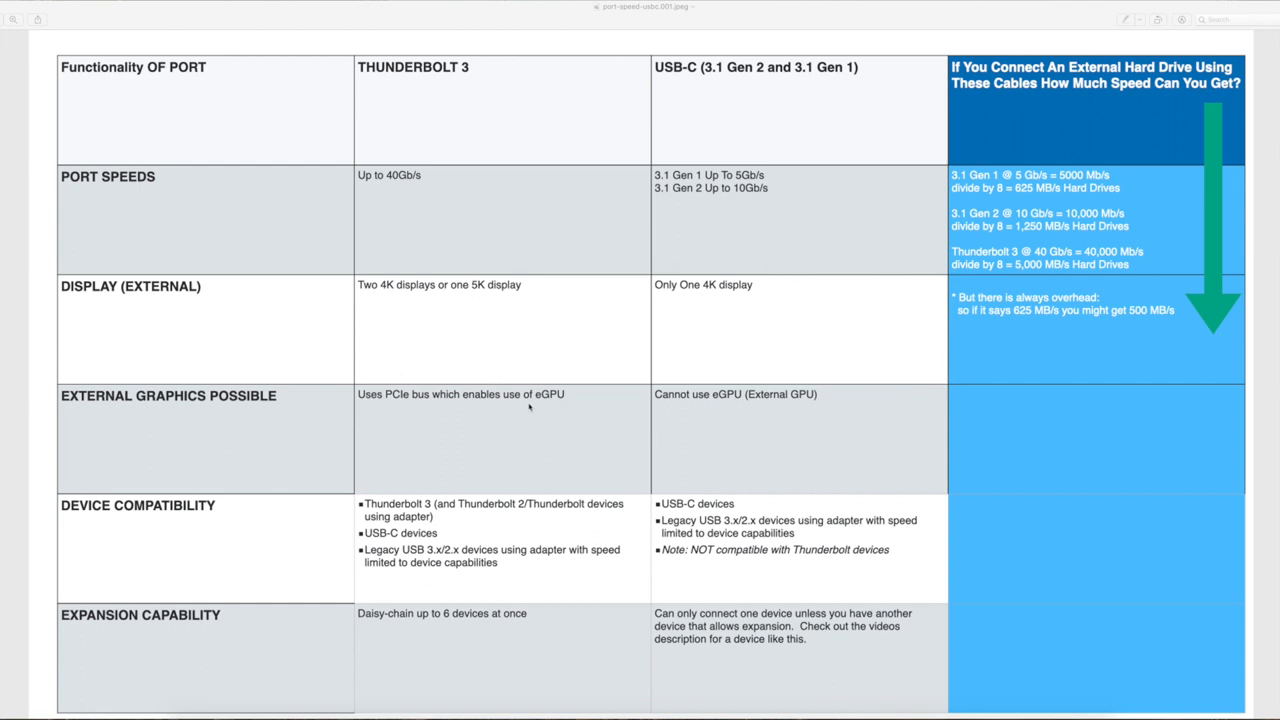
{"action": "mouse_move", "coordinate": [1132, 188]}
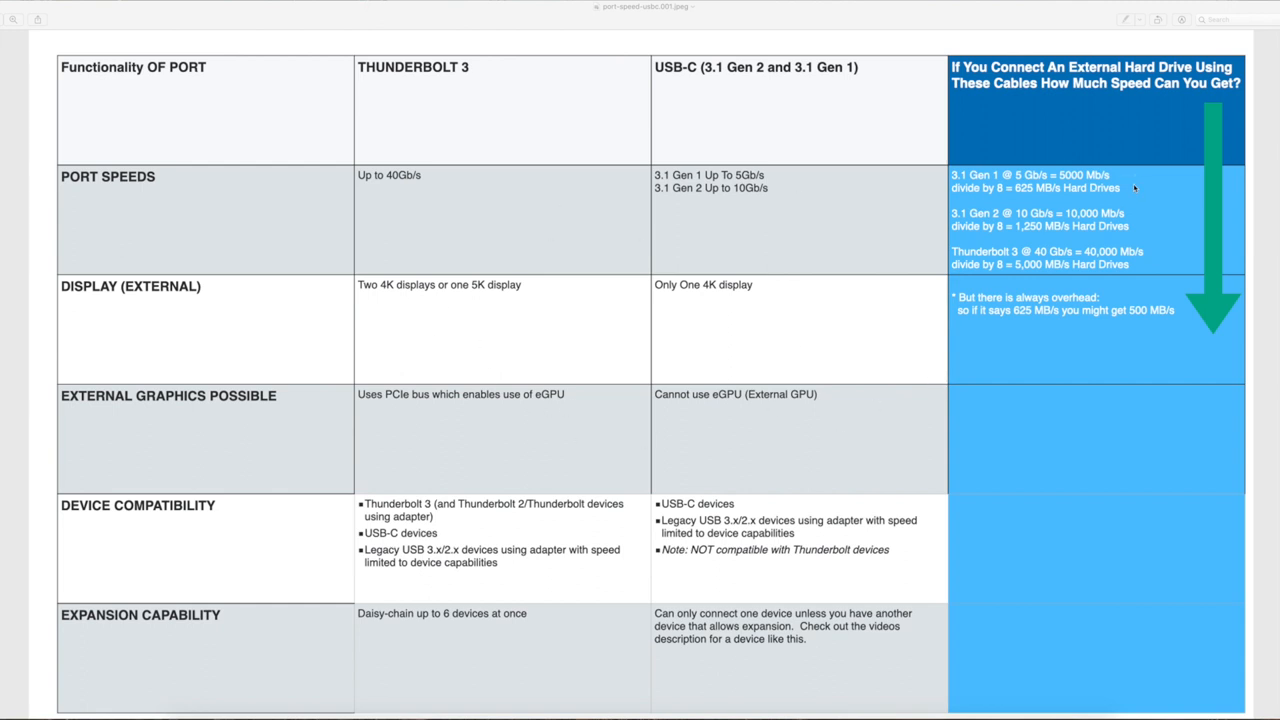
{"action": "mouse_move", "coordinate": [1118, 108]}
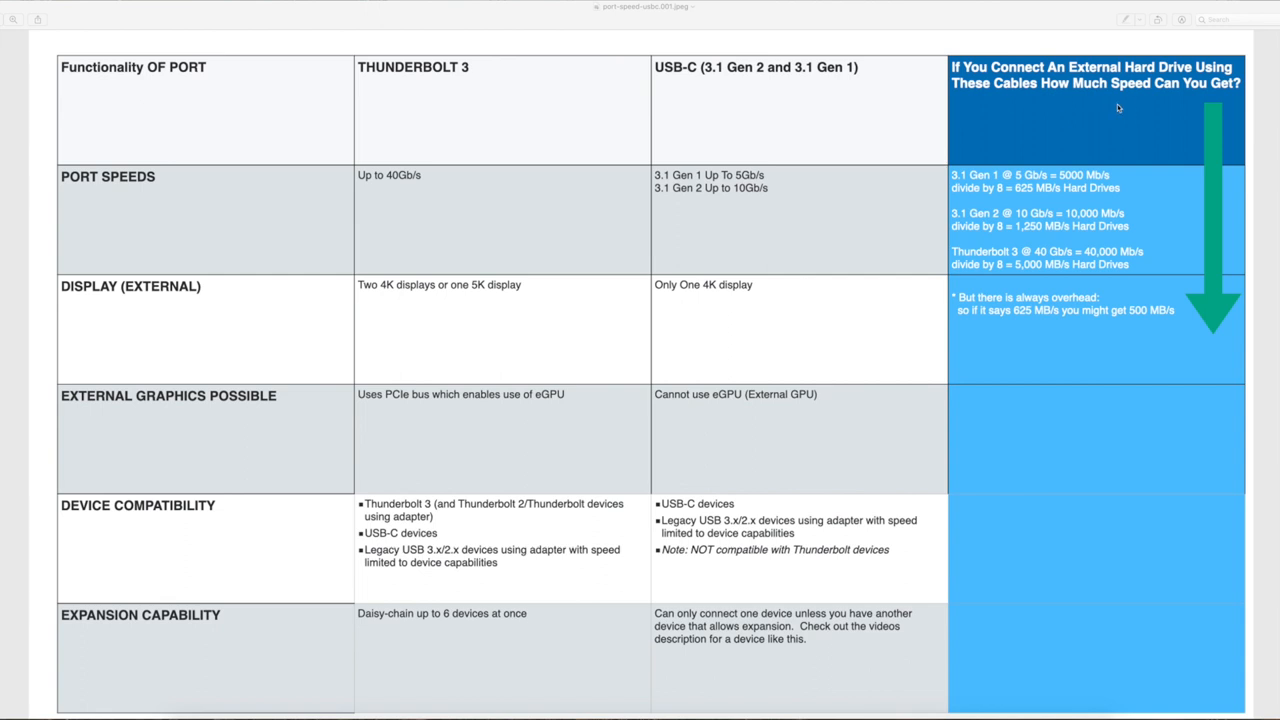
{"action": "mouse_move", "coordinate": [1050, 324]}
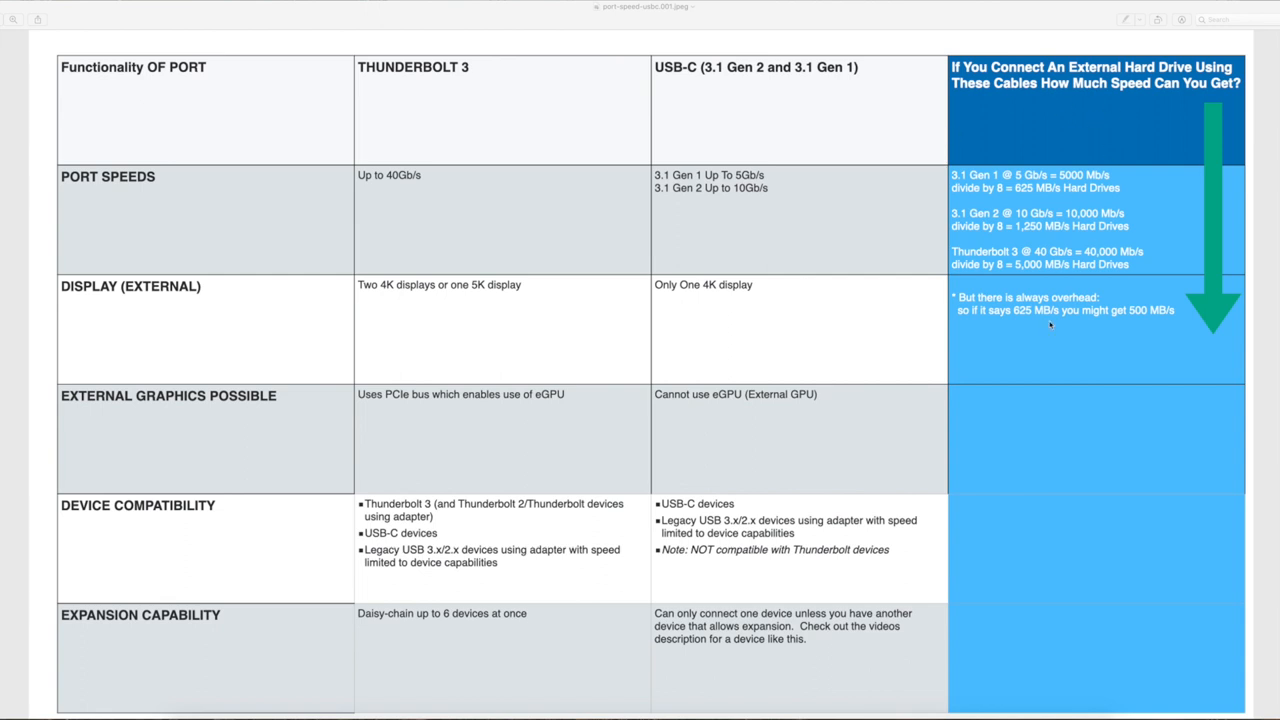
{"action": "mouse_move", "coordinate": [1216, 312]}
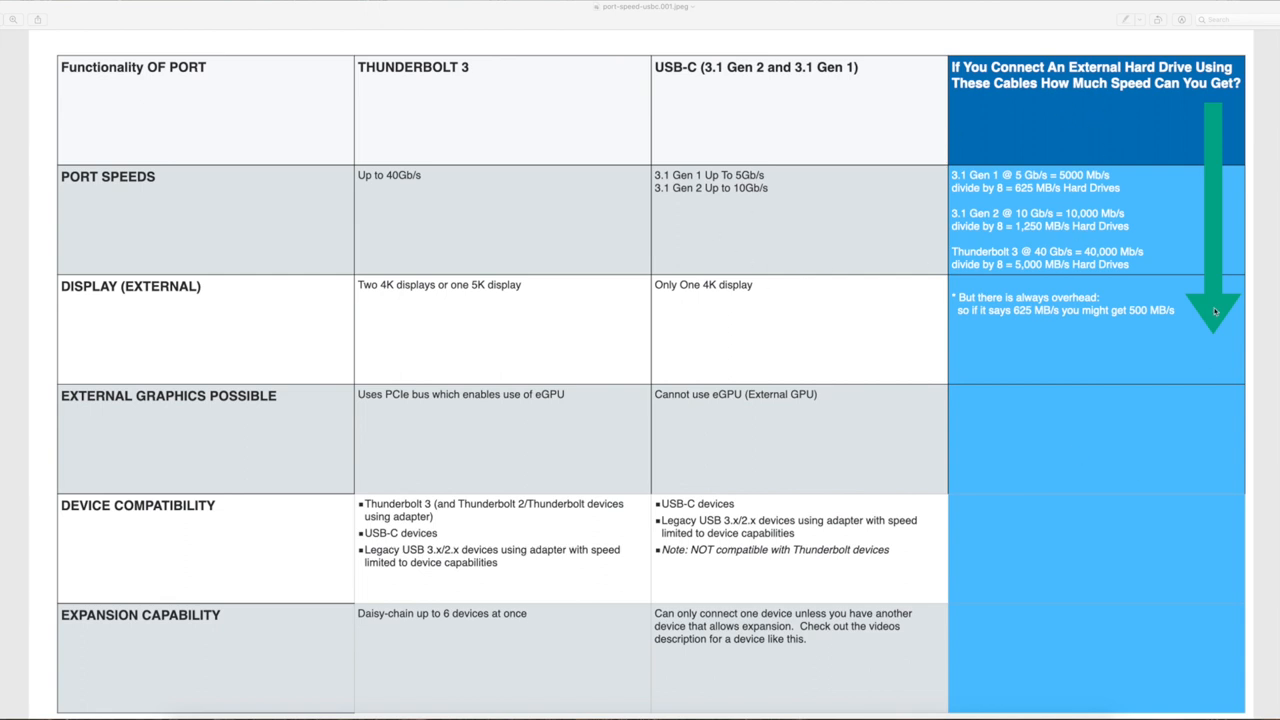
{"action": "mouse_move", "coordinate": [1064, 136]}
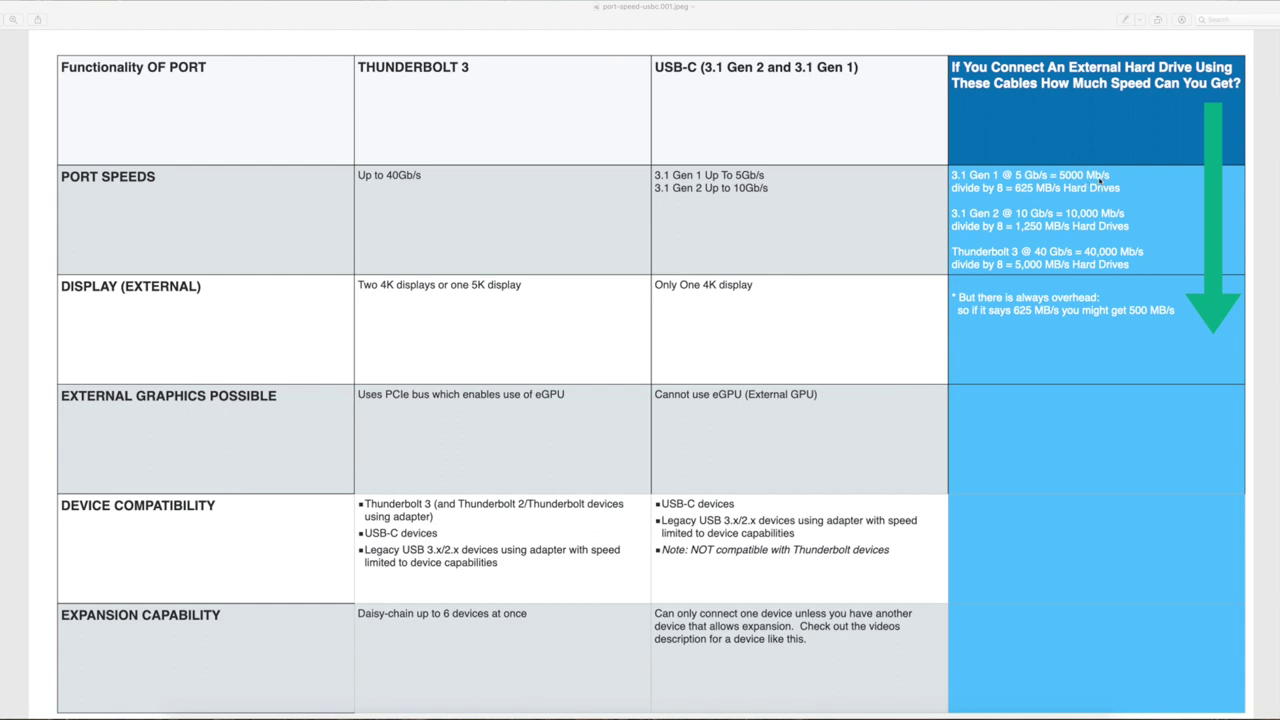
{"action": "mouse_move", "coordinate": [962, 190]}
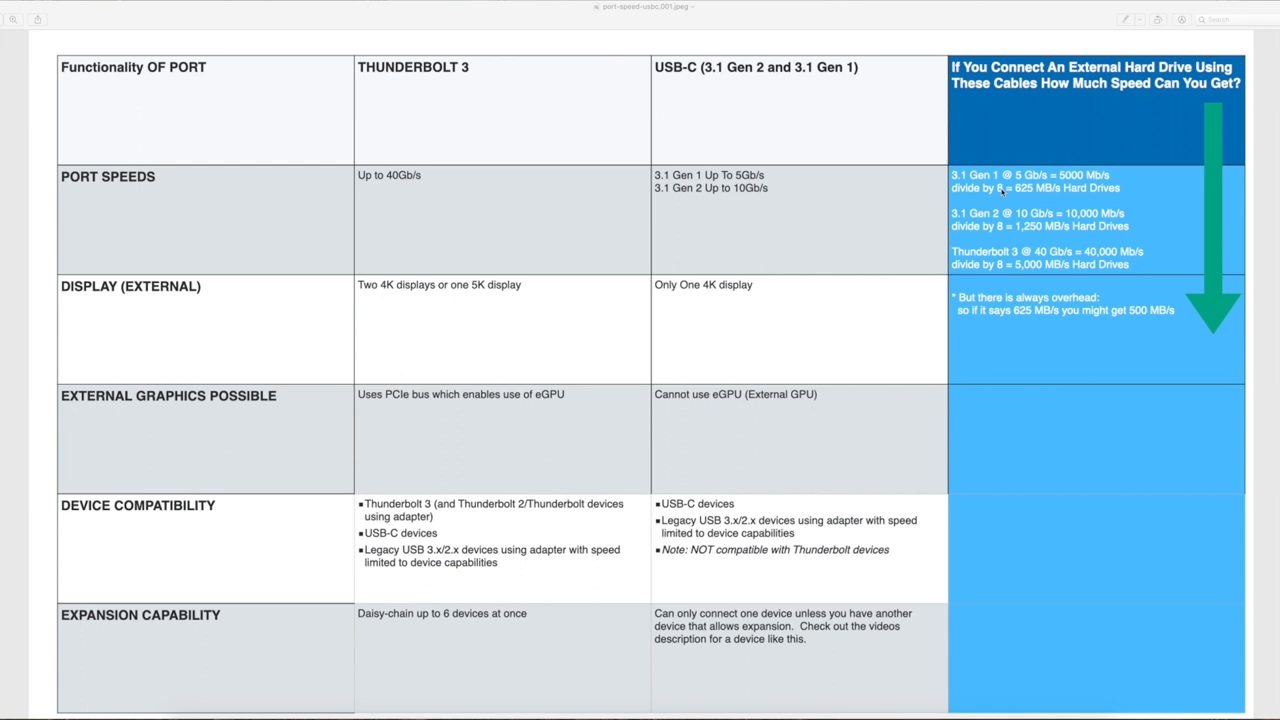
{"action": "mouse_move", "coordinate": [978, 168]}
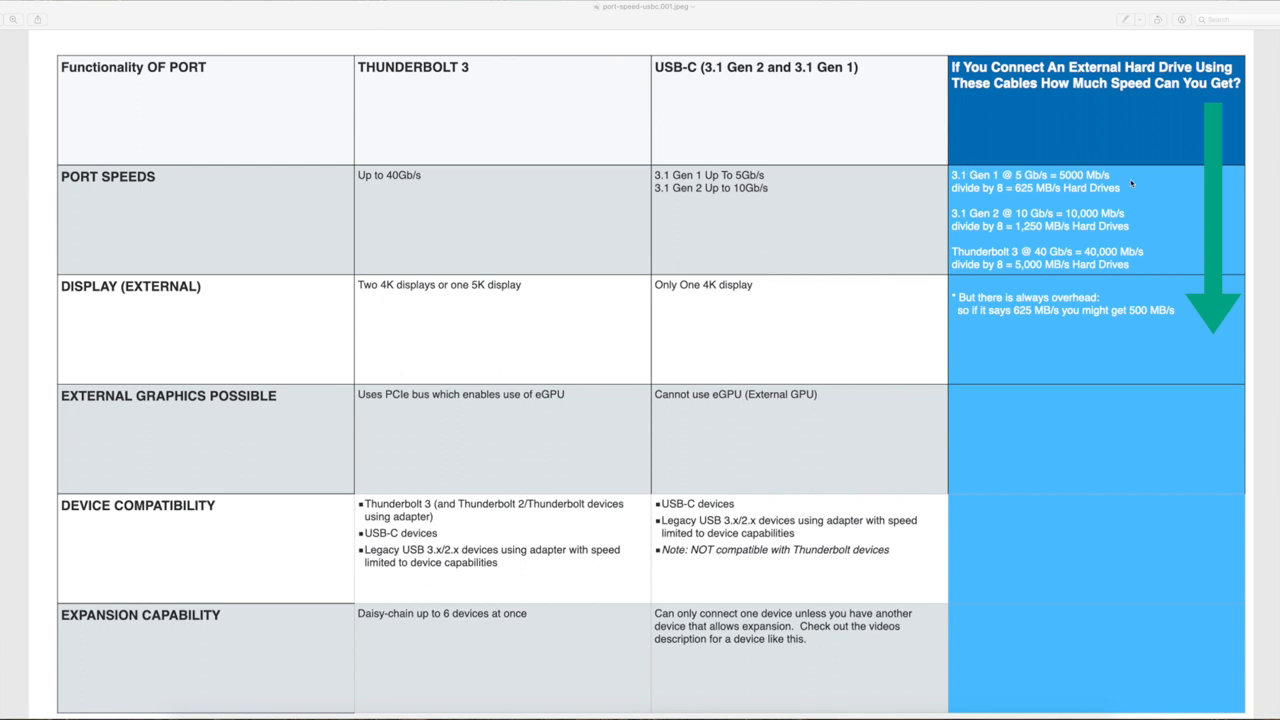
{"action": "mouse_move", "coordinate": [1016, 192]}
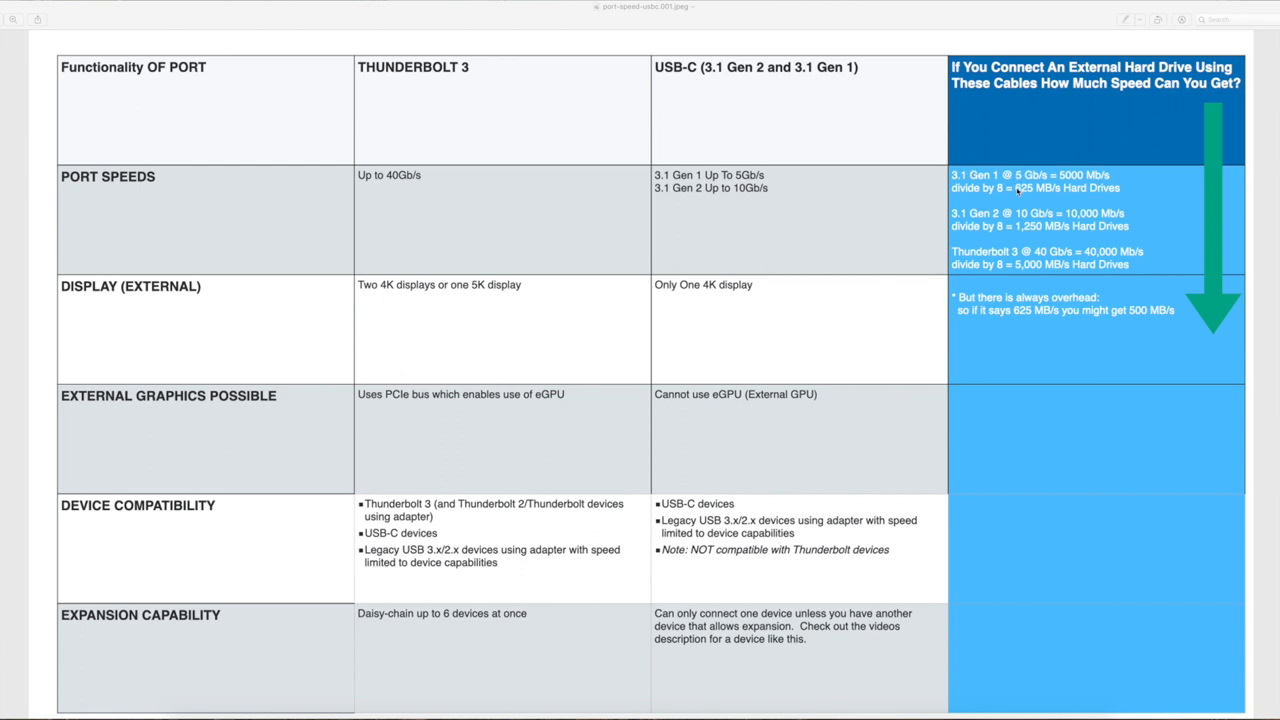
{"action": "mouse_move", "coordinate": [1036, 192]}
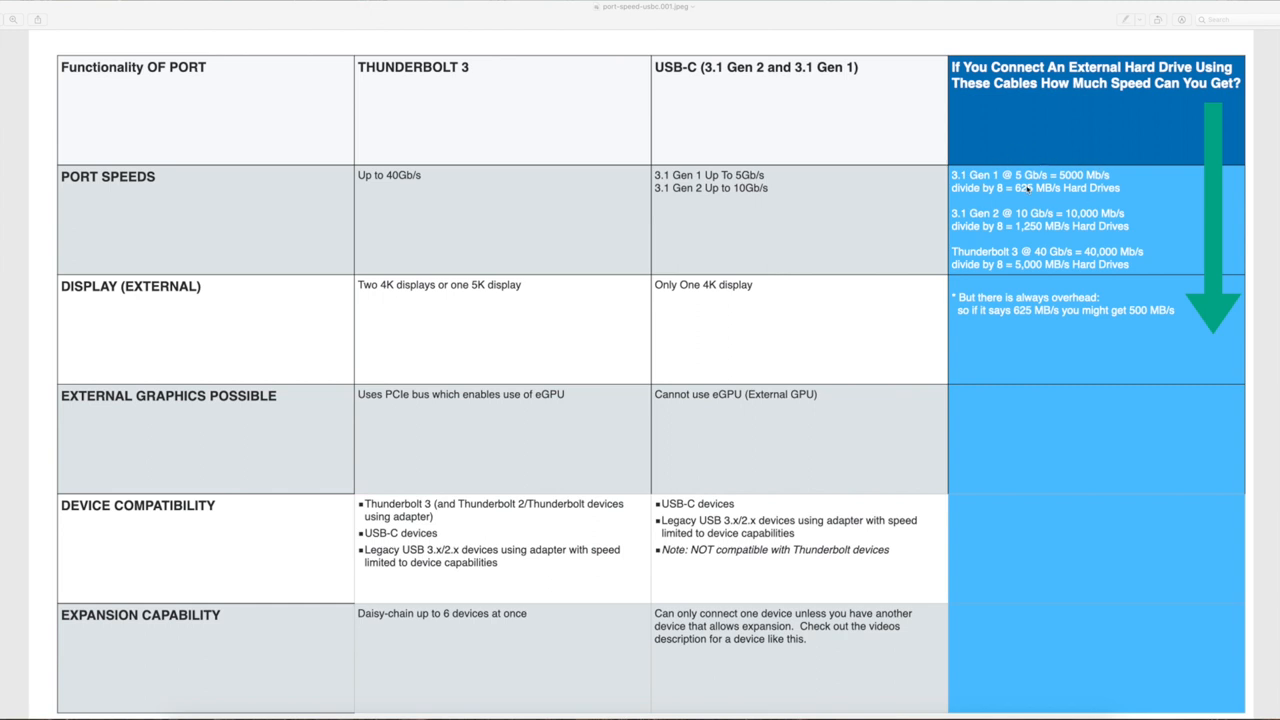
{"action": "mouse_move", "coordinate": [1060, 188]}
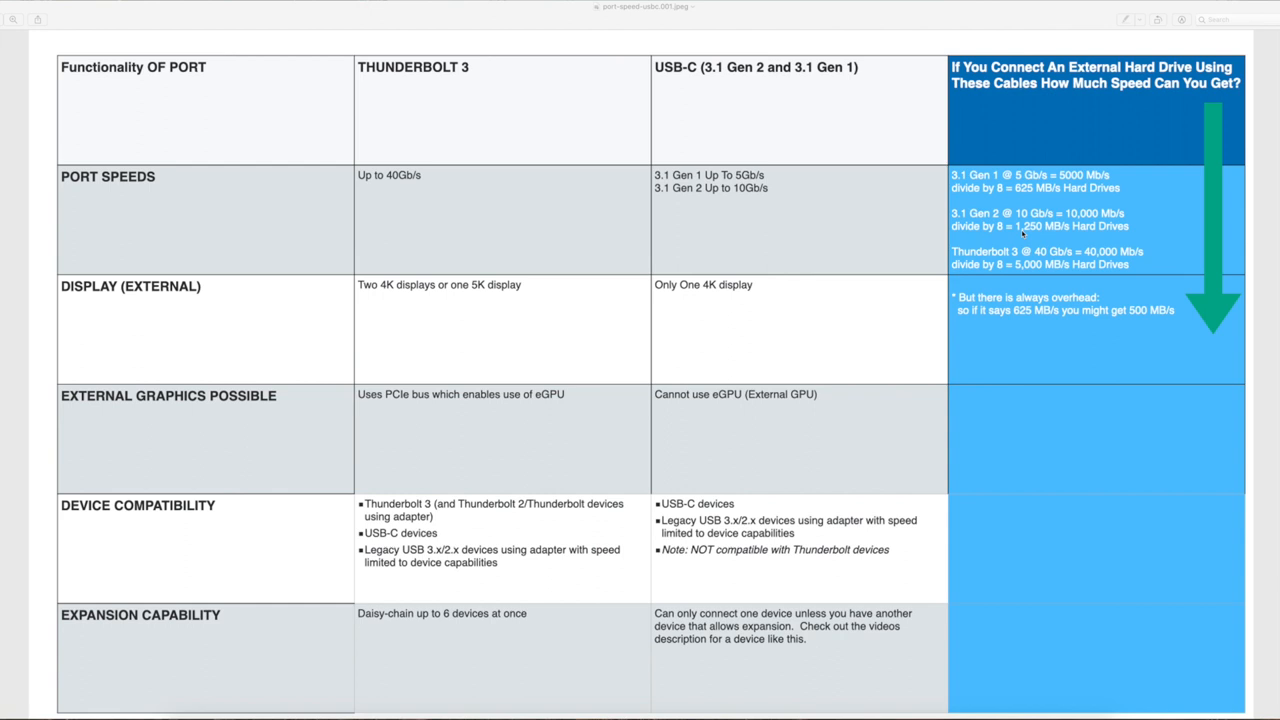
{"action": "mouse_move", "coordinate": [1000, 236]}
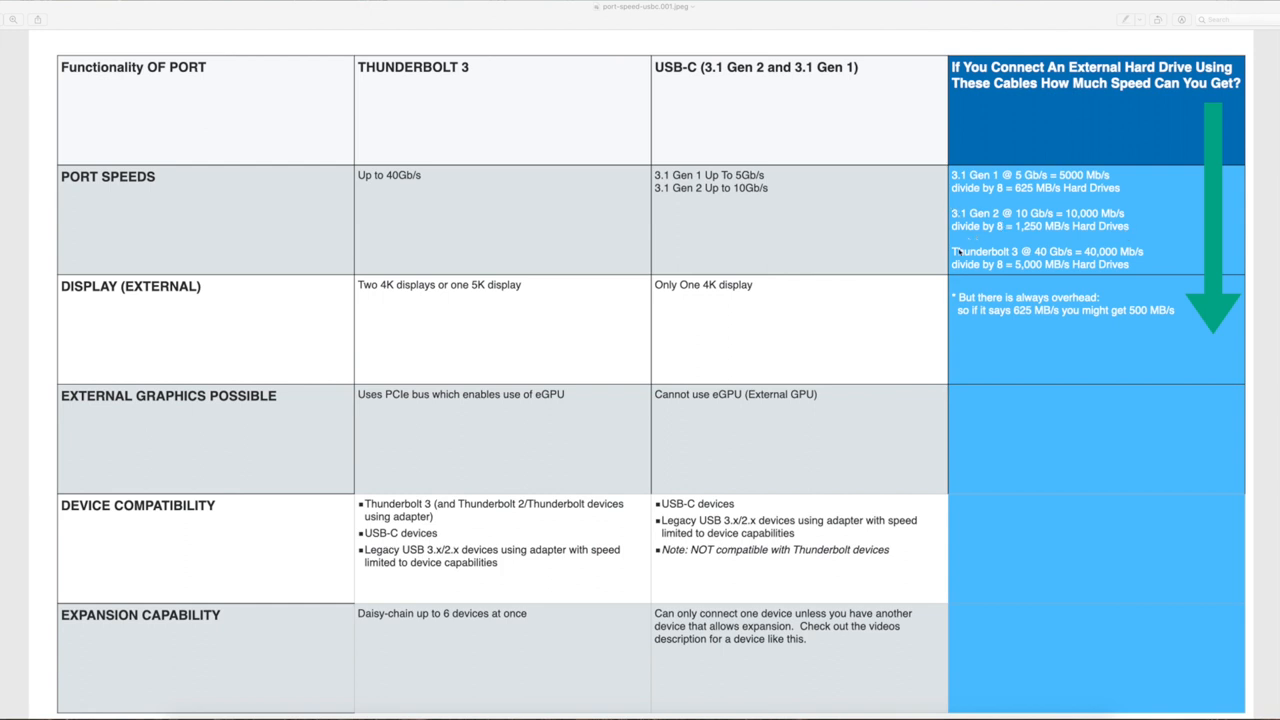
{"action": "mouse_move", "coordinate": [1052, 260]}
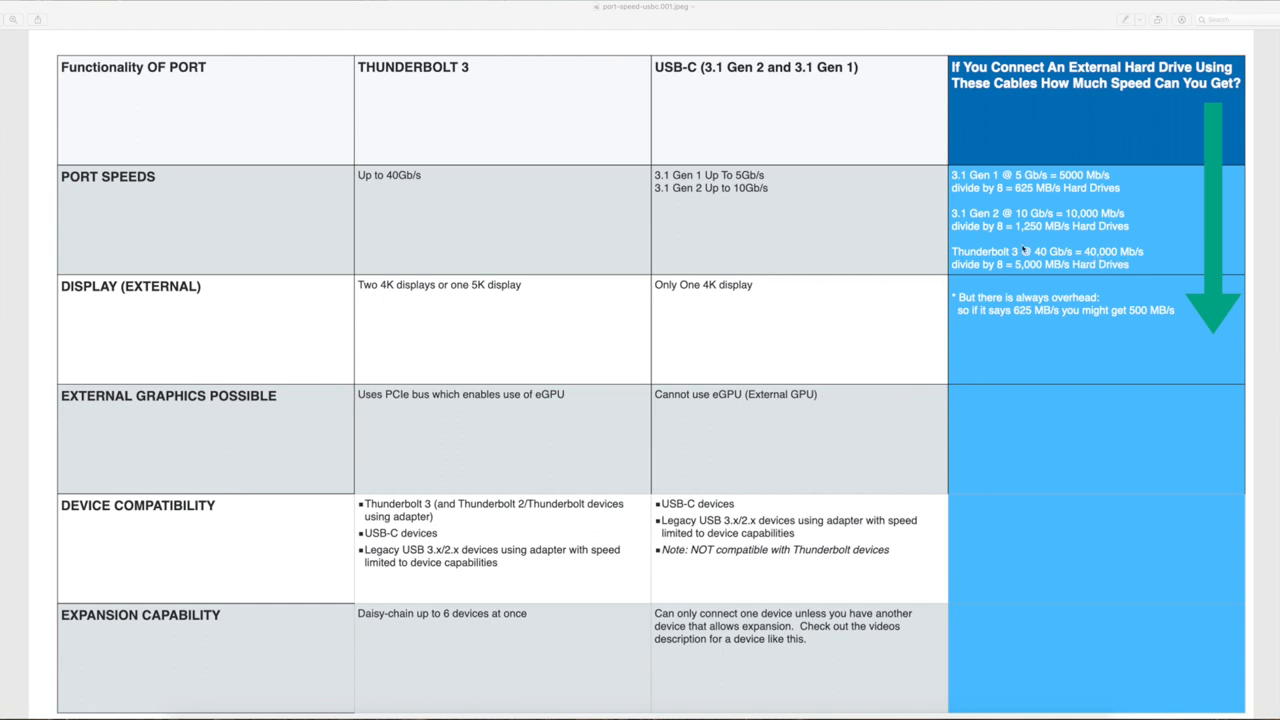
{"action": "mouse_move", "coordinate": [1136, 252]}
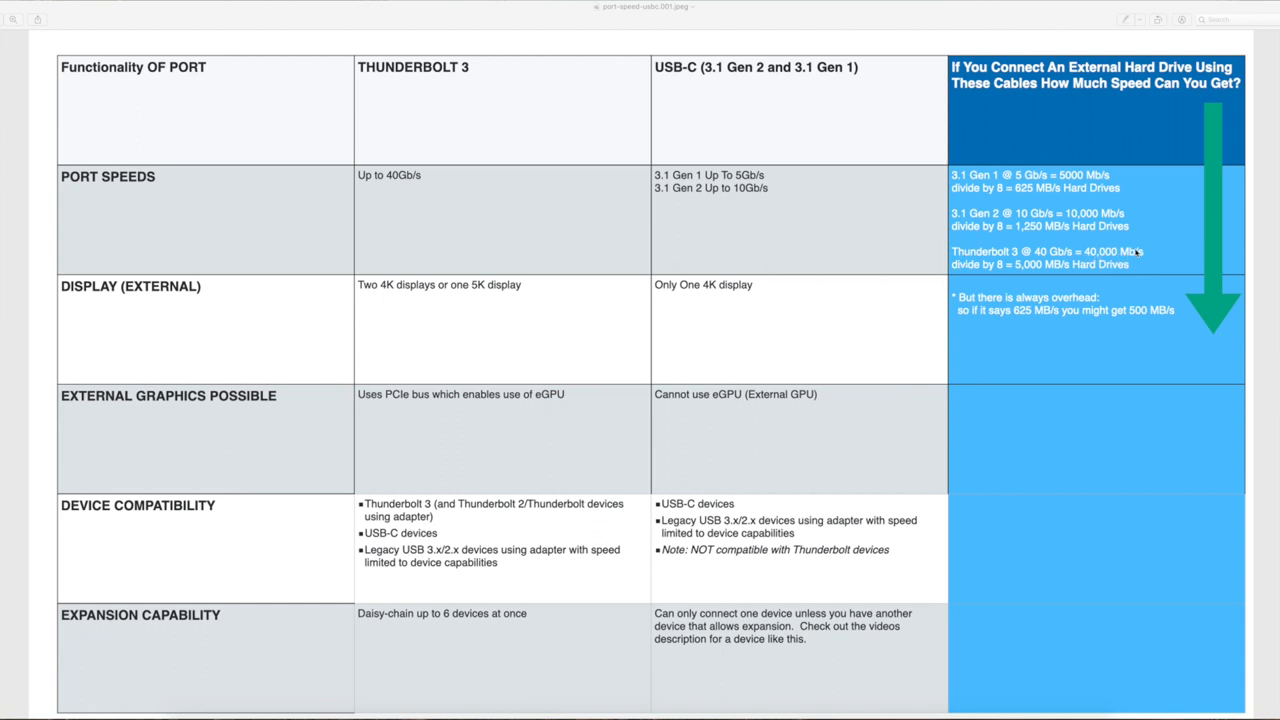
{"action": "mouse_move", "coordinate": [990, 268]}
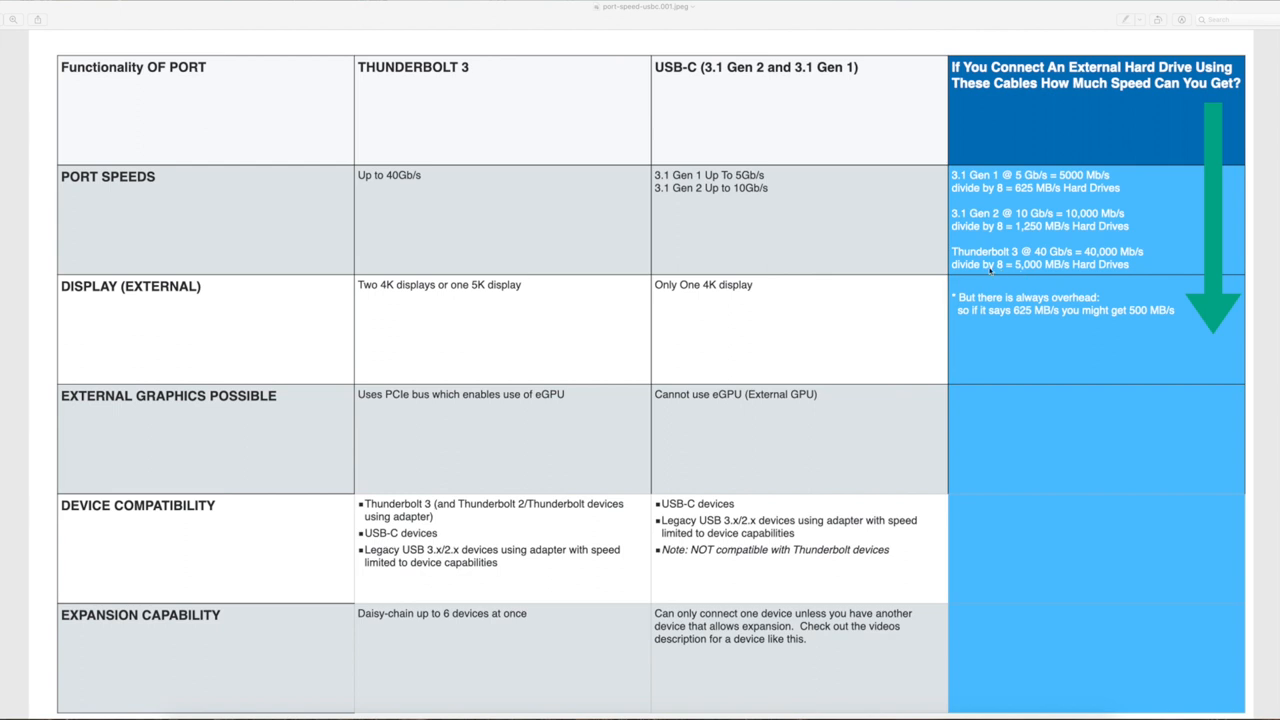
{"action": "mouse_move", "coordinate": [1054, 276]}
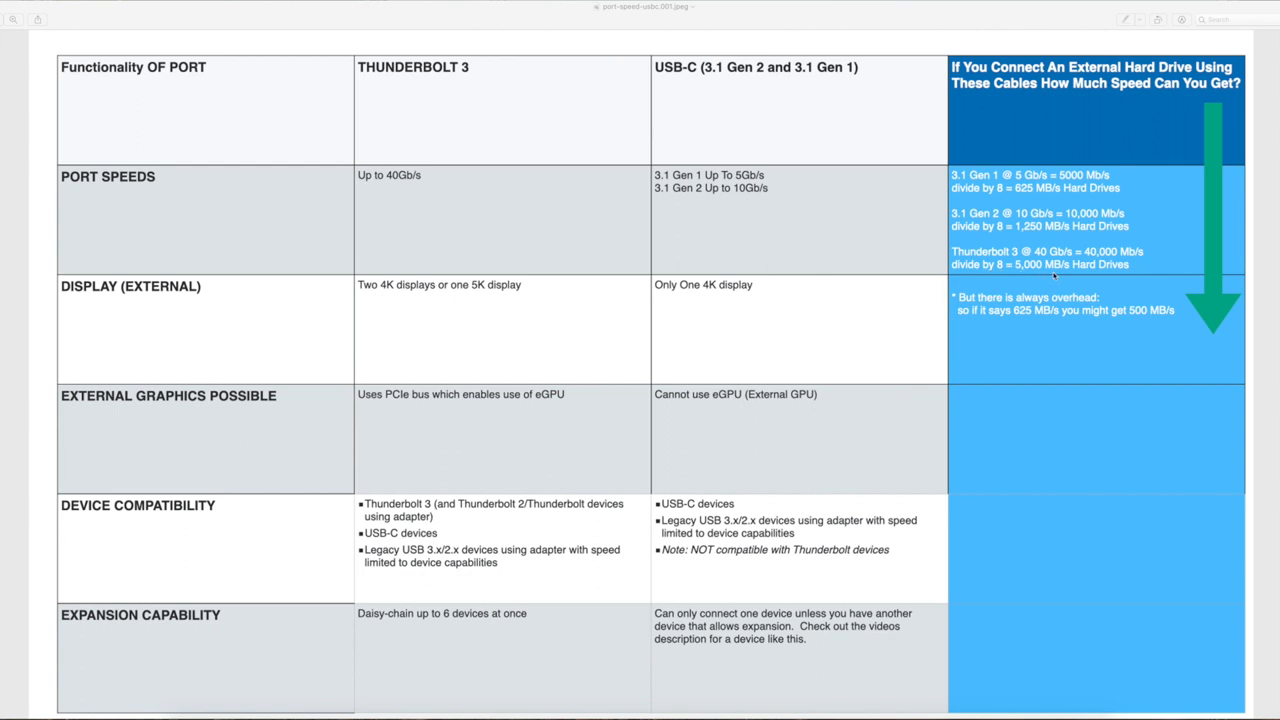
{"action": "mouse_move", "coordinate": [1116, 292]}
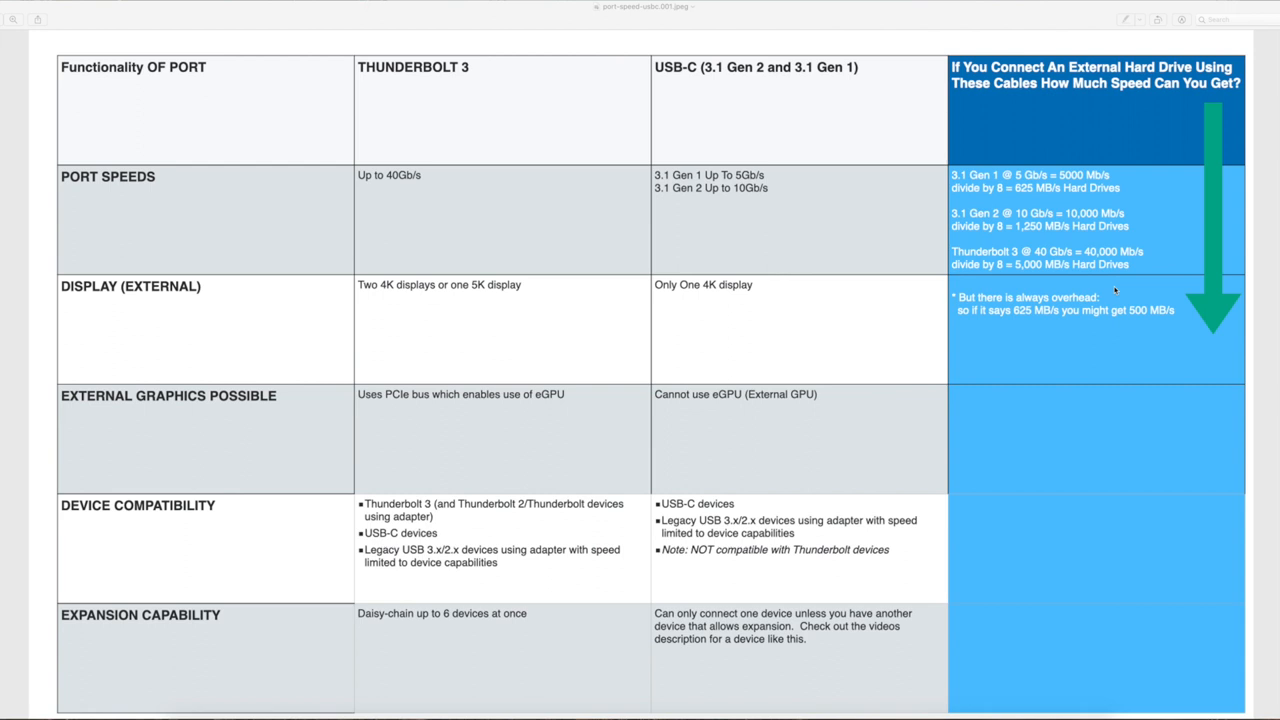
{"action": "mouse_move", "coordinate": [1154, 274]}
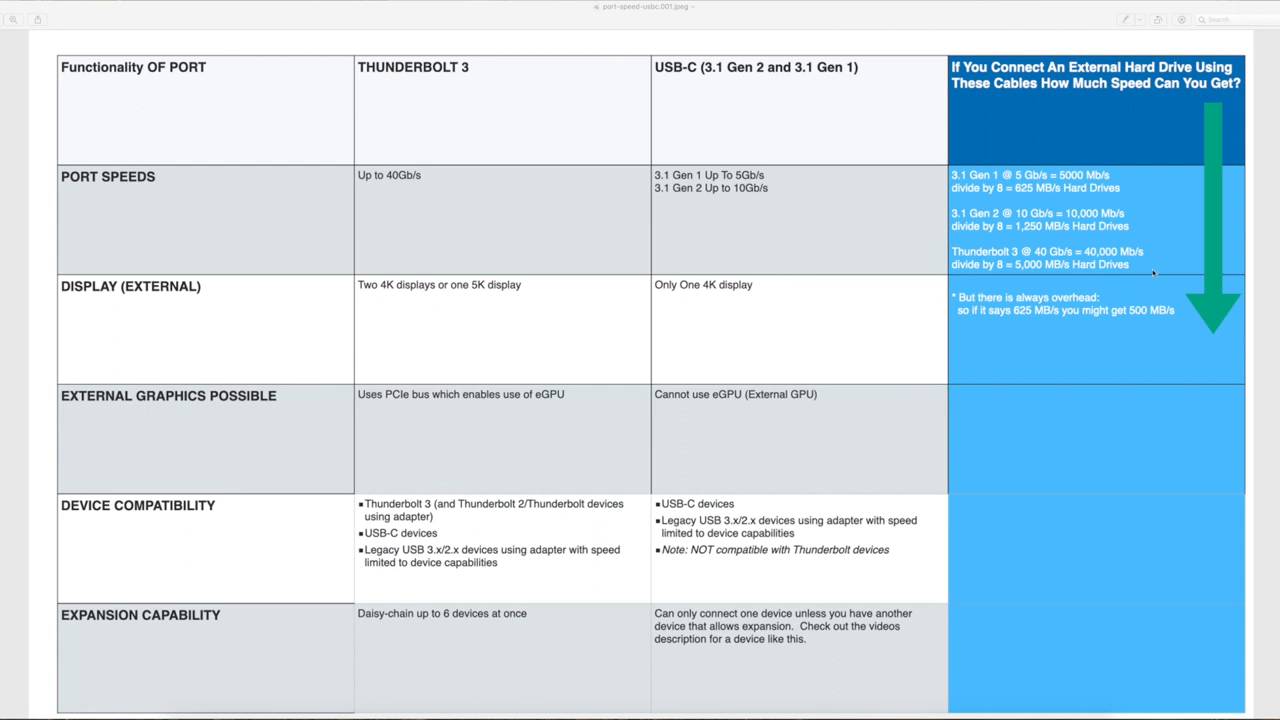
{"action": "mouse_move", "coordinate": [960, 310]}
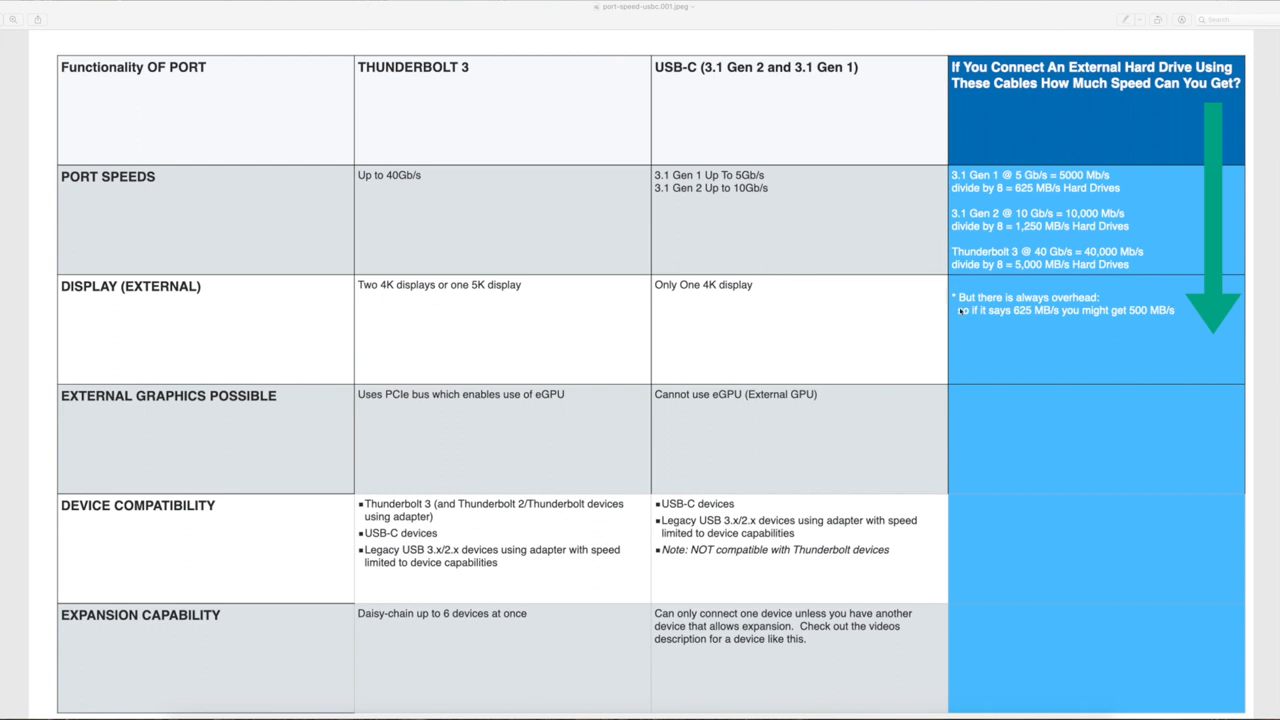
{"action": "mouse_move", "coordinate": [1024, 316]}
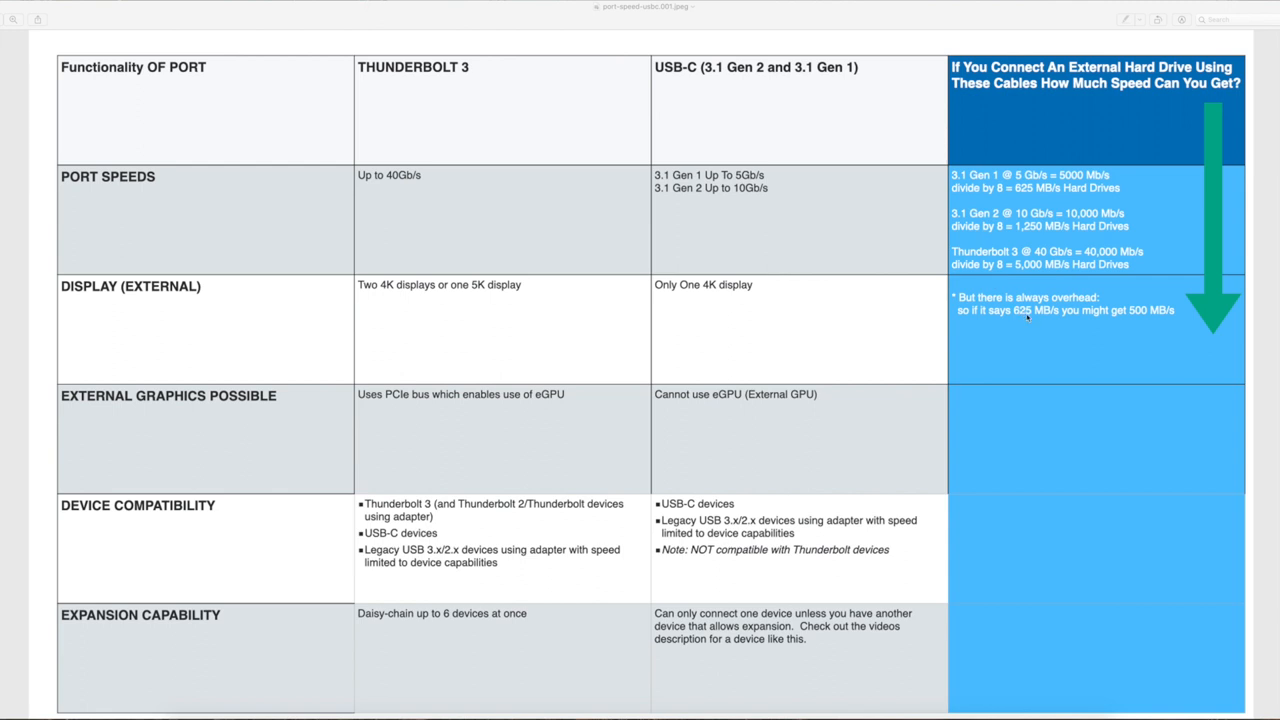
{"action": "mouse_move", "coordinate": [1148, 318]}
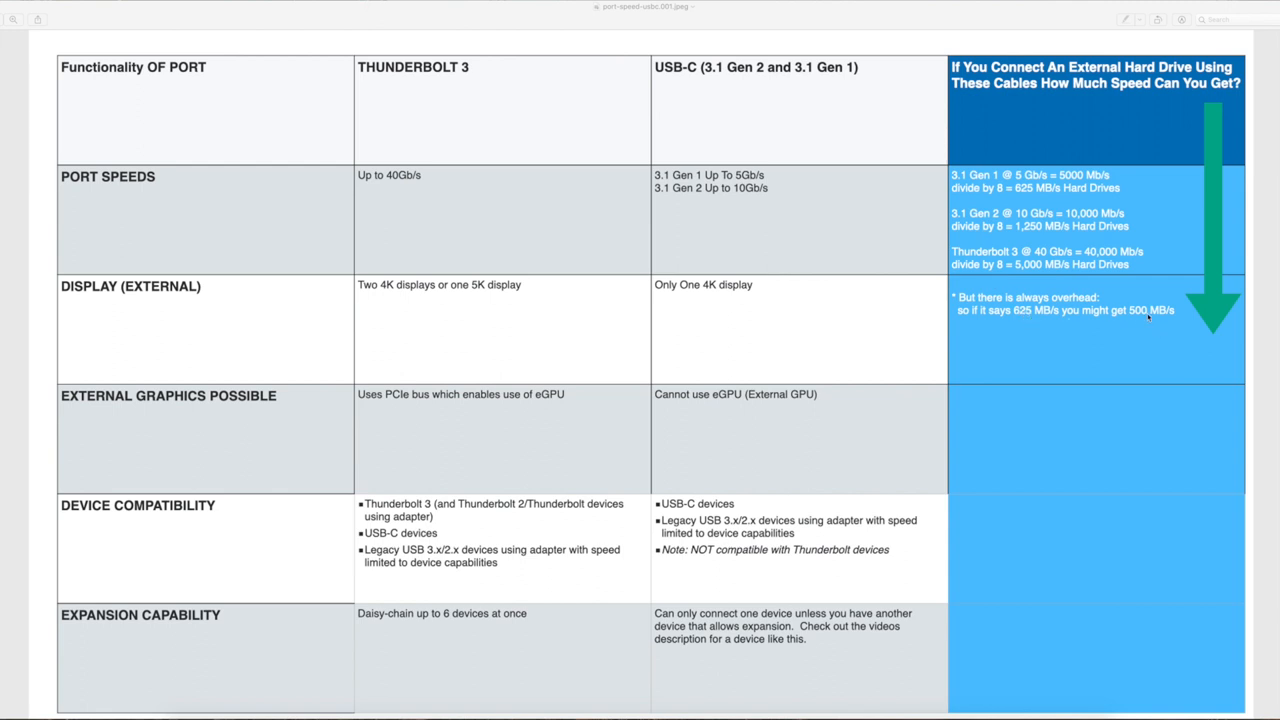
{"action": "mouse_move", "coordinate": [1158, 312]}
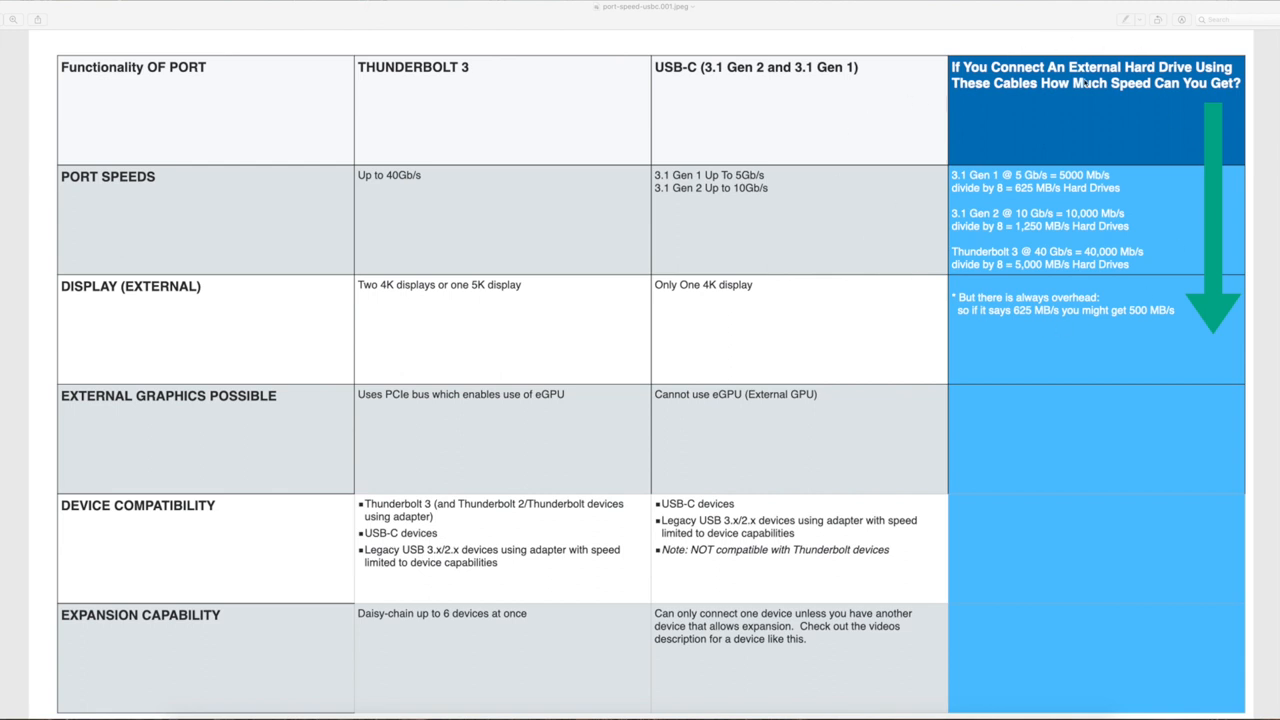
{"action": "mouse_move", "coordinate": [1136, 292]}
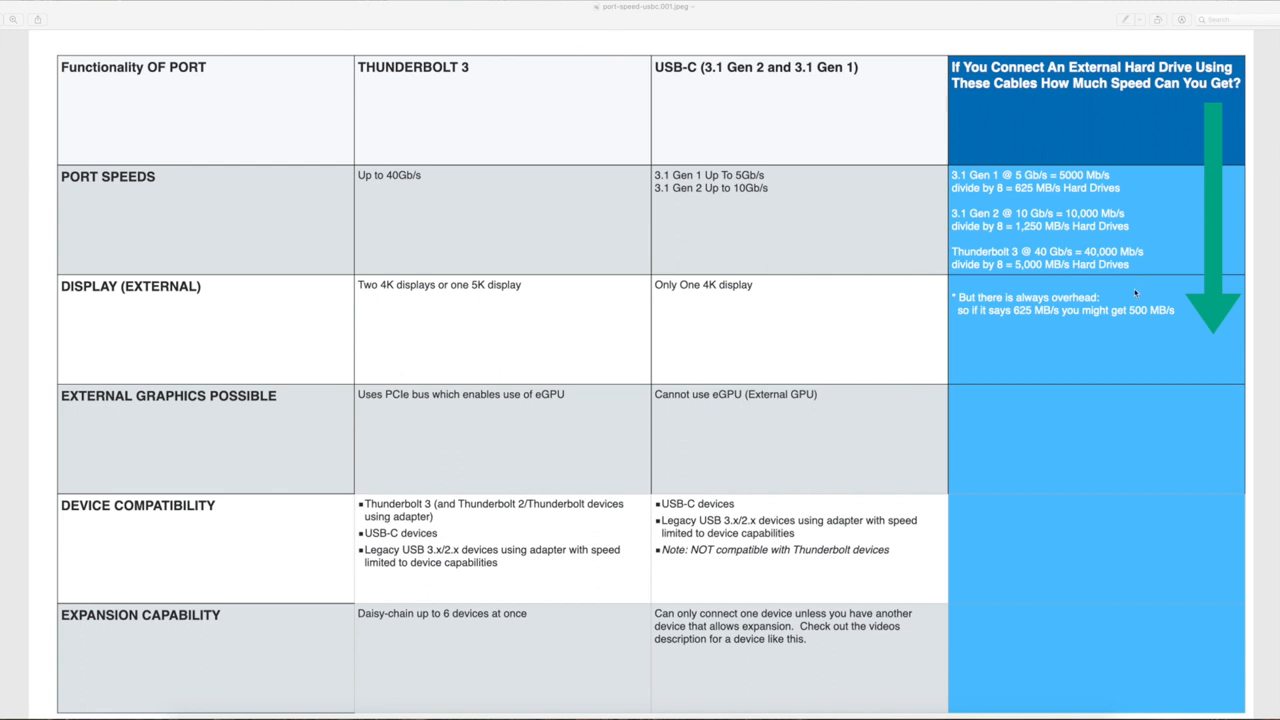
{"action": "mouse_move", "coordinate": [1100, 364]}
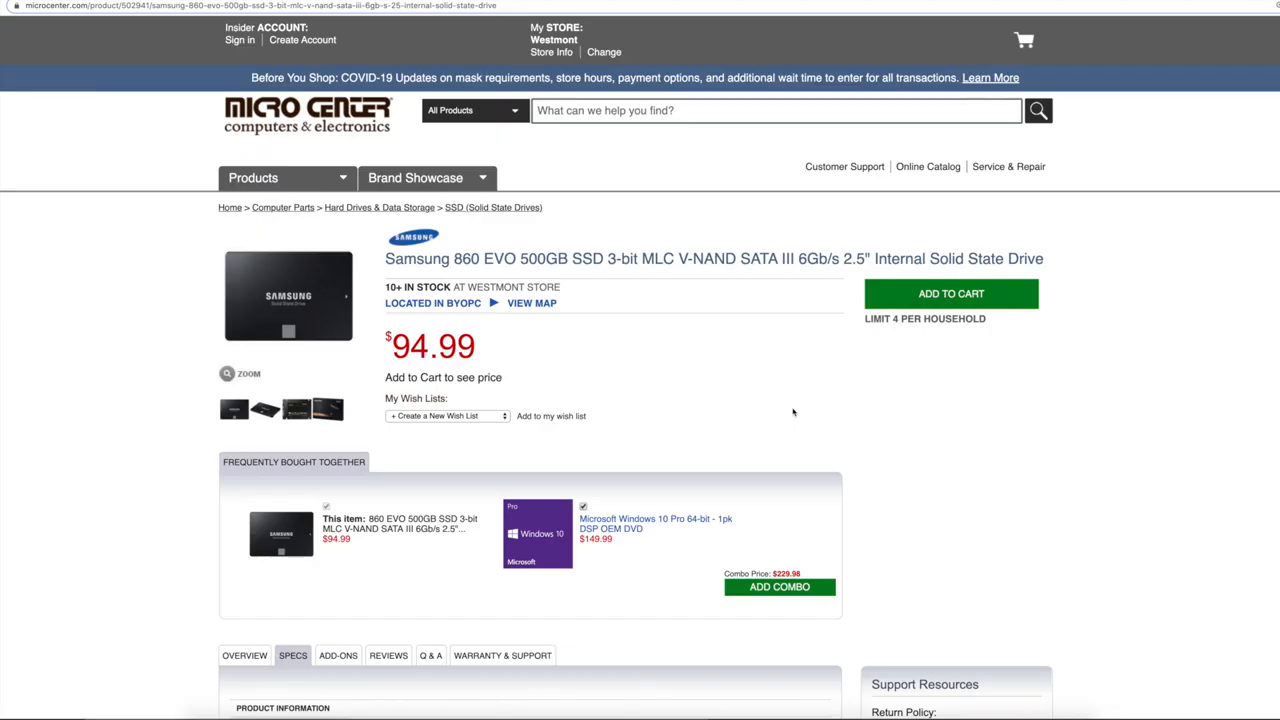
{"action": "mouse_move", "coordinate": [520, 218]}
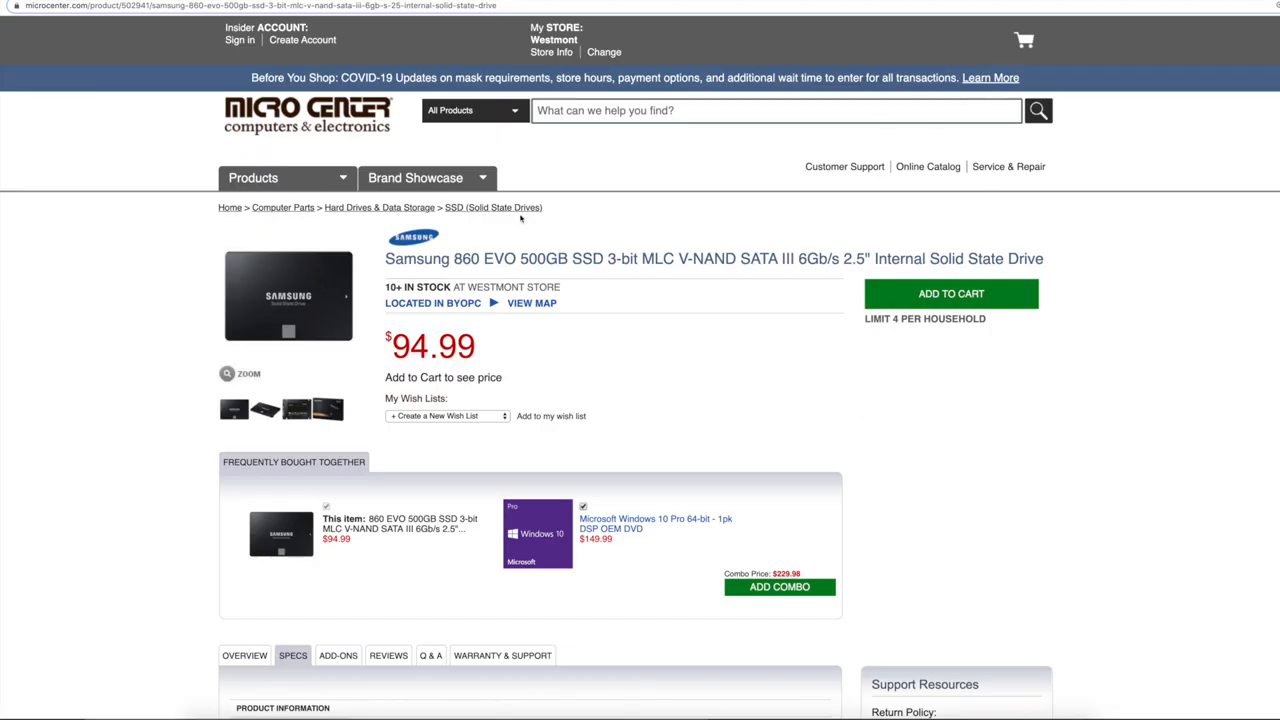
{"action": "mouse_move", "coordinate": [716, 238]}
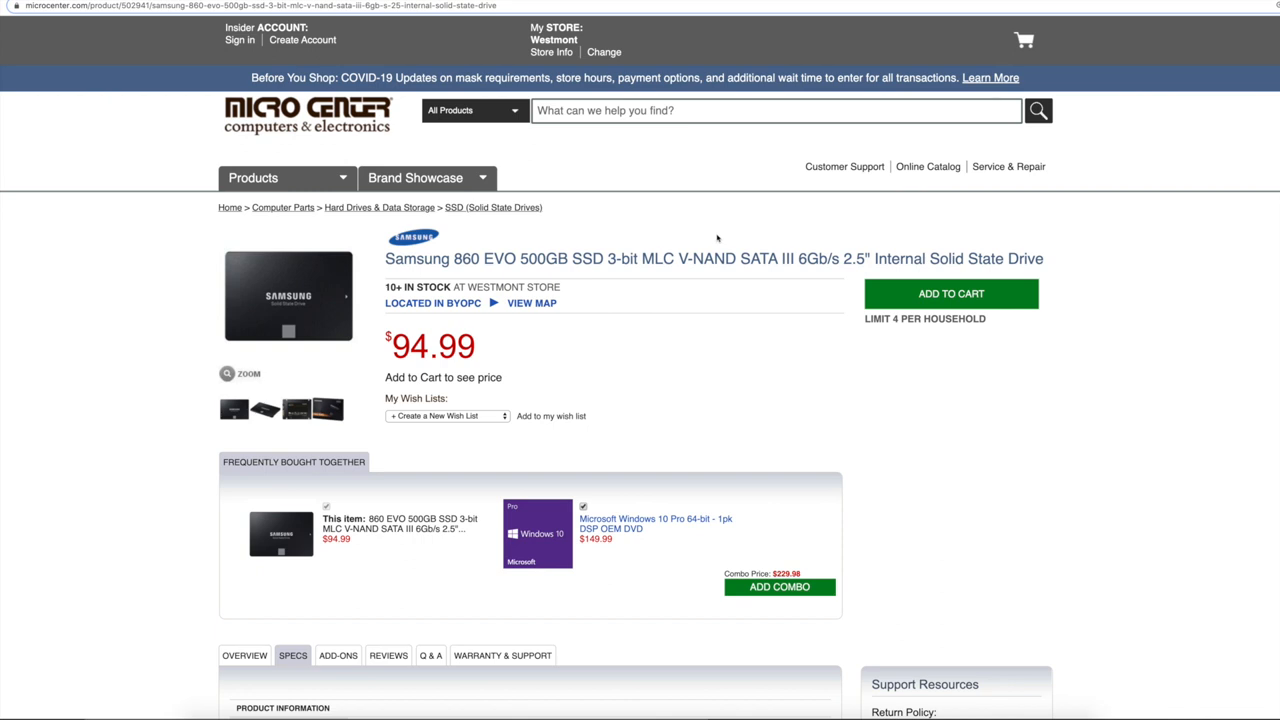
{"action": "mouse_move", "coordinate": [416, 280]}
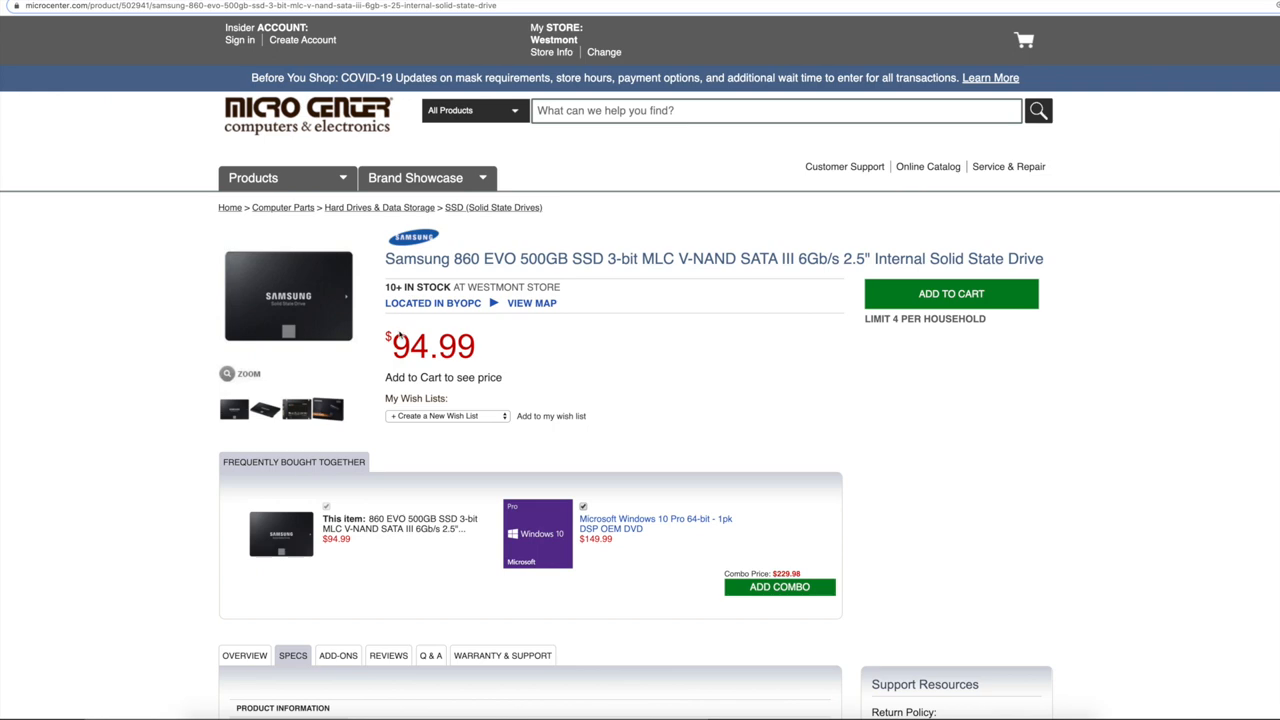
{"action": "mouse_move", "coordinate": [730, 356]}
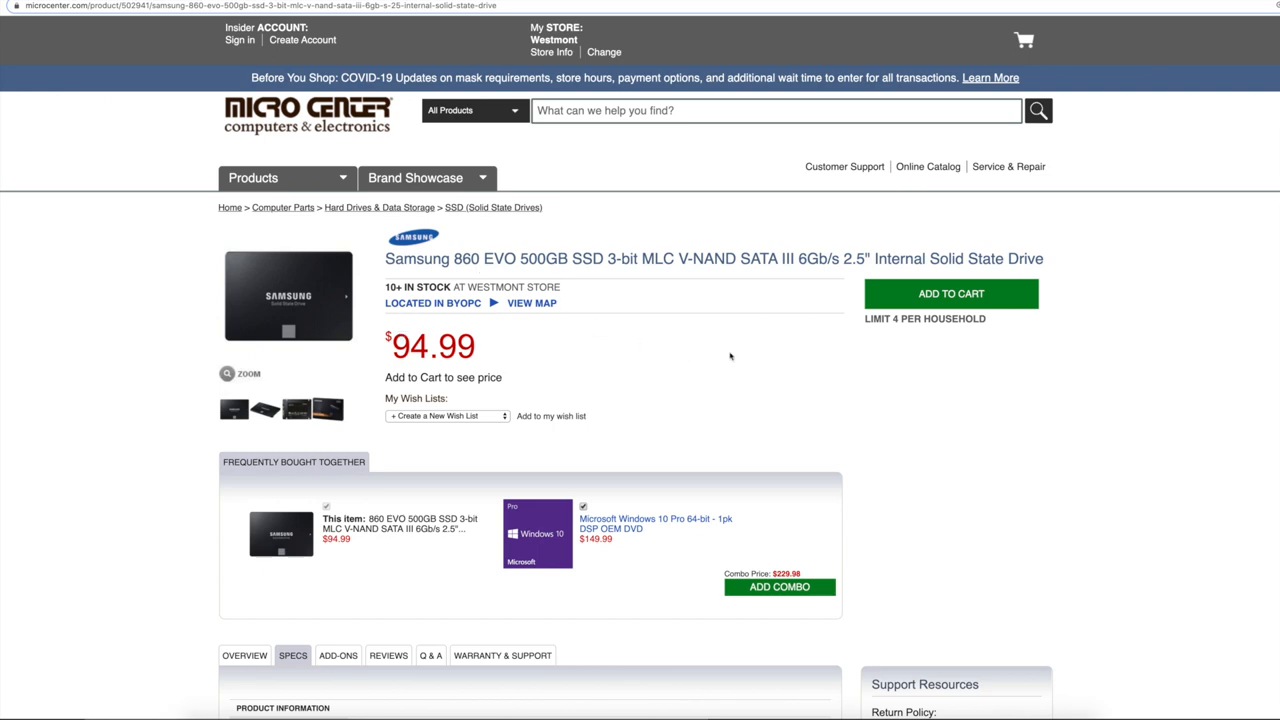
{"action": "scroll", "scroll_direction": "down", "scroll_amount": 3}
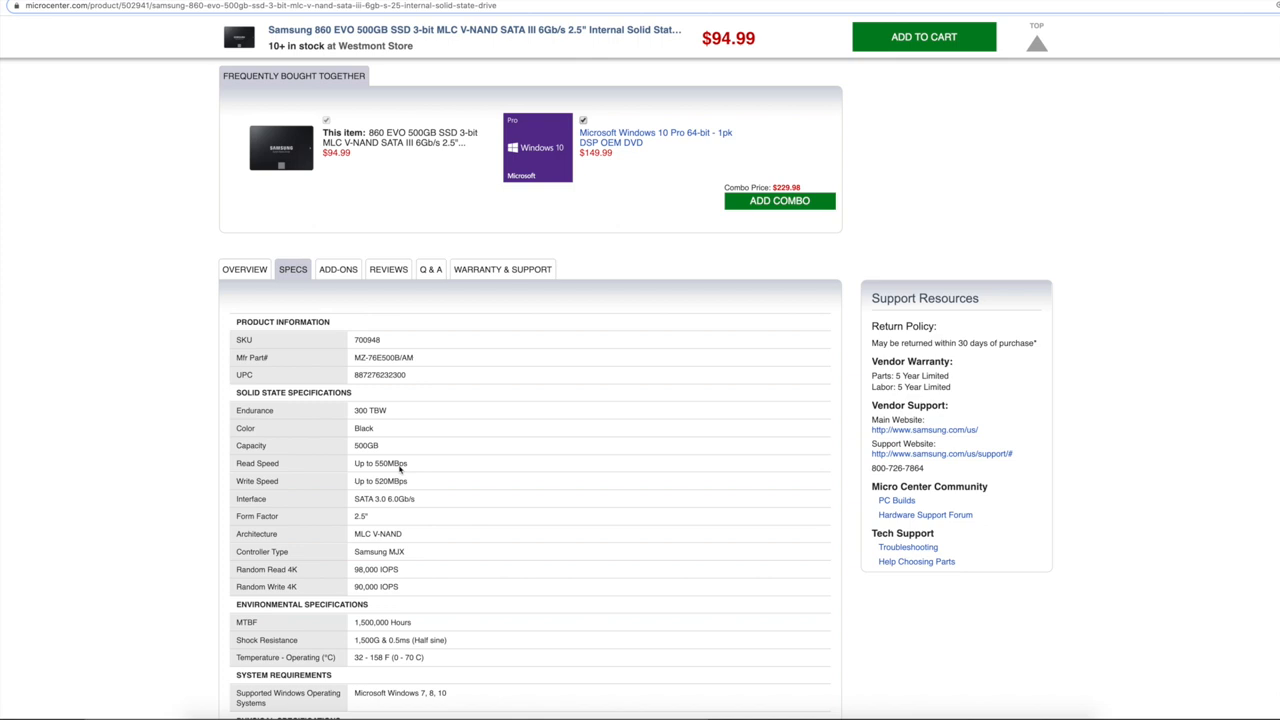
{"action": "mouse_move", "coordinate": [404, 452]}
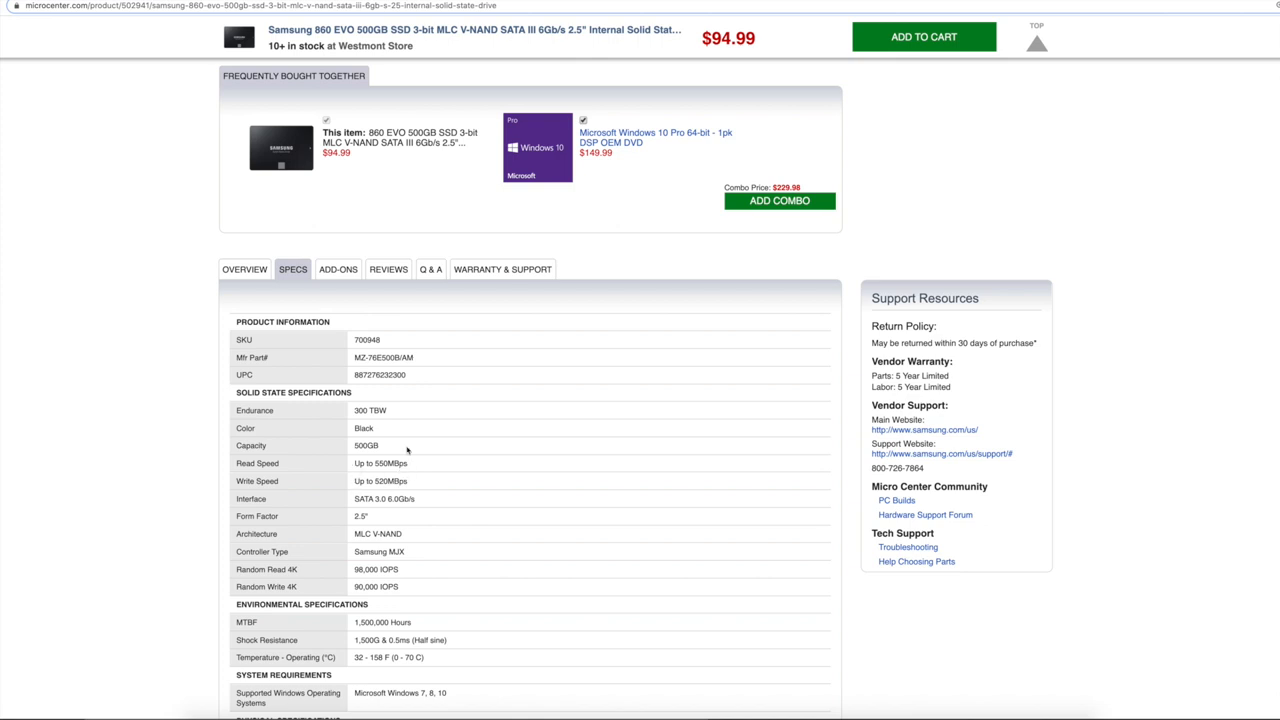
{"action": "mouse_move", "coordinate": [424, 498]}
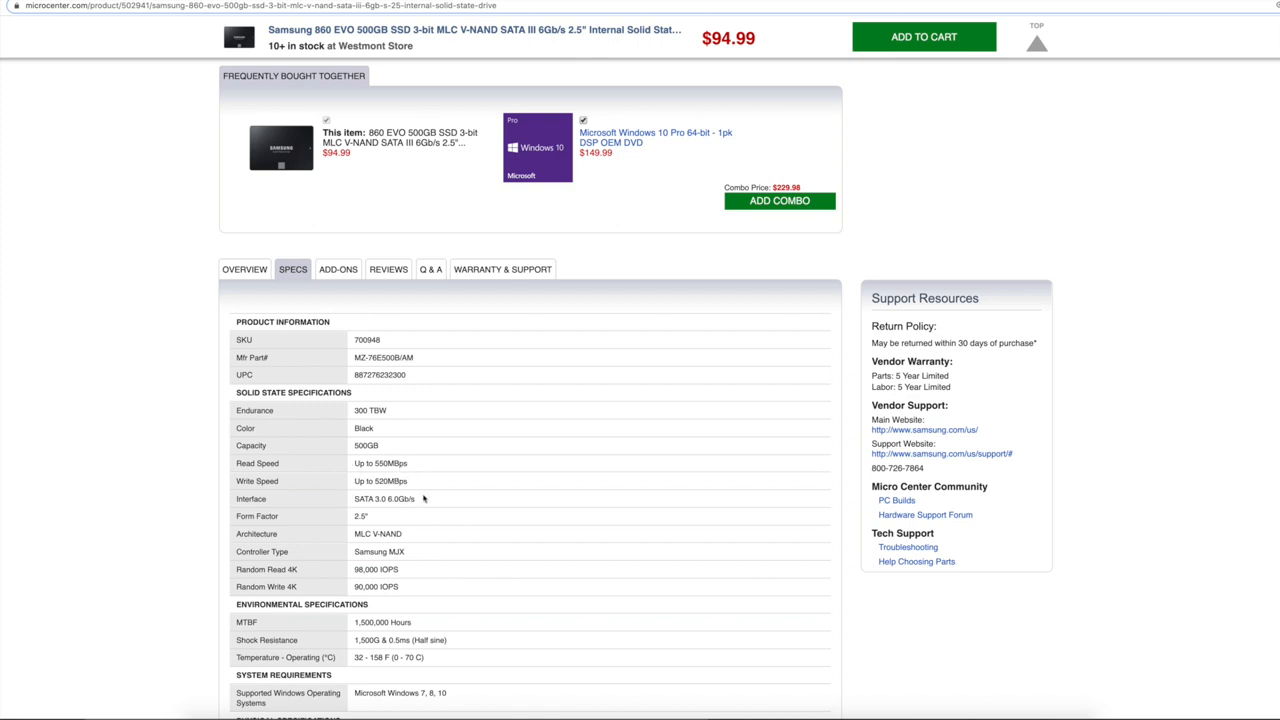
{"action": "mouse_move", "coordinate": [446, 480]}
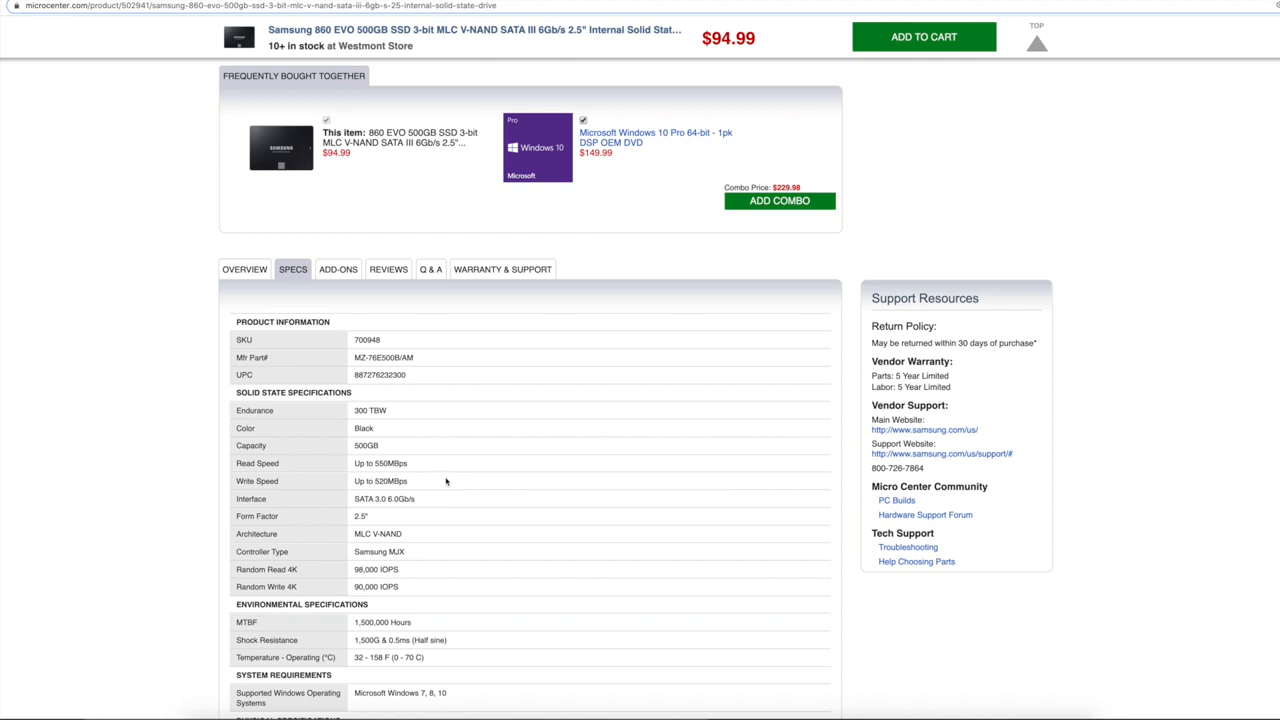
{"action": "mouse_move", "coordinate": [510, 488]}
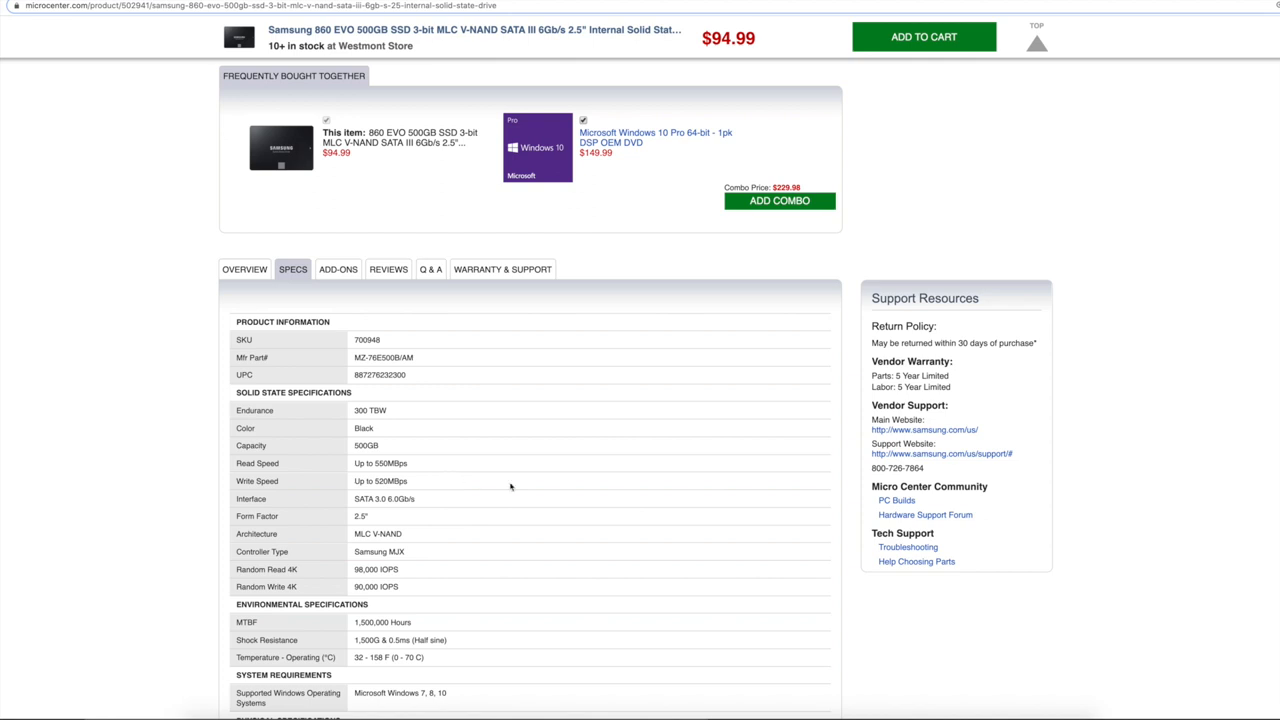
{"action": "scroll", "scroll_direction": "up", "scroll_amount": 3}
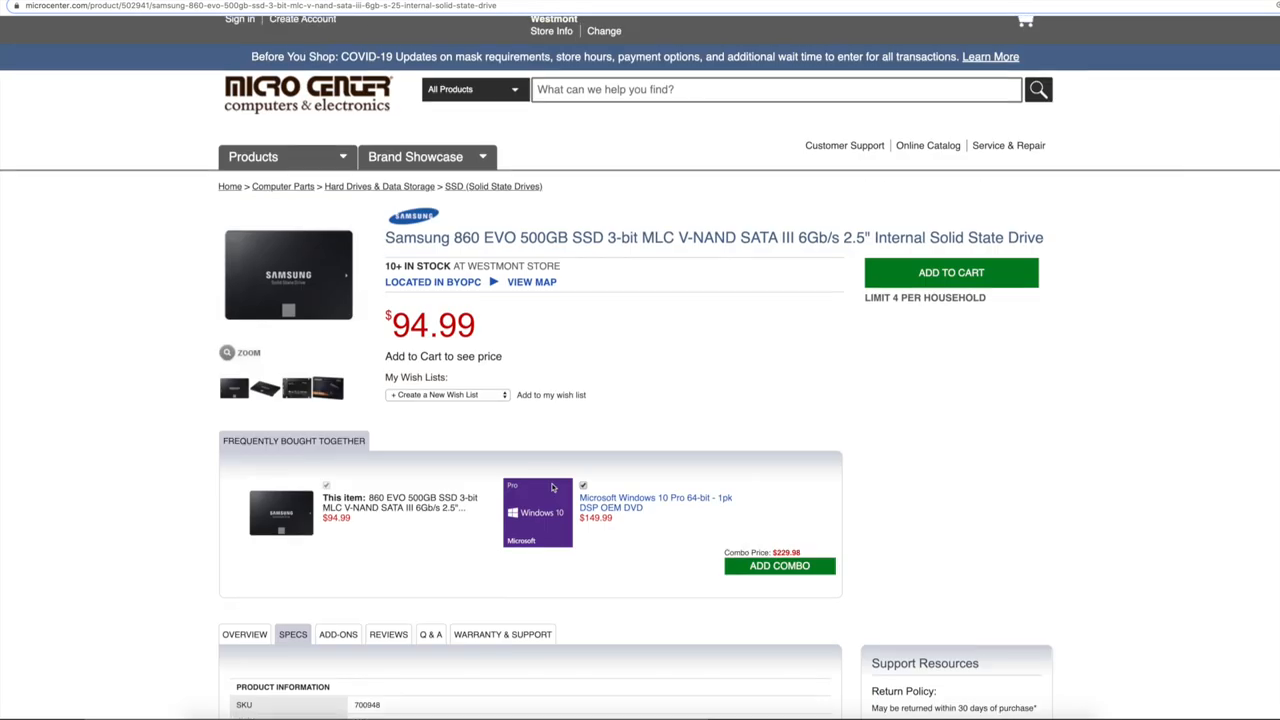
{"action": "scroll", "scroll_direction": "down", "scroll_amount": 3}
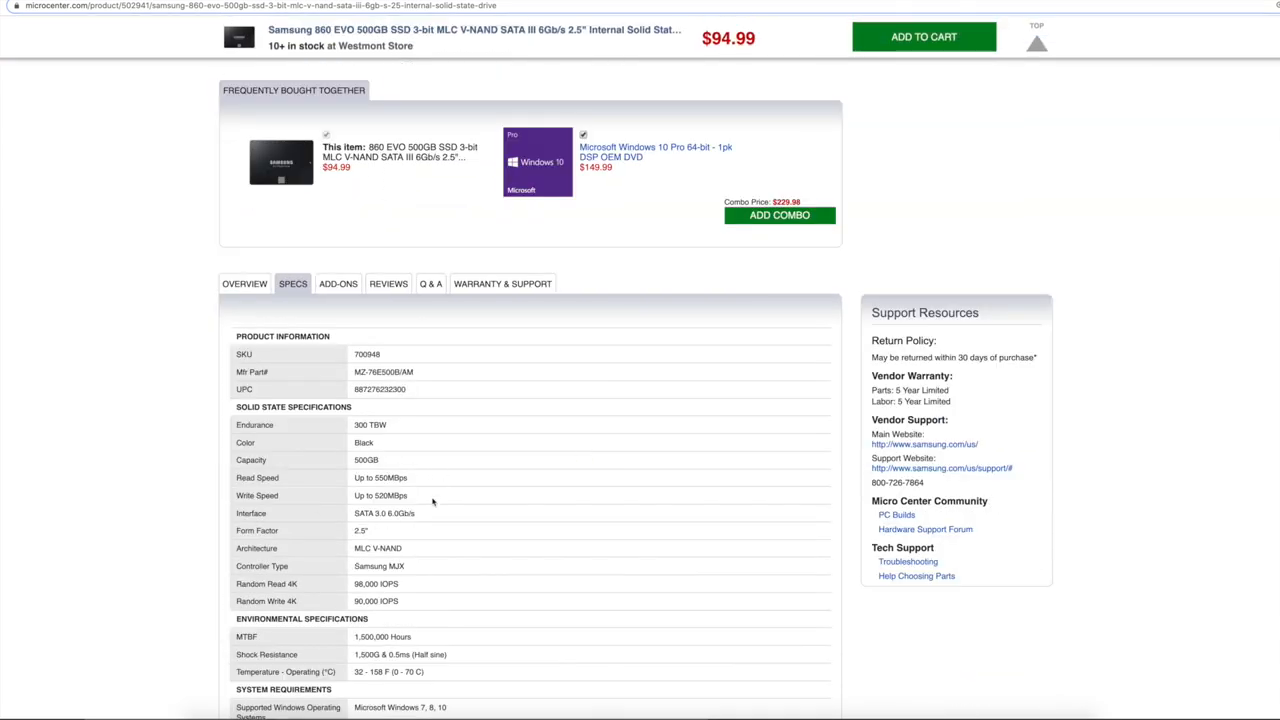
{"action": "mouse_move", "coordinate": [410, 504]}
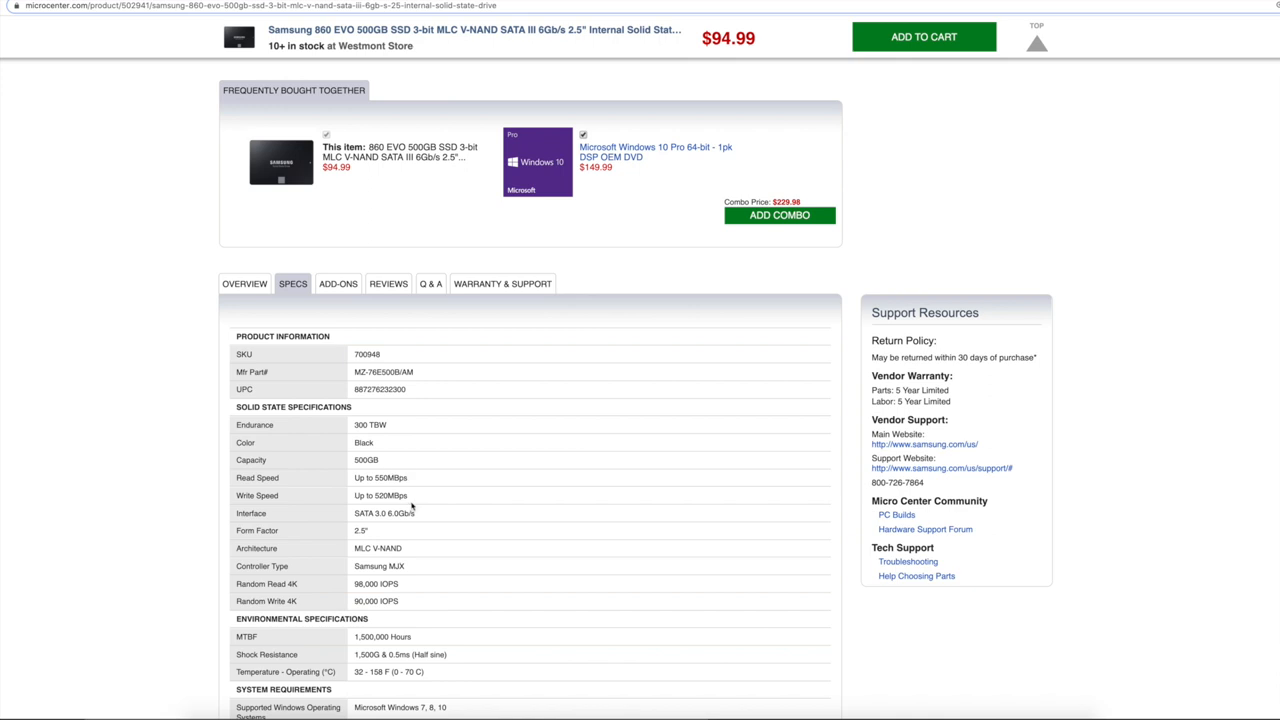
{"action": "scroll", "scroll_direction": "up", "scroll_amount": 3}
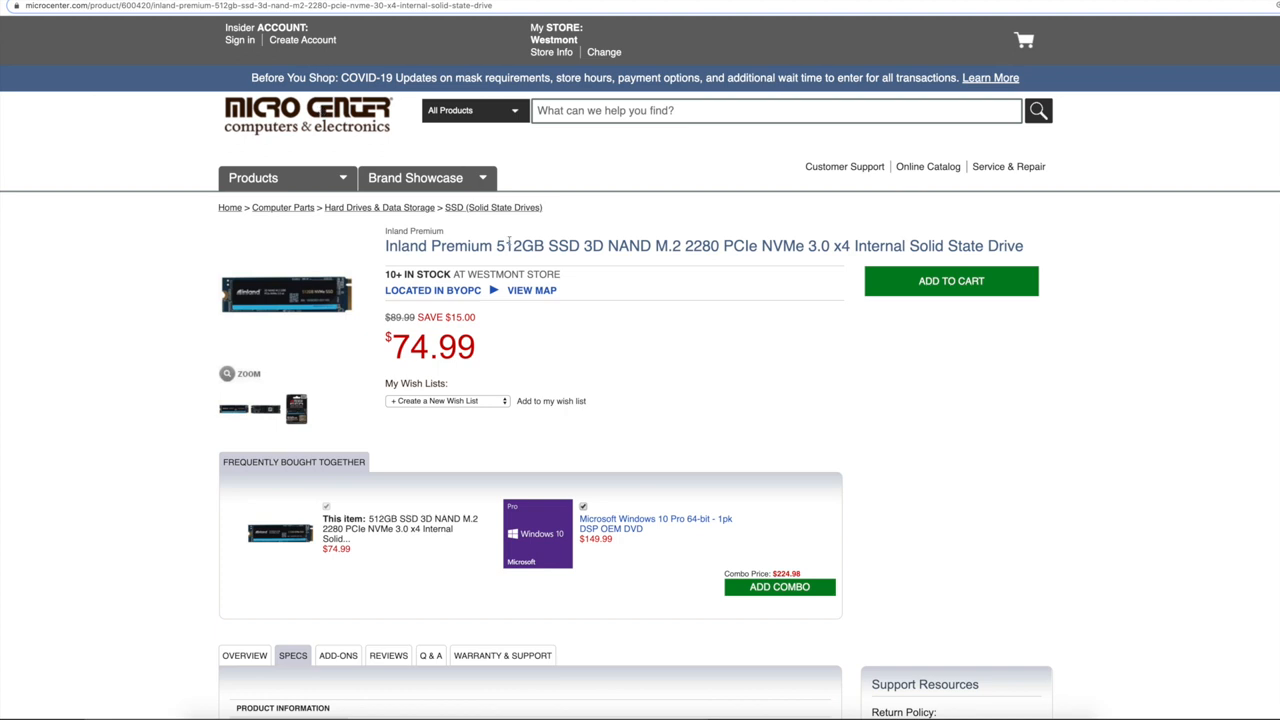
{"action": "mouse_move", "coordinate": [880, 456]}
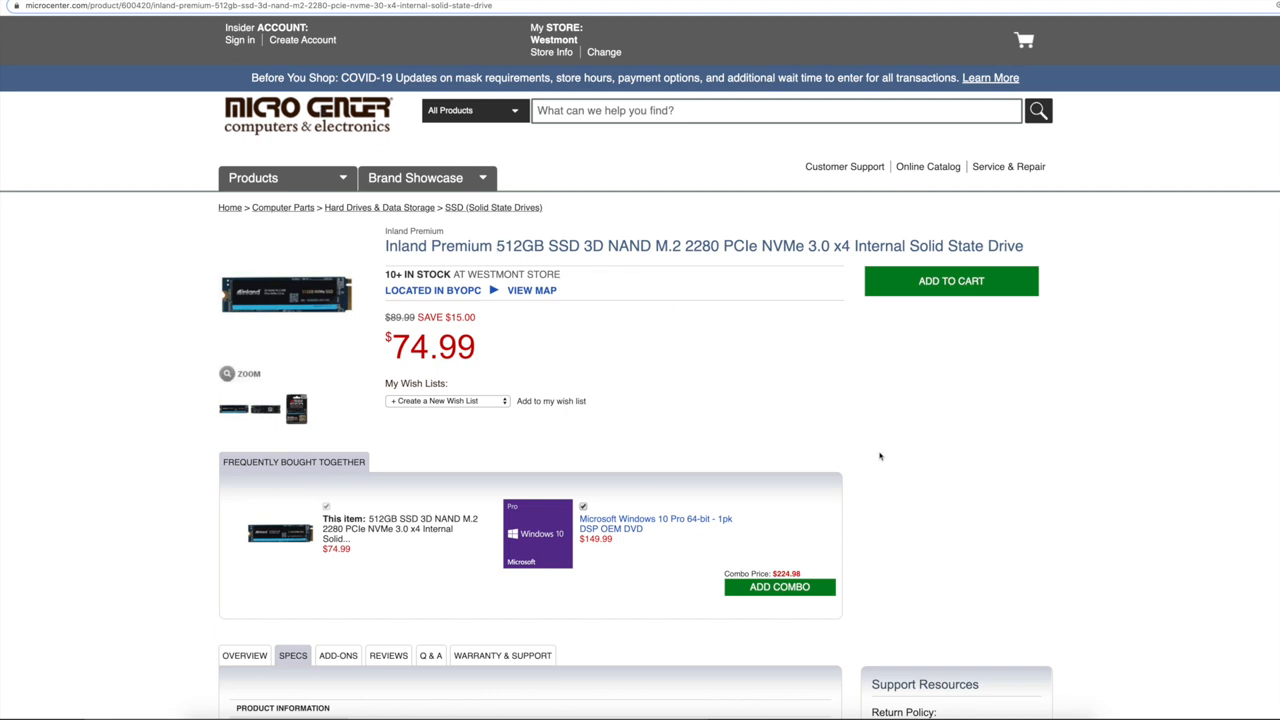
{"action": "scroll", "scroll_direction": "down", "scroll_amount": 3}
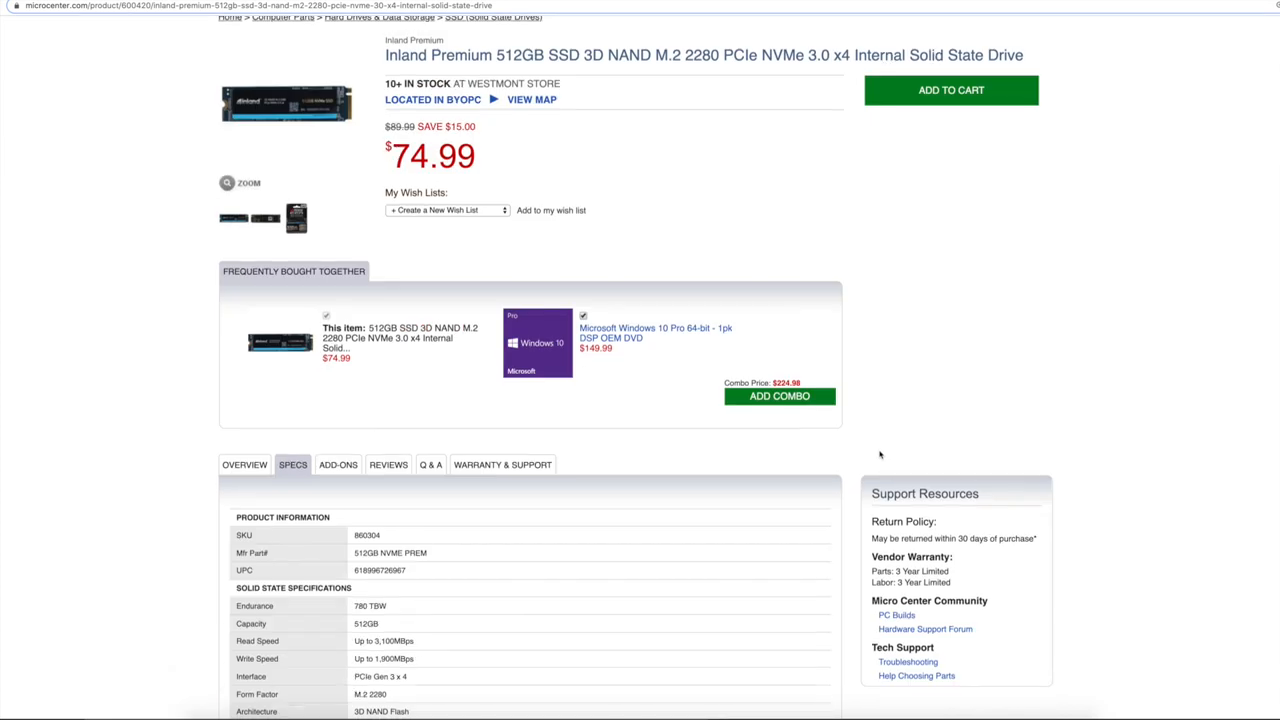
{"action": "scroll", "scroll_direction": "down", "scroll_amount": 3}
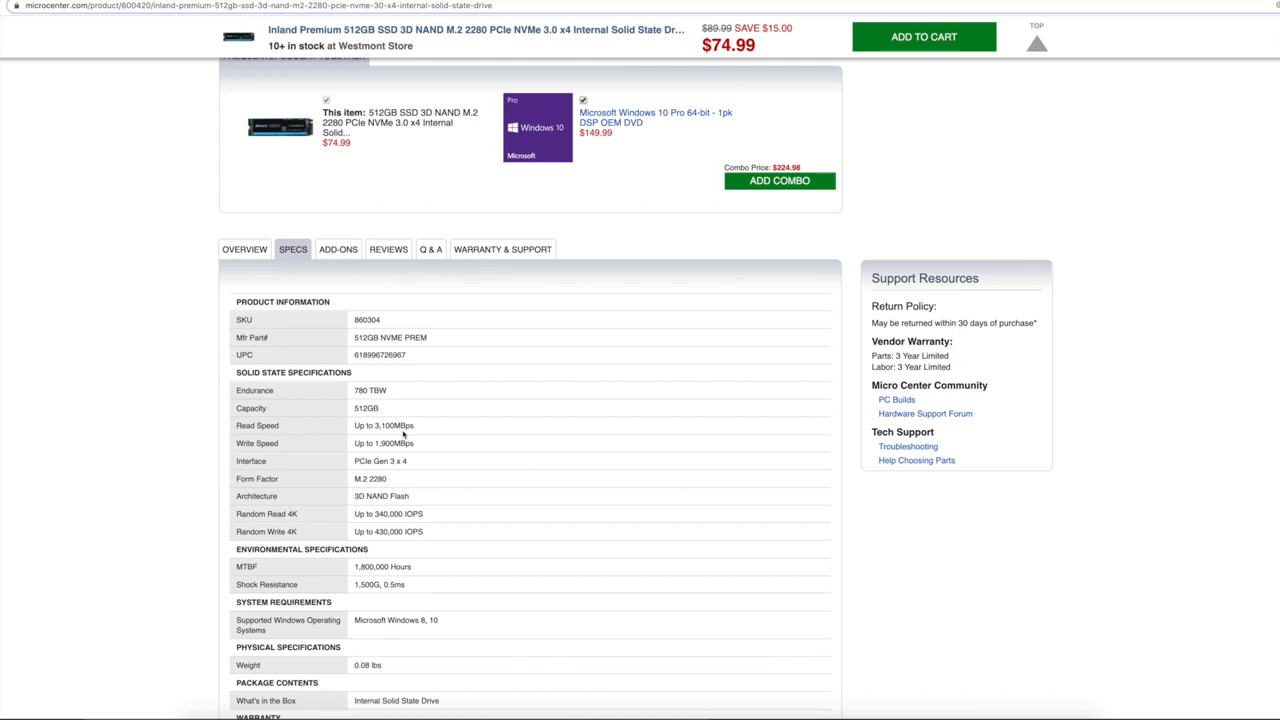
{"action": "mouse_move", "coordinate": [412, 452]}
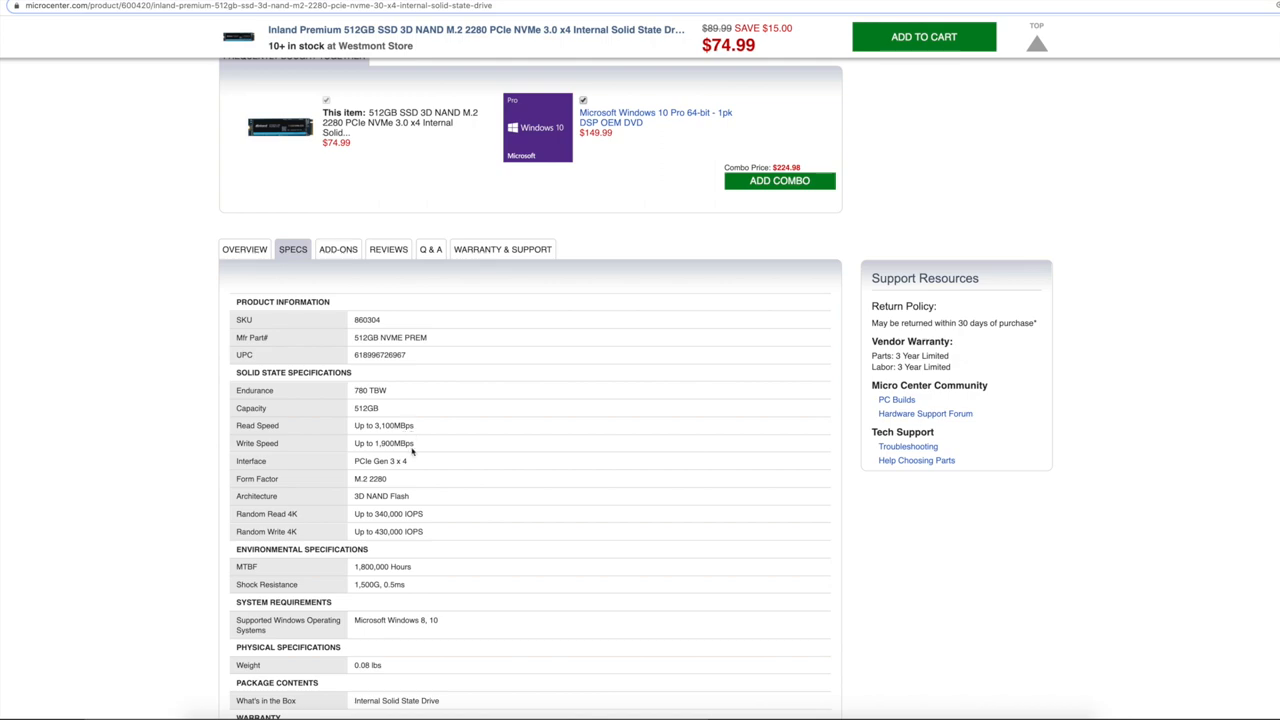
{"action": "scroll", "scroll_direction": "up", "scroll_amount": 3}
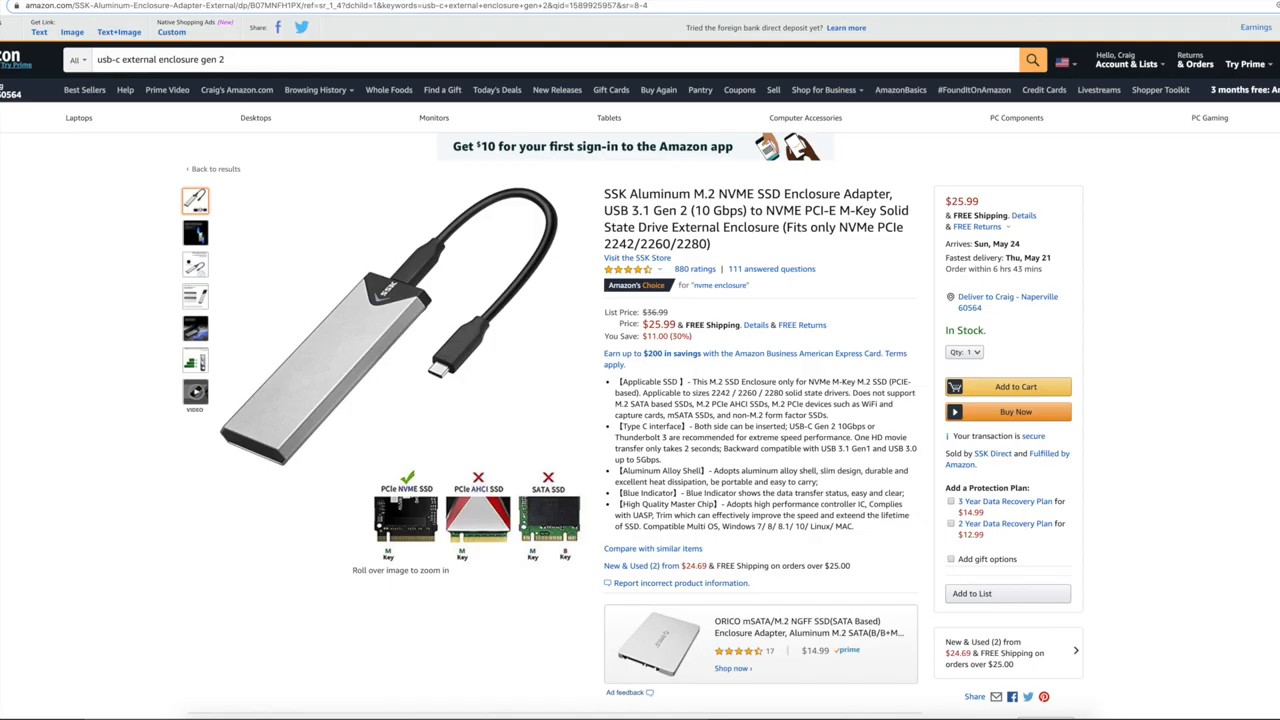
{"action": "mouse_move", "coordinate": [884, 304]}
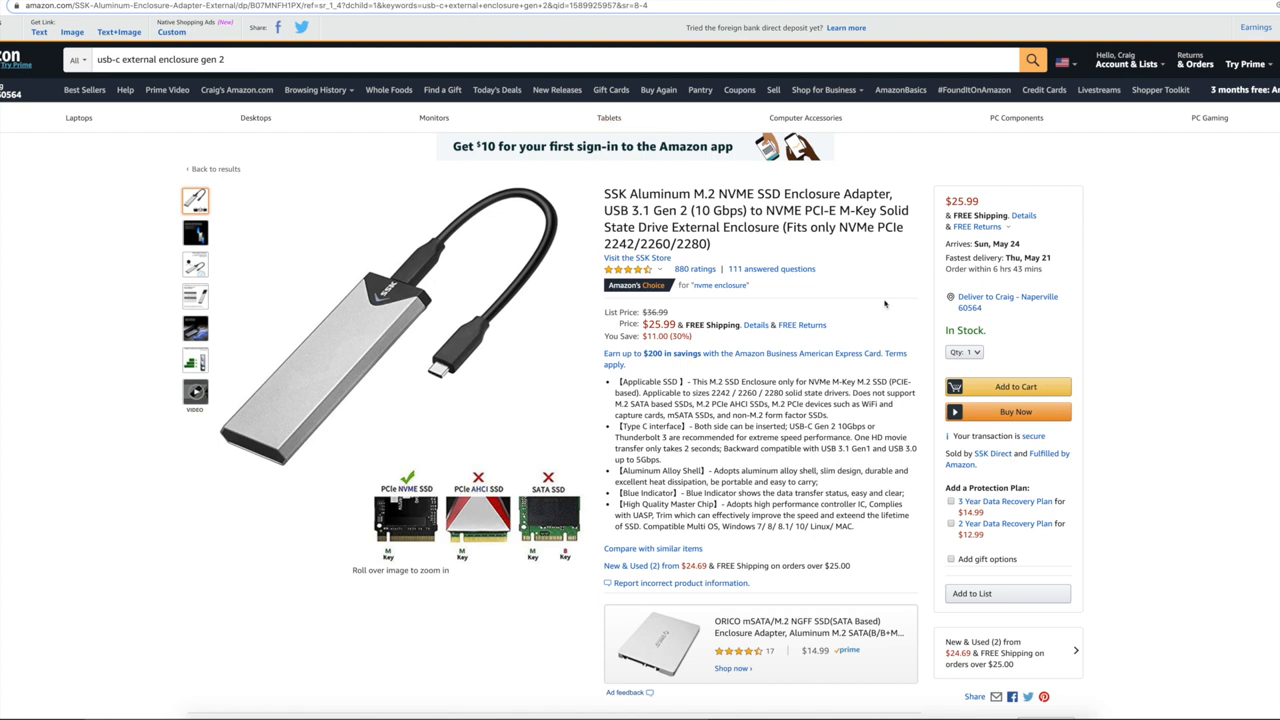
{"action": "mouse_move", "coordinate": [636, 222]}
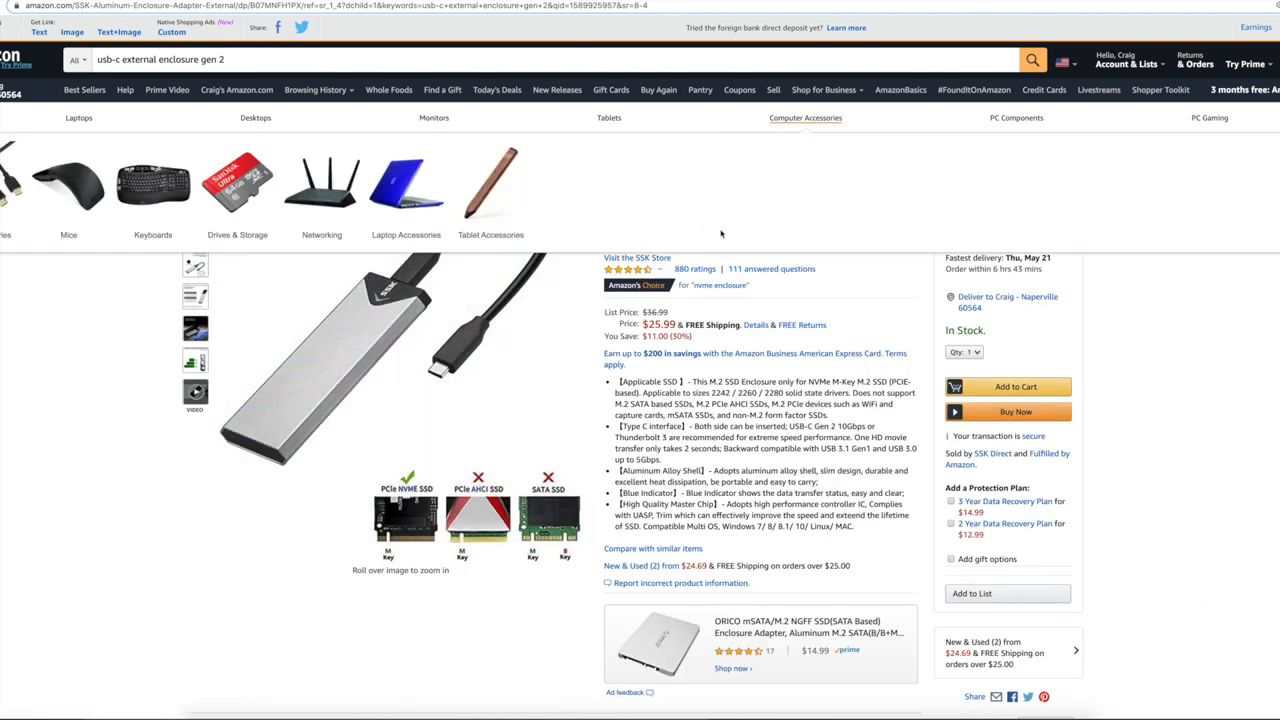
{"action": "scroll", "scroll_direction": "up", "scroll_amount": 3}
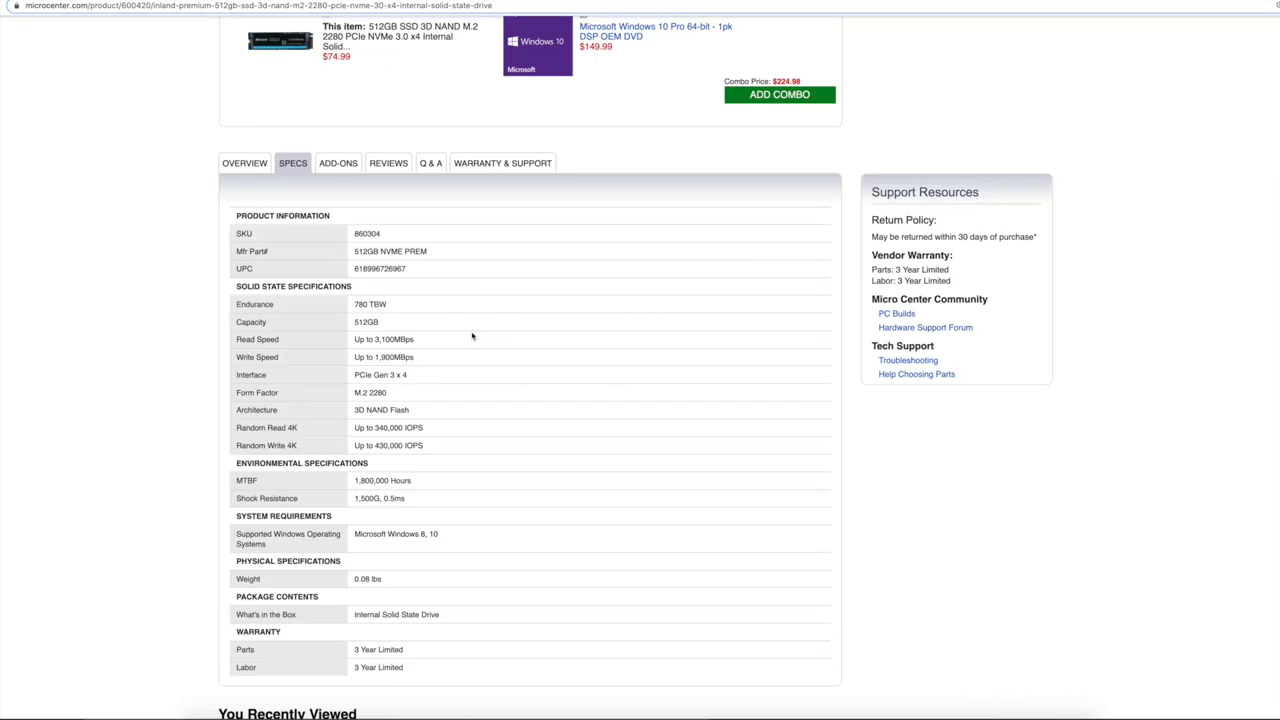
{"action": "scroll", "scroll_direction": "down", "scroll_amount": 3}
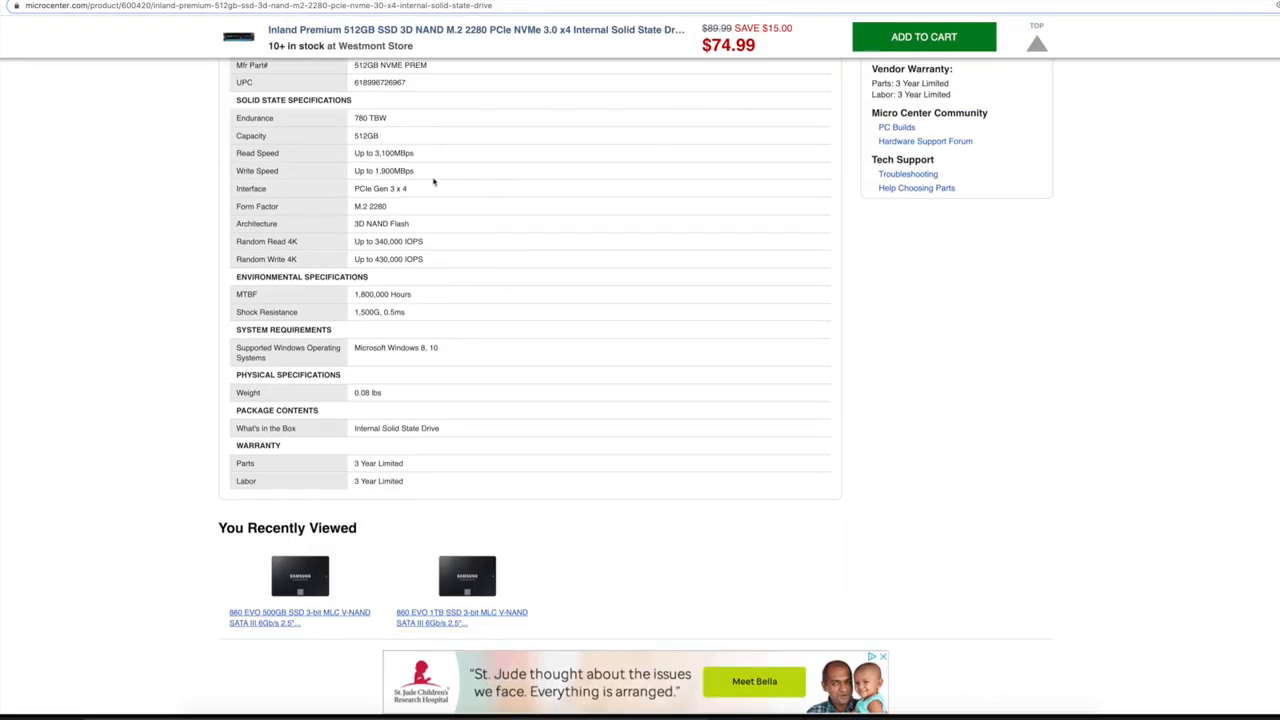
{"action": "scroll", "scroll_direction": "up", "scroll_amount": 3}
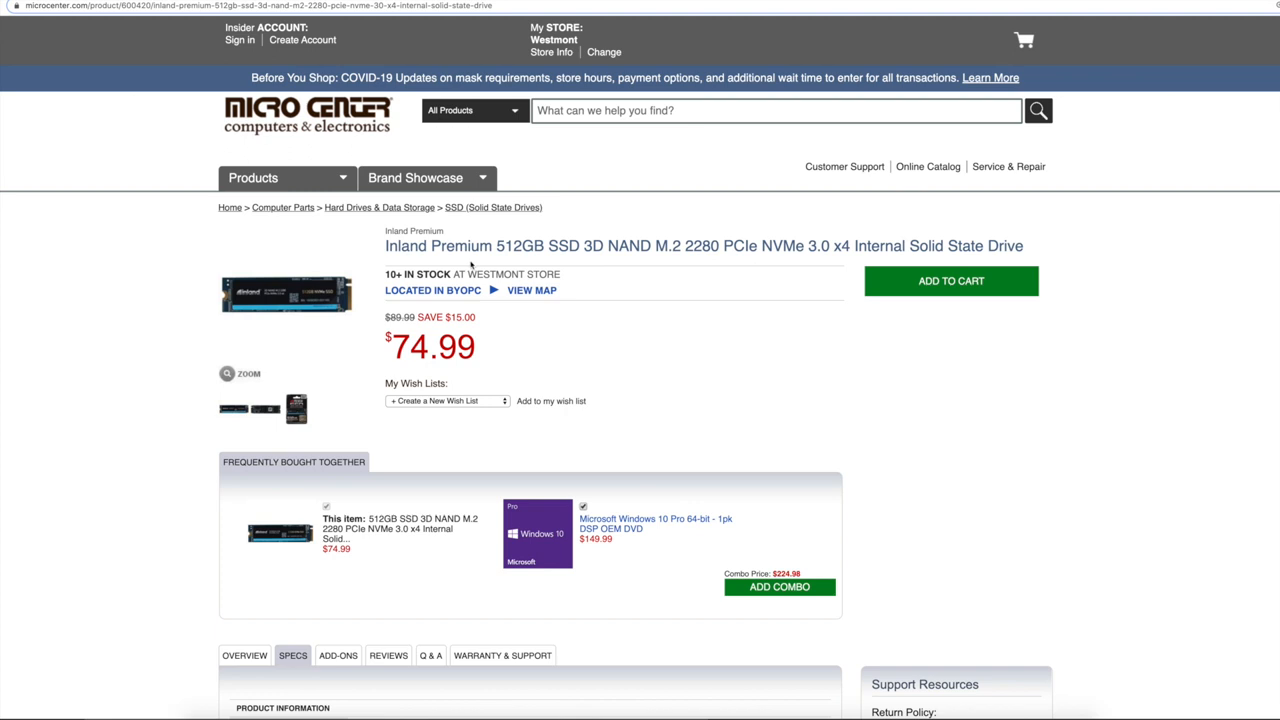
{"action": "mouse_move", "coordinate": [400, 380]}
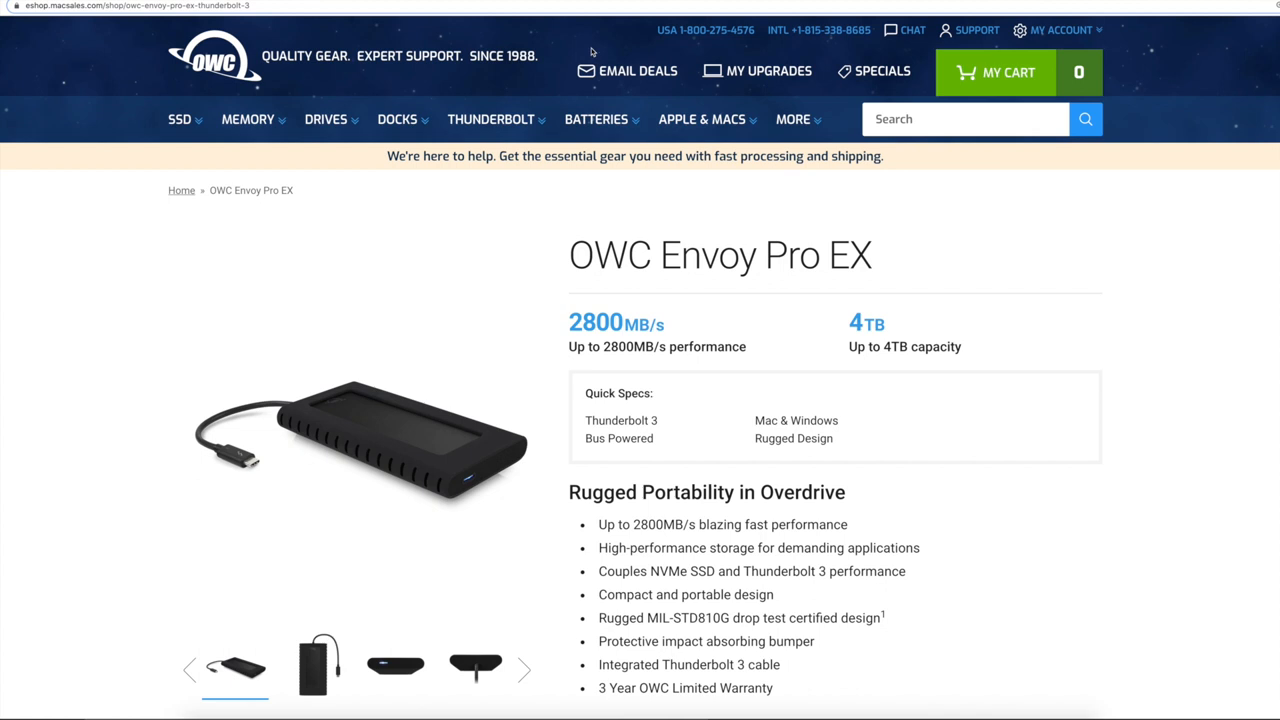
{"action": "mouse_move", "coordinate": [976, 348]}
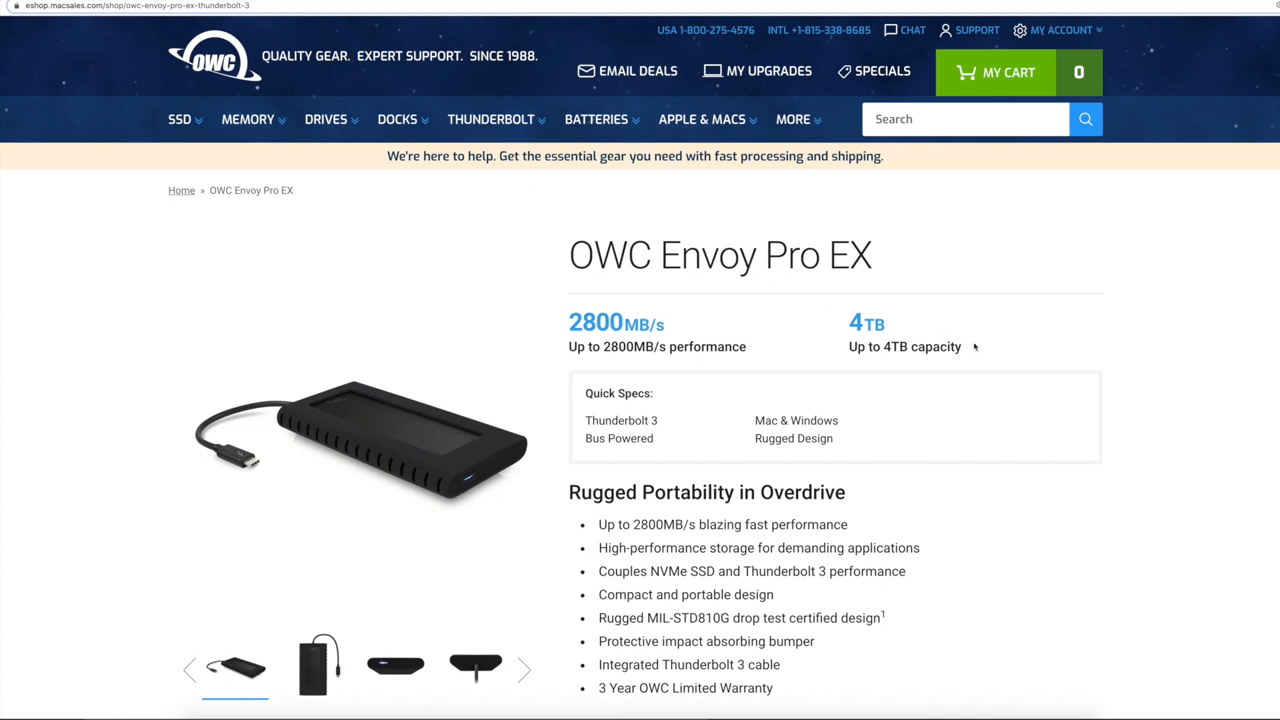
{"action": "mouse_move", "coordinate": [408, 446]}
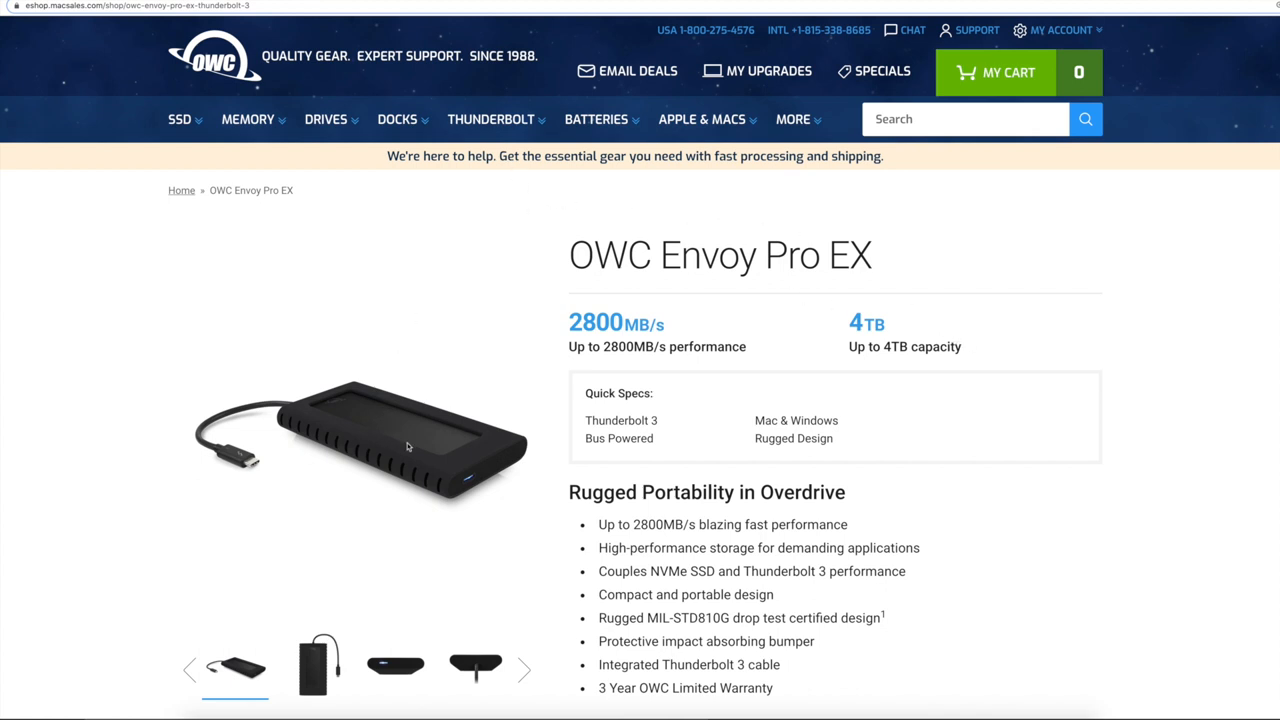
{"action": "mouse_move", "coordinate": [220, 82]}
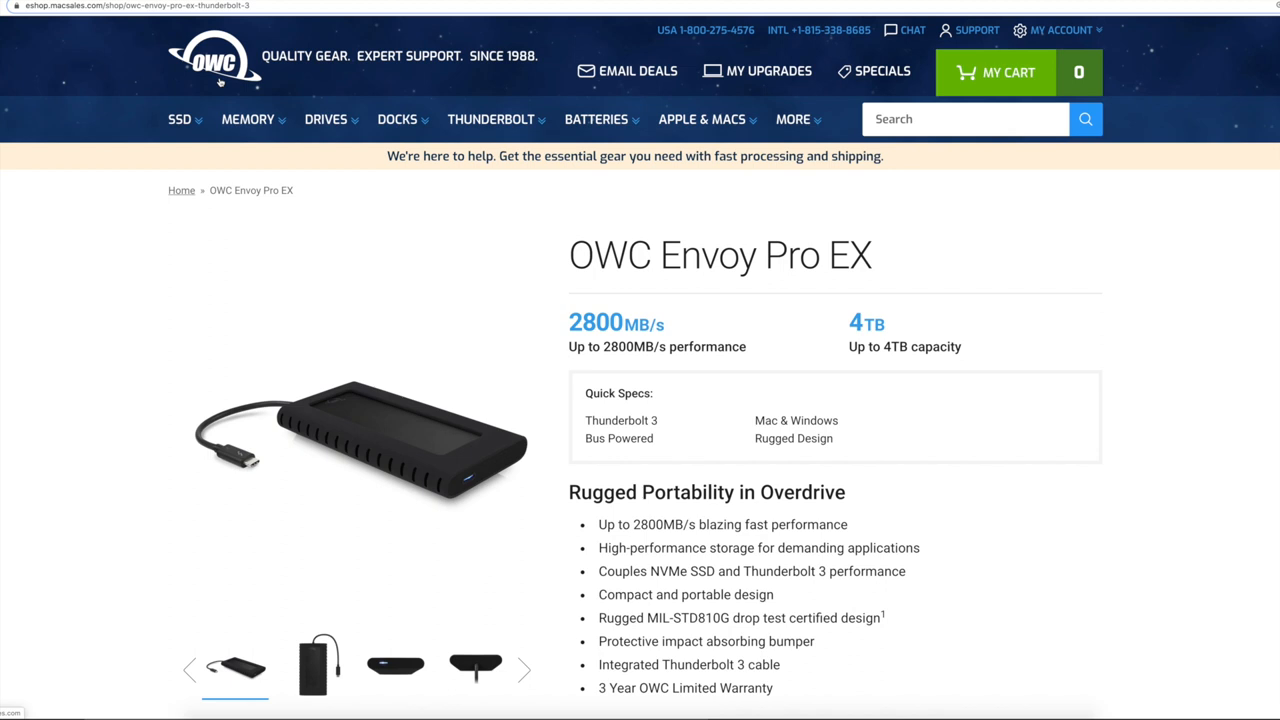
{"action": "scroll", "scroll_direction": "down", "scroll_amount": 3}
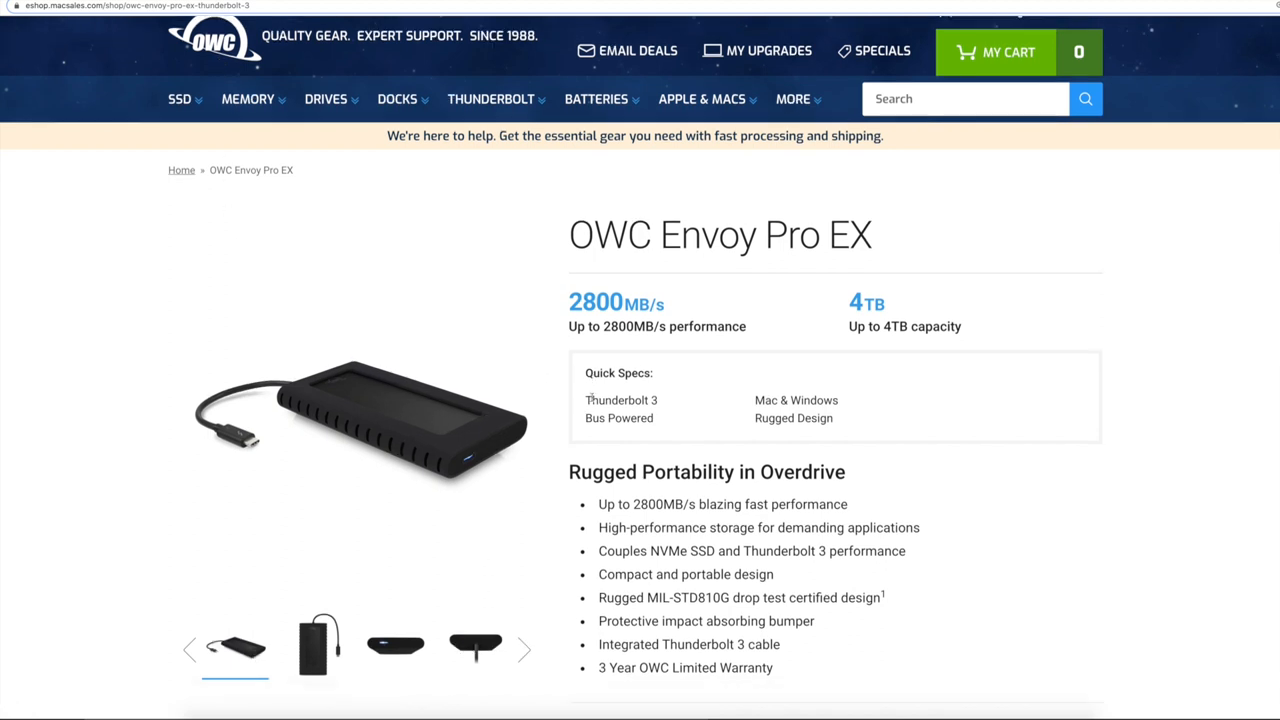
{"action": "mouse_move", "coordinate": [540, 318]}
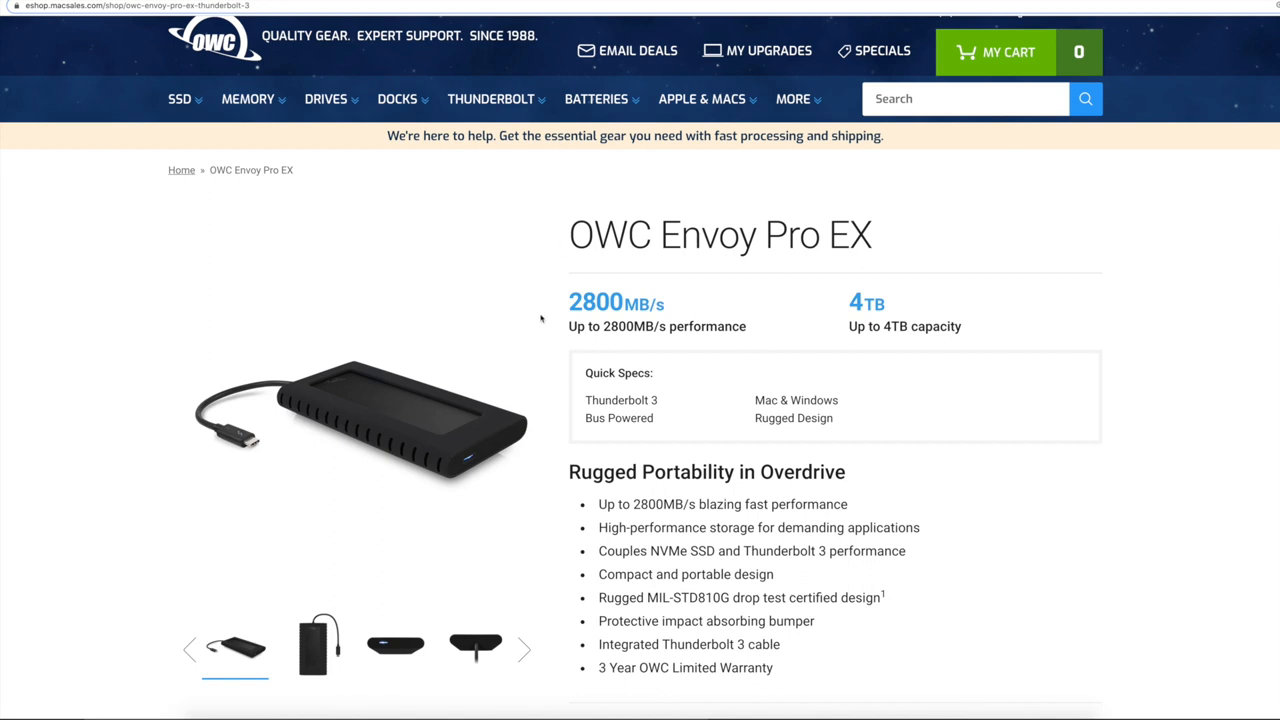
{"action": "mouse_move", "coordinate": [662, 296]}
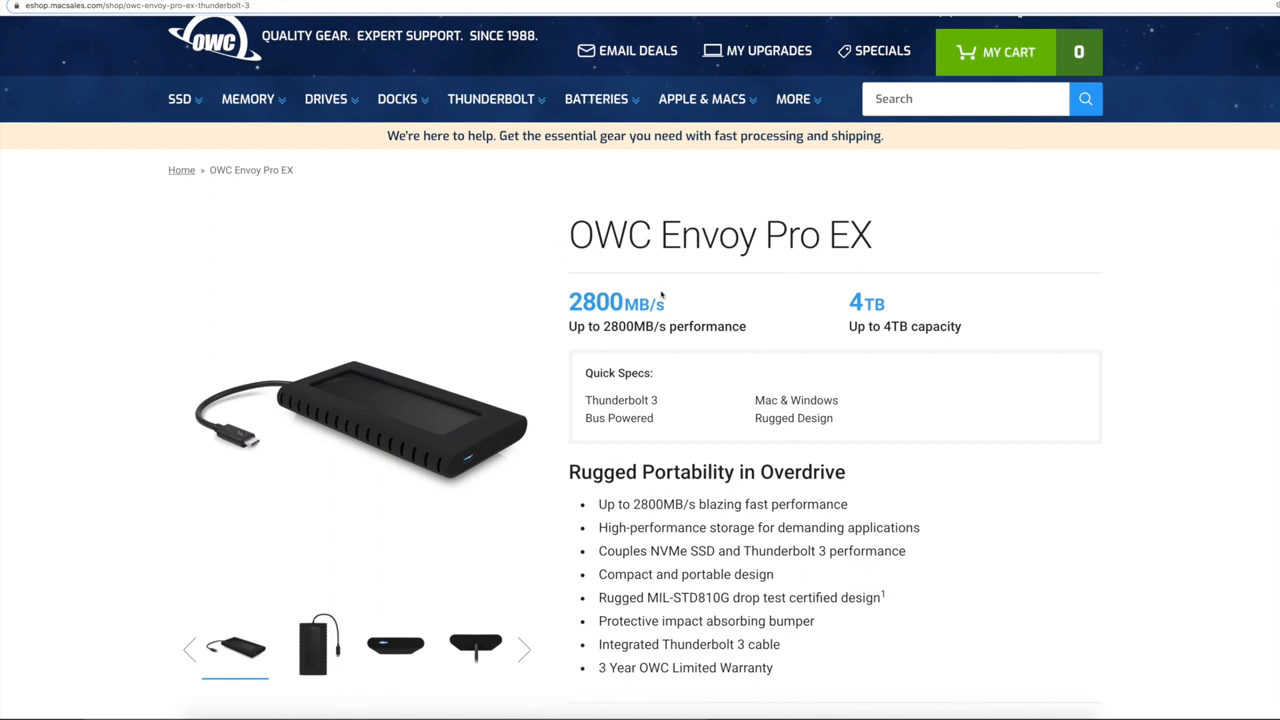
{"action": "mouse_move", "coordinate": [688, 320]}
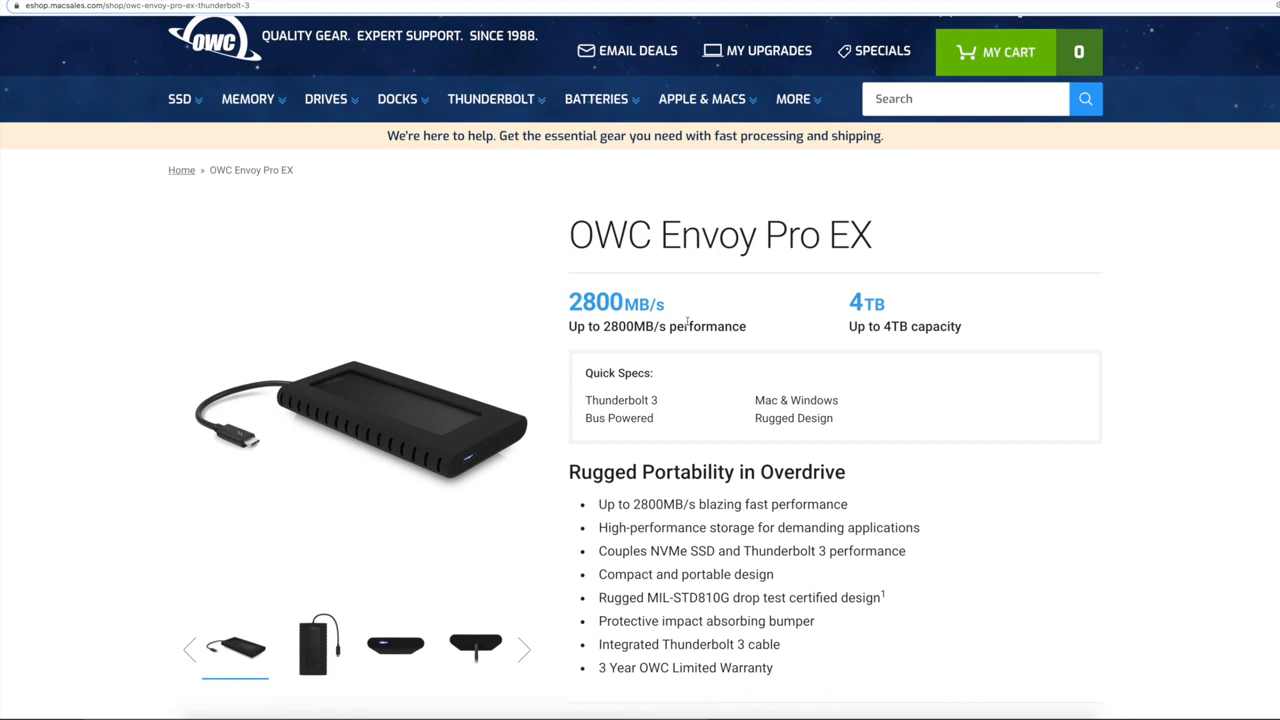
{"action": "mouse_move", "coordinate": [628, 276]}
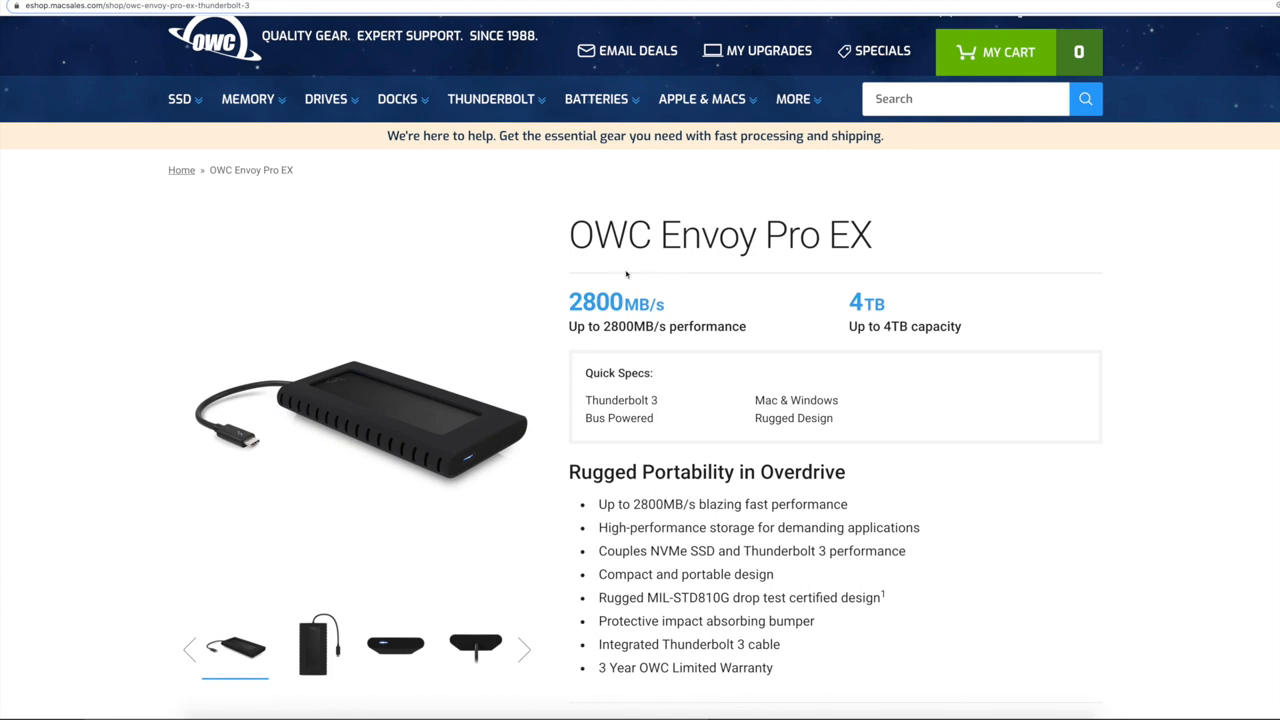
{"action": "mouse_move", "coordinate": [700, 448]}
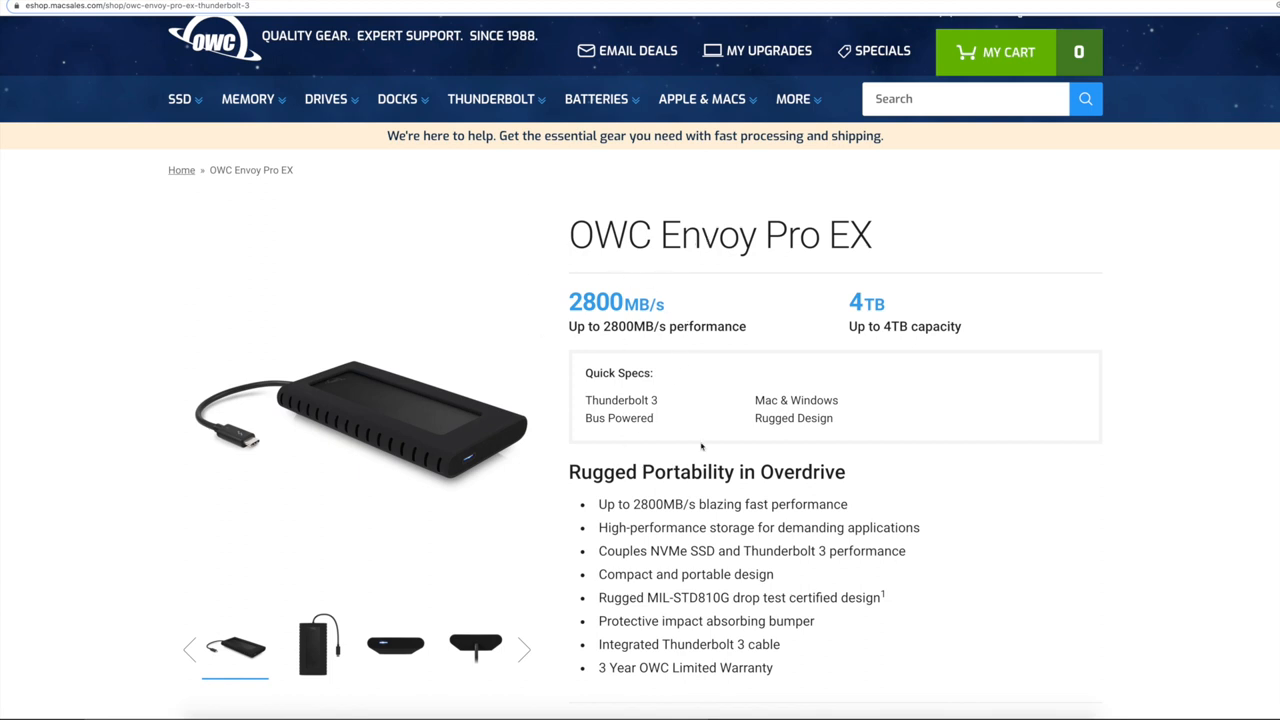
{"action": "scroll", "scroll_direction": "down", "scroll_amount": 3}
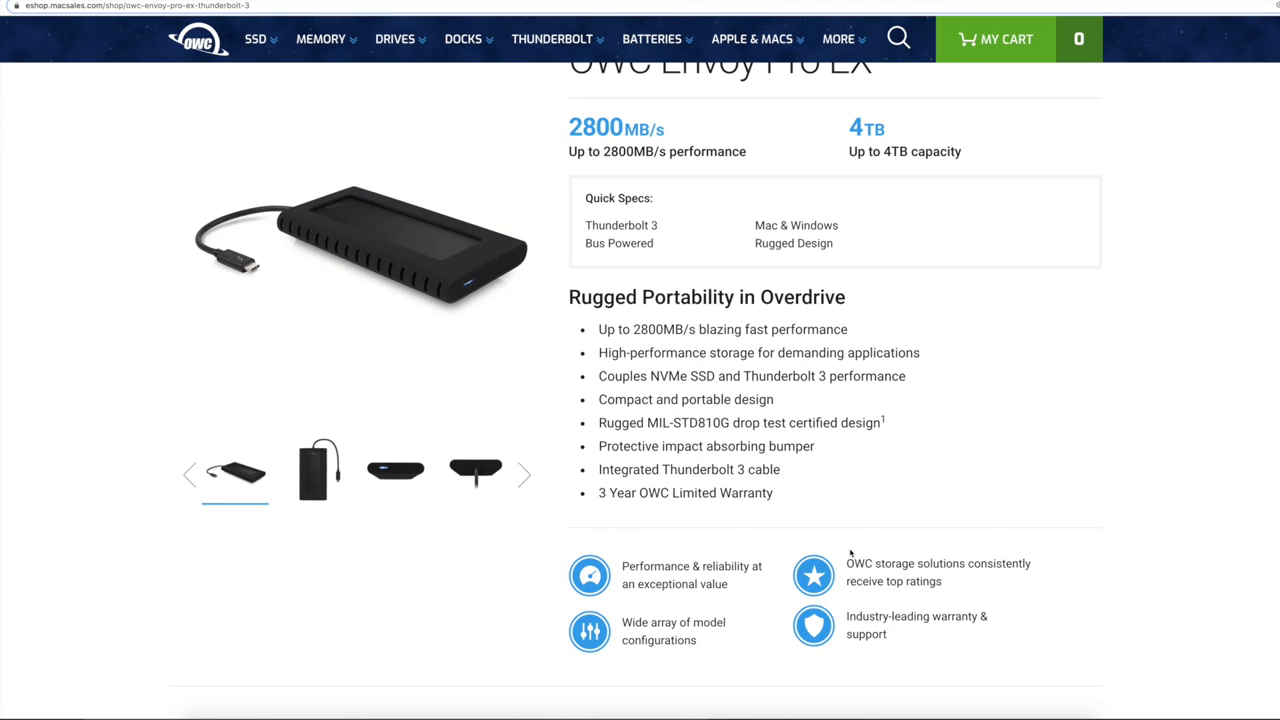
{"action": "scroll", "scroll_direction": "down", "scroll_amount": 3}
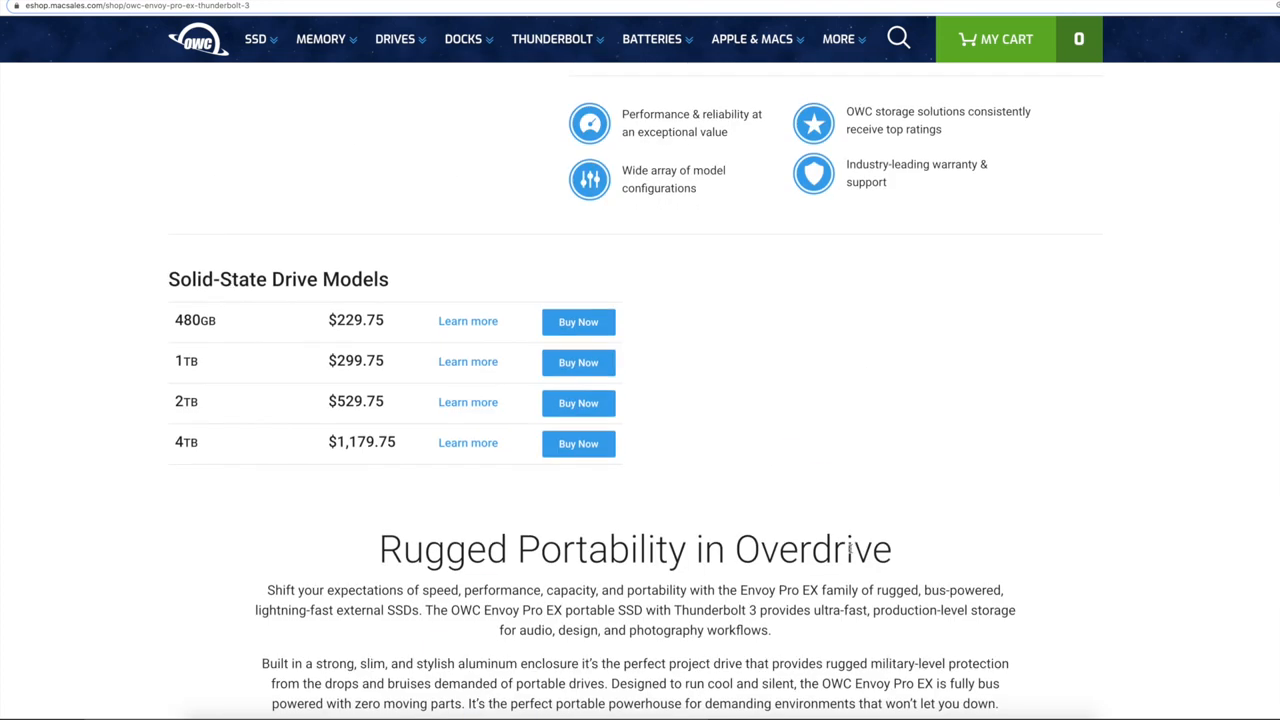
{"action": "scroll", "scroll_direction": "down", "scroll_amount": 3}
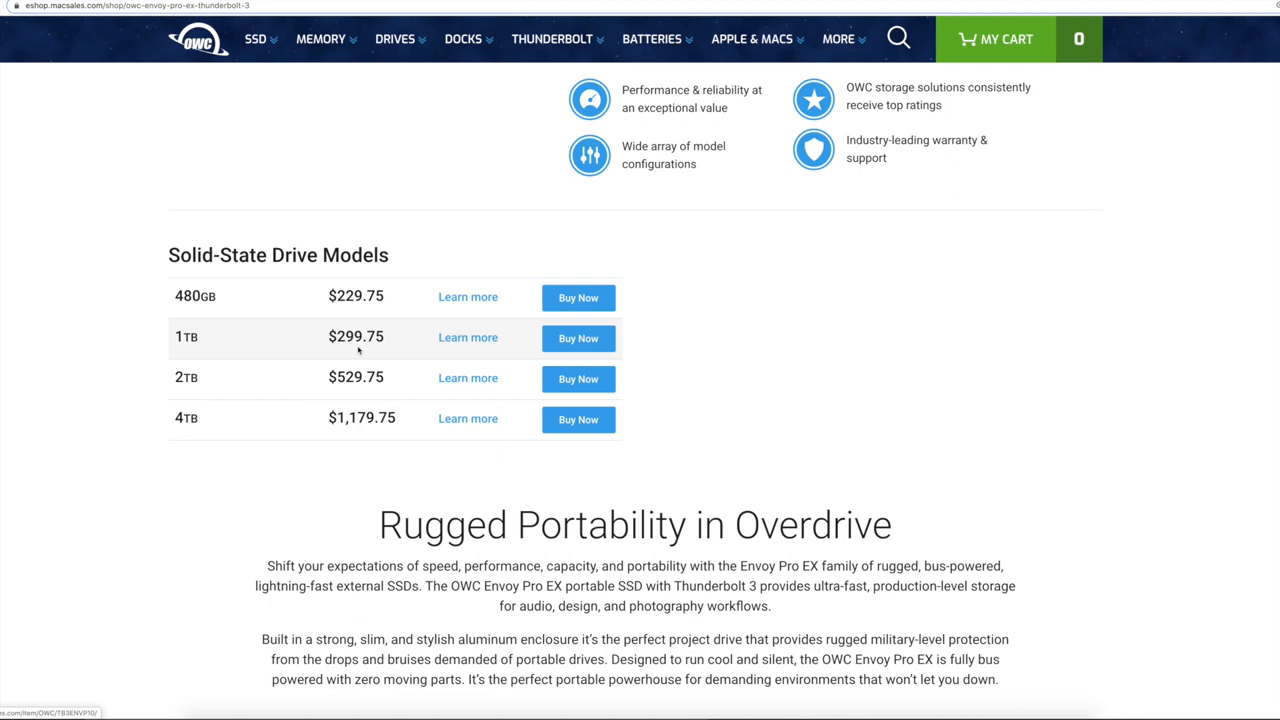
{"action": "mouse_move", "coordinate": [236, 356]}
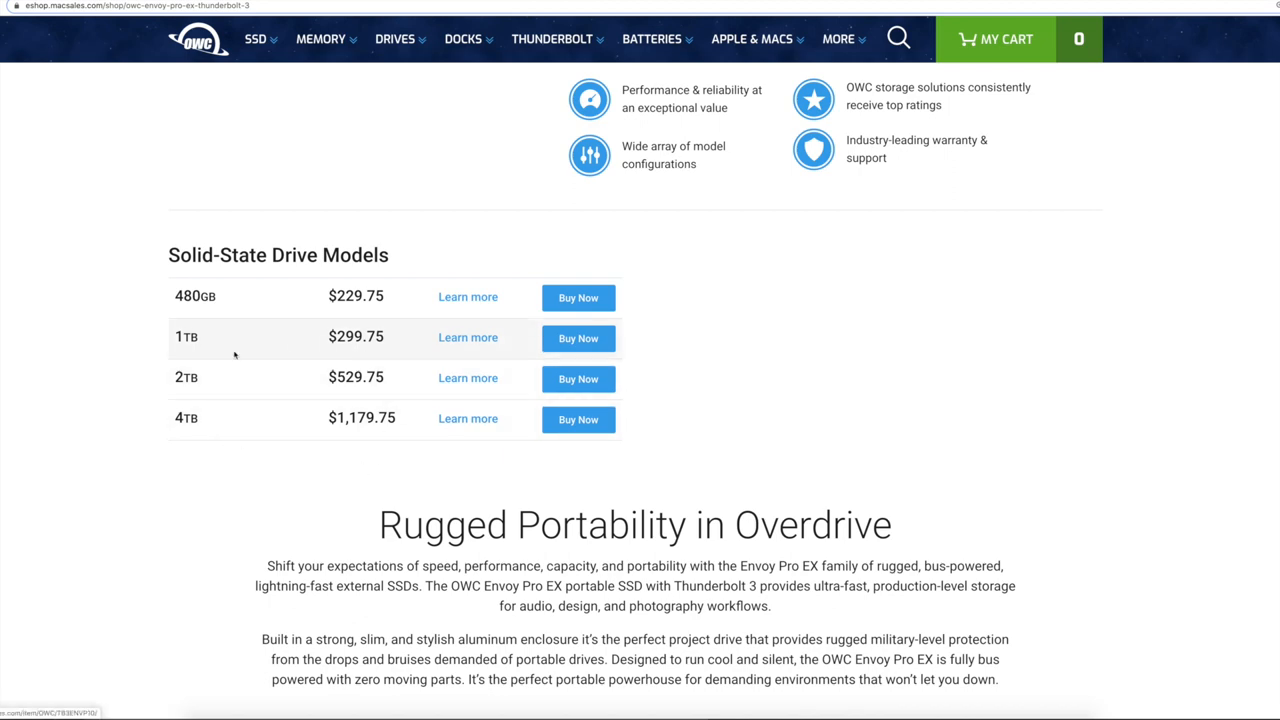
{"action": "scroll", "scroll_direction": "up", "scroll_amount": 3}
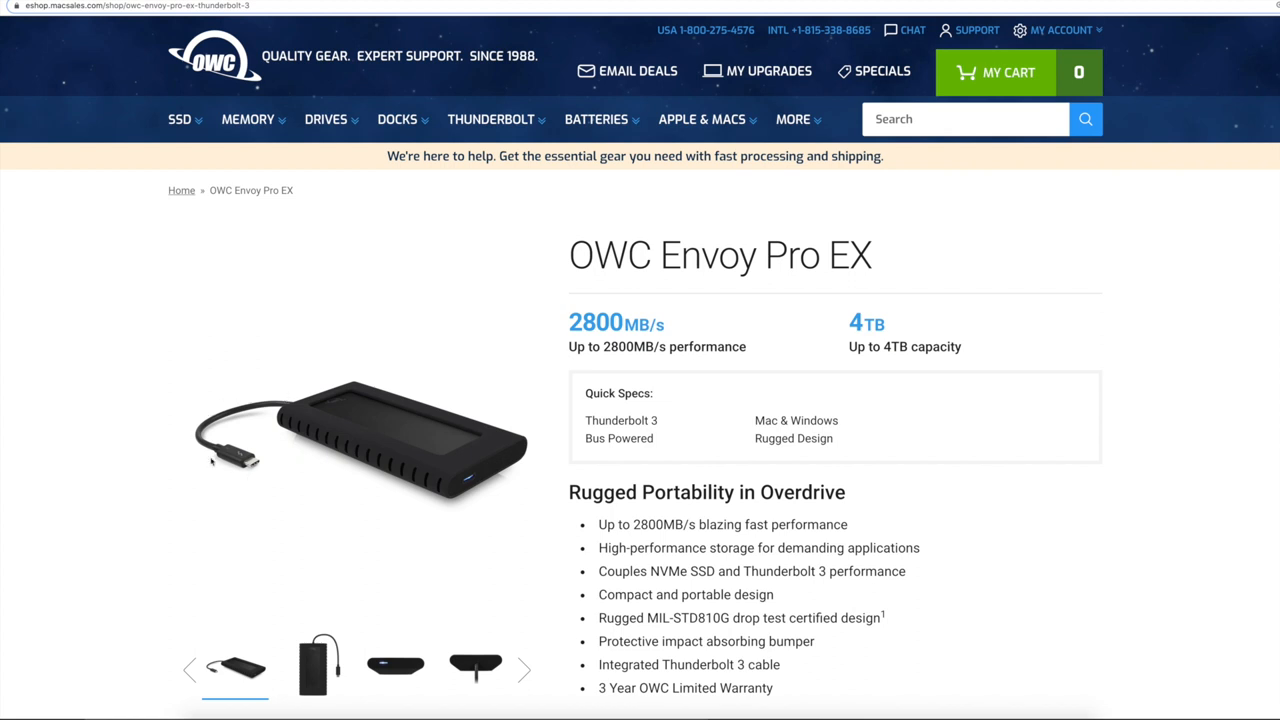
{"action": "mouse_move", "coordinate": [238, 458]}
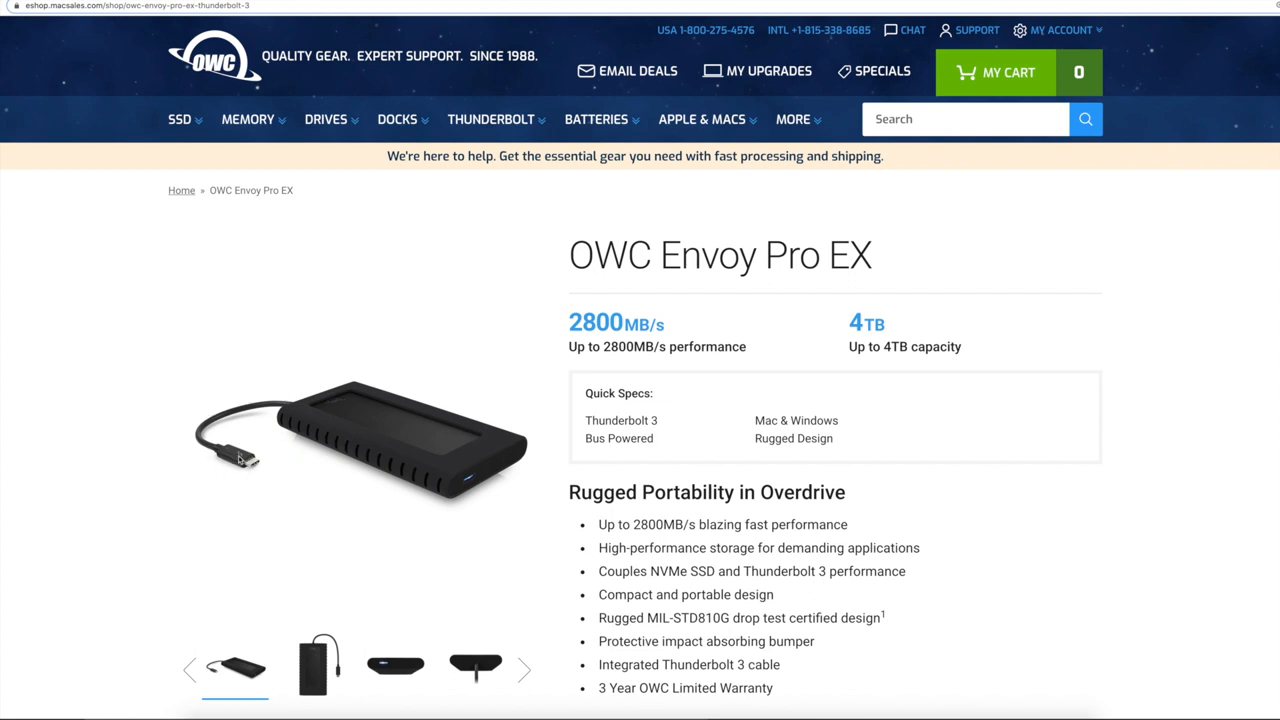
{"action": "mouse_move", "coordinate": [338, 418]}
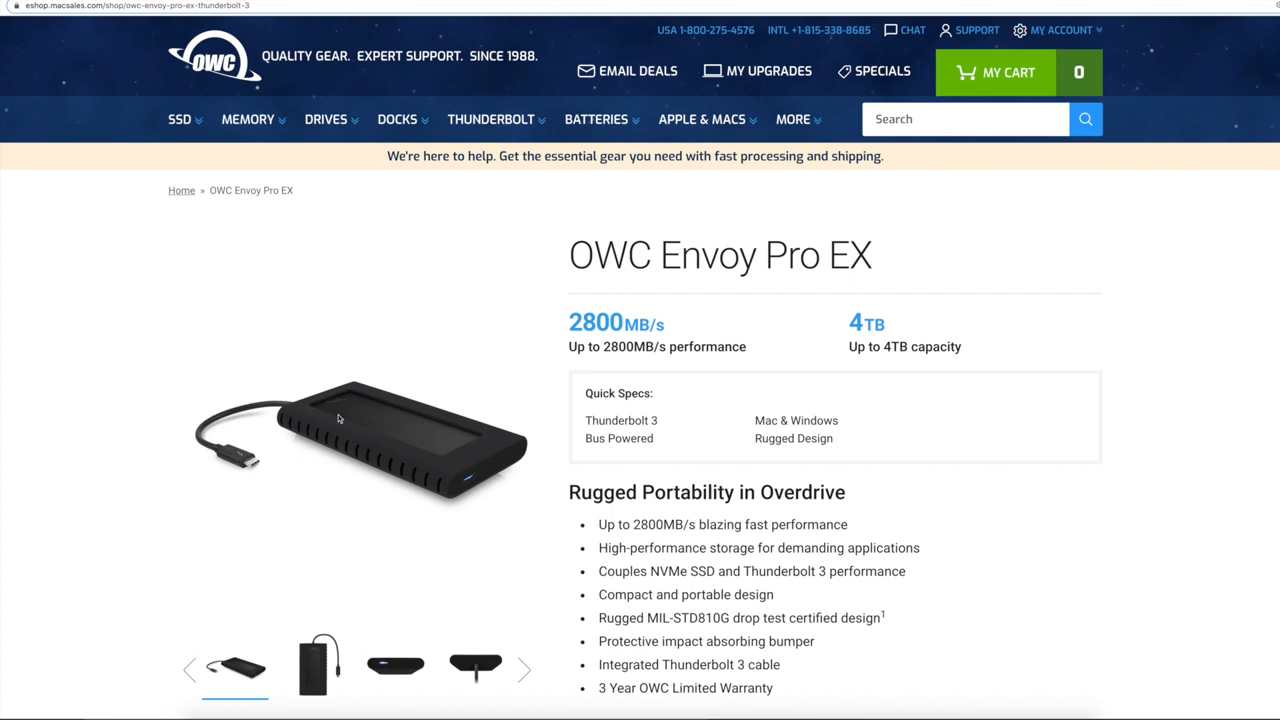
{"action": "mouse_move", "coordinate": [464, 216]}
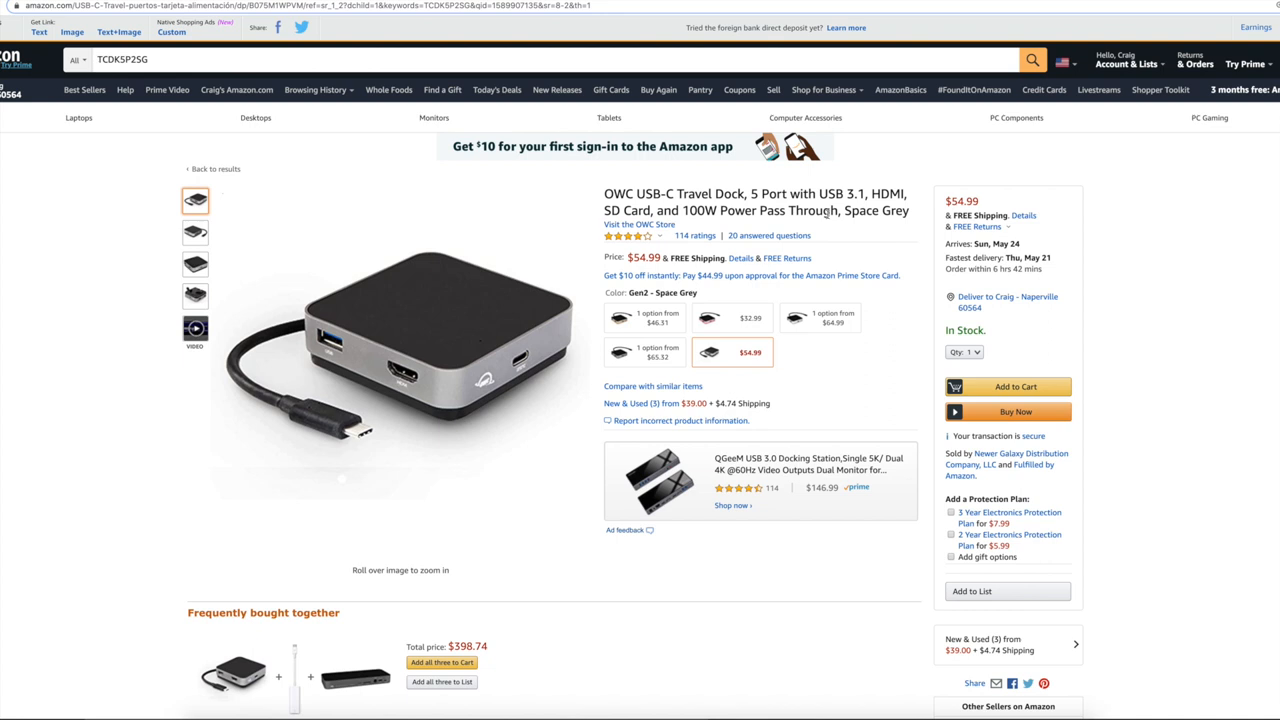
{"action": "mouse_move", "coordinate": [496, 470]}
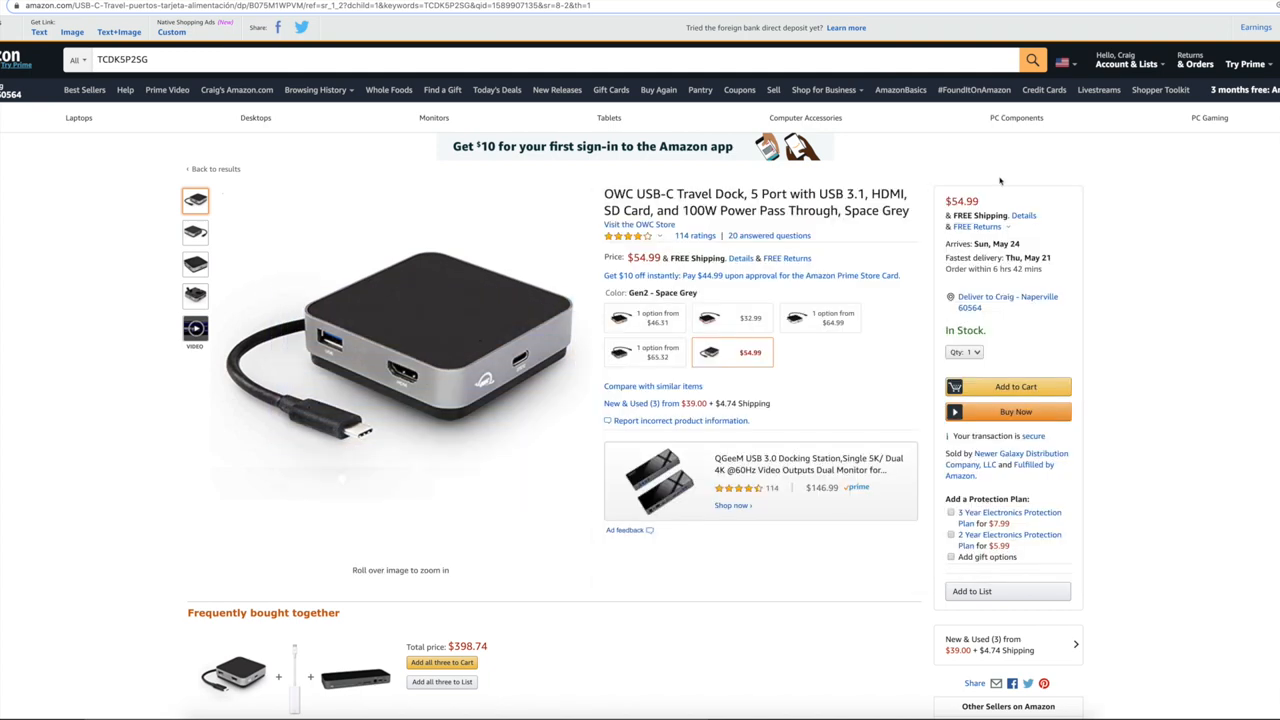
{"action": "mouse_move", "coordinate": [1024, 188]}
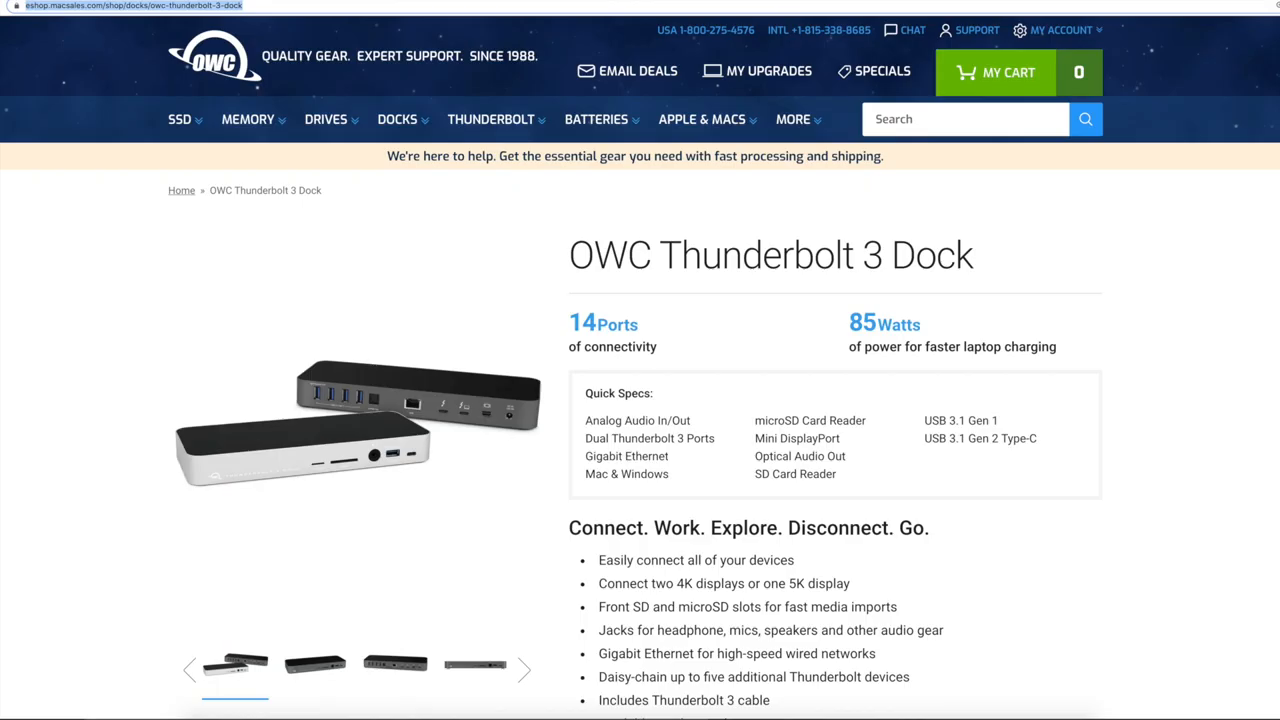
{"action": "mouse_move", "coordinate": [1132, 328]}
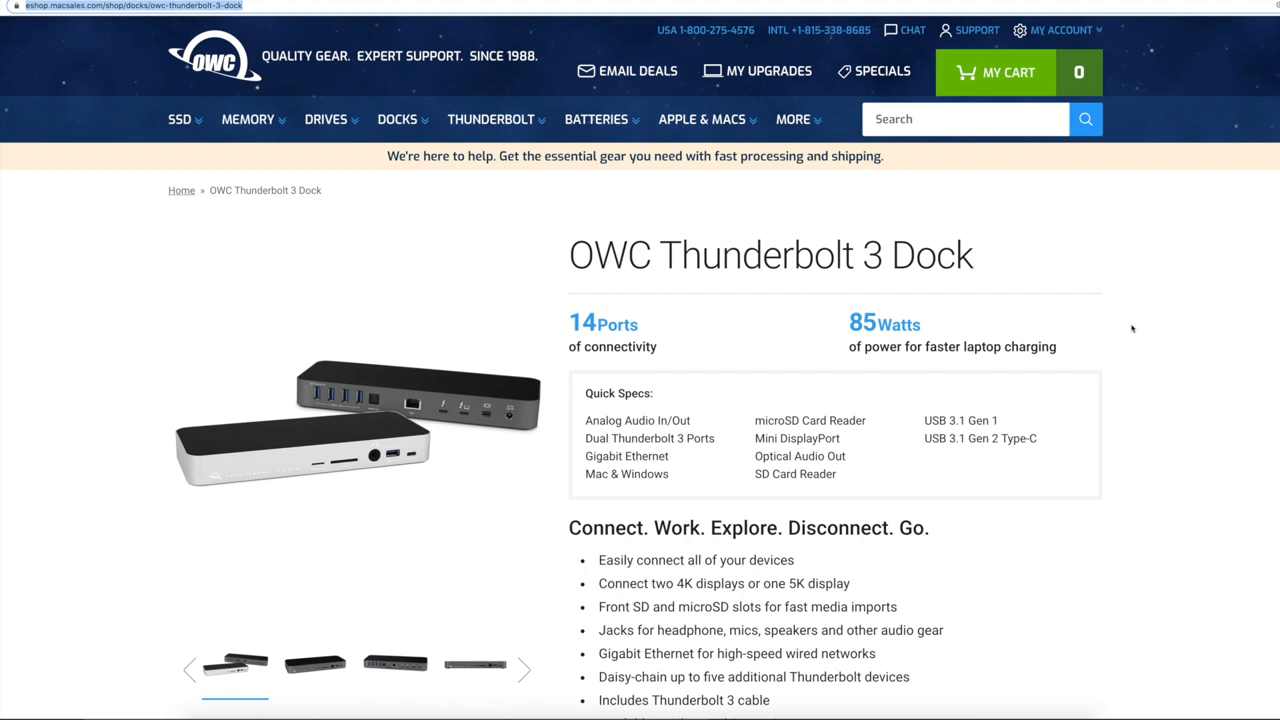
{"action": "mouse_move", "coordinate": [1128, 352]}
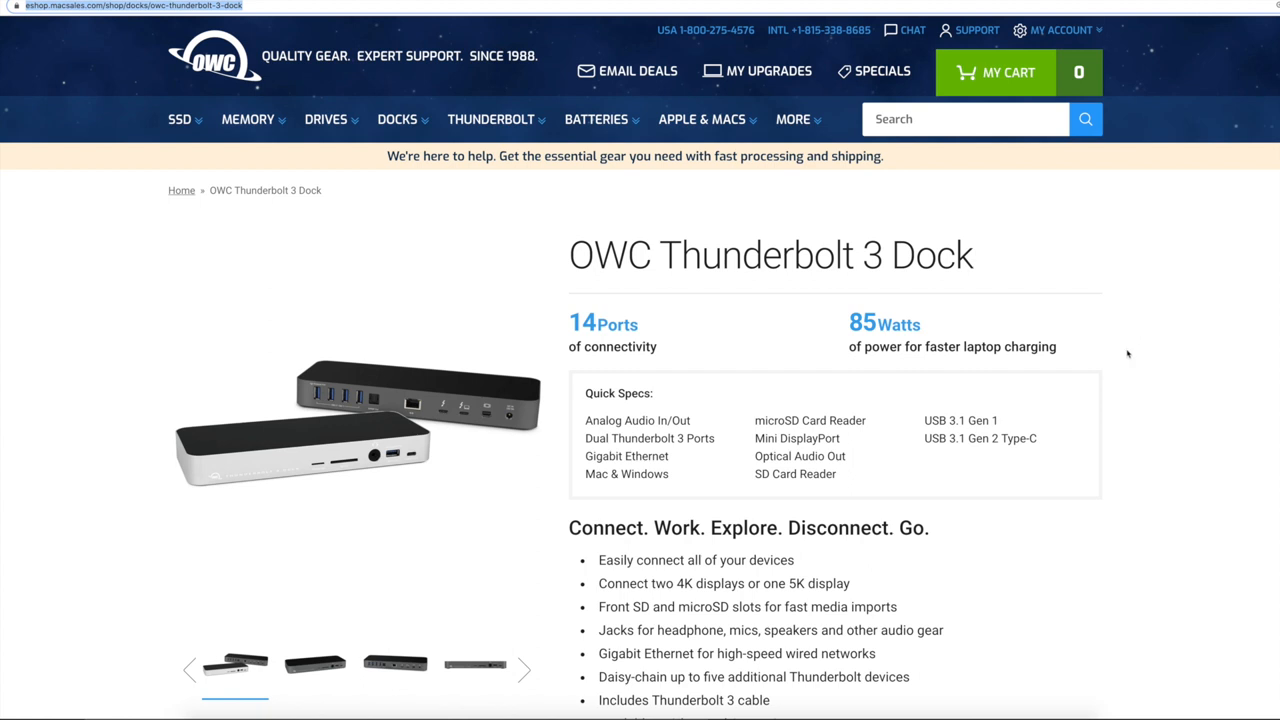
{"action": "scroll", "scroll_direction": "down", "scroll_amount": 3}
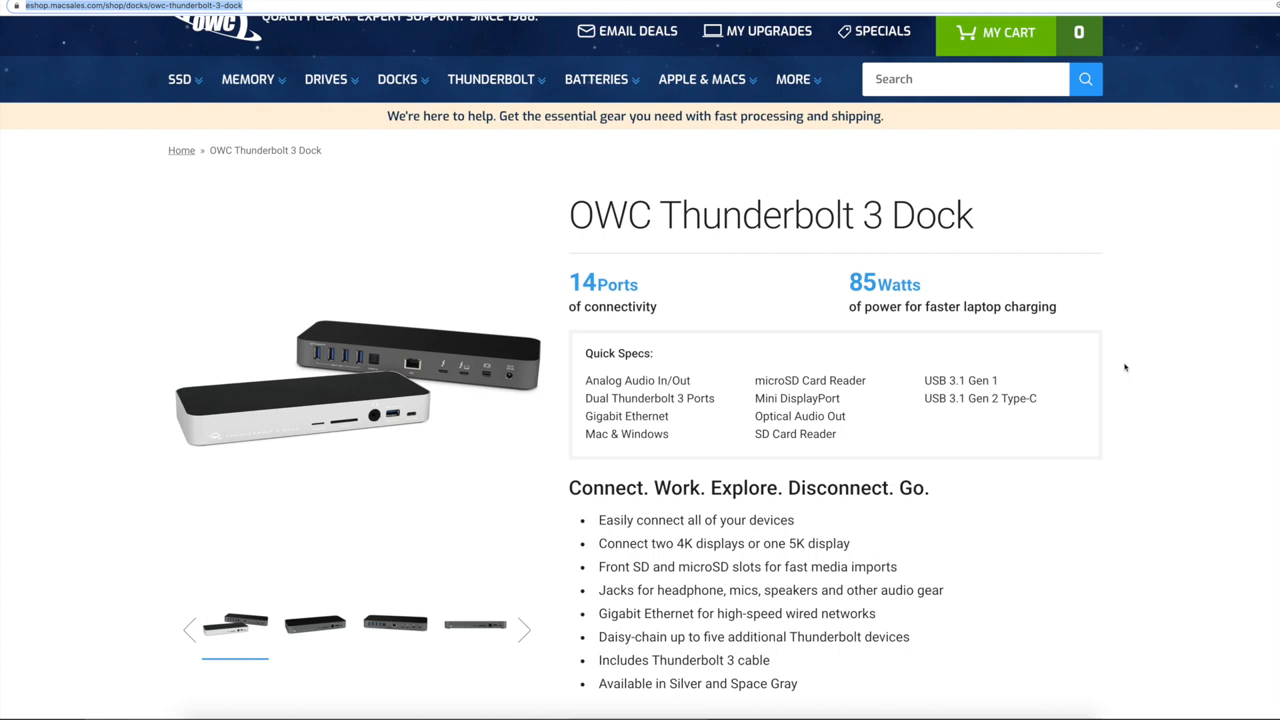
{"action": "mouse_move", "coordinate": [962, 354]}
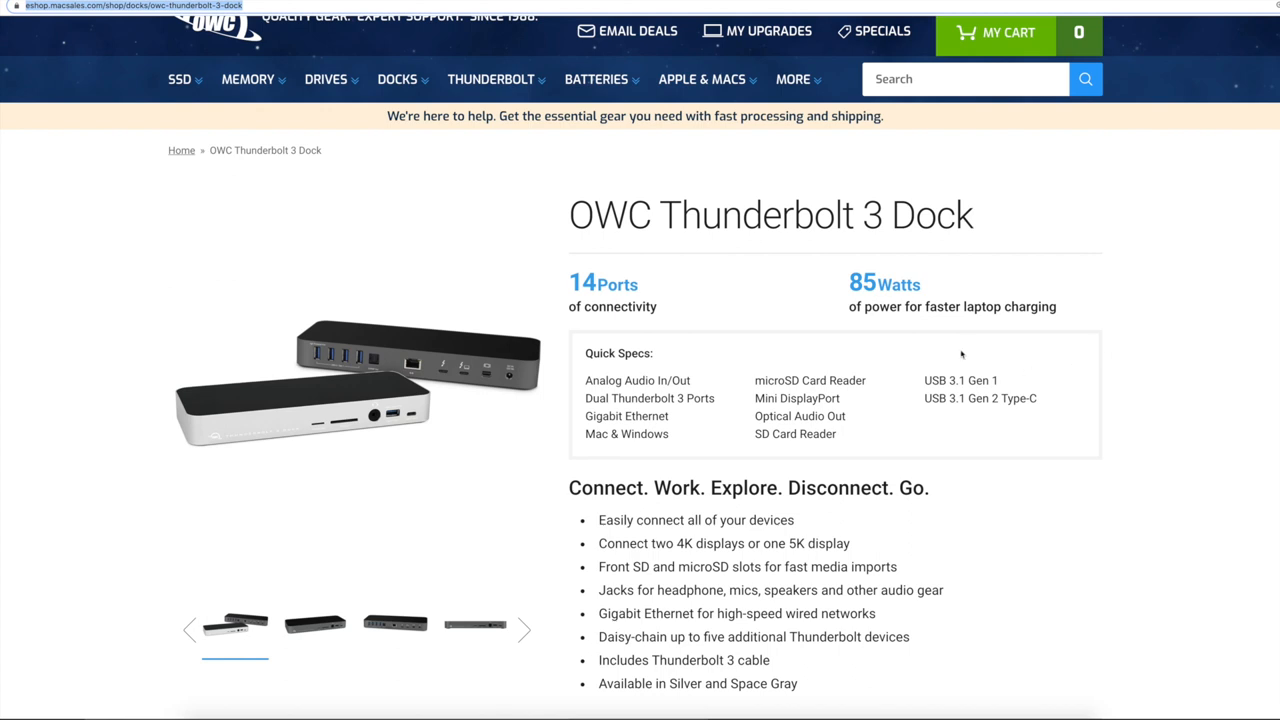
{"action": "mouse_move", "coordinate": [468, 364]}
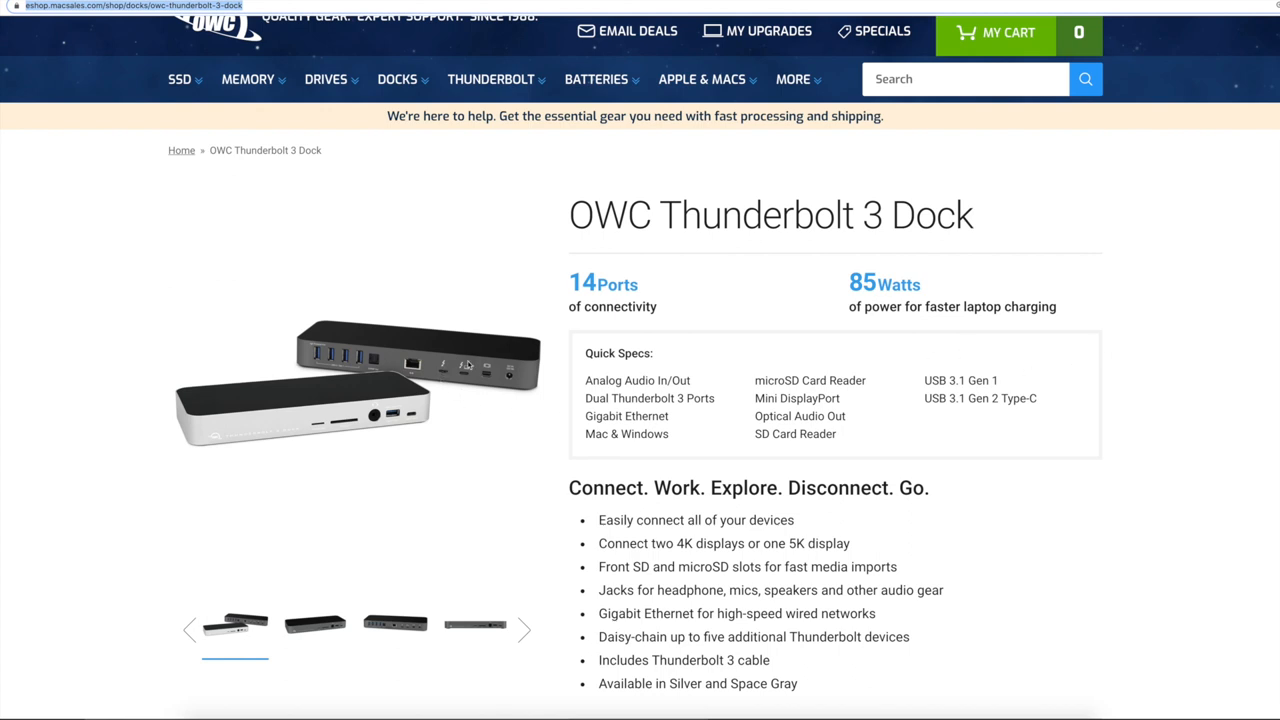
{"action": "mouse_move", "coordinate": [476, 328]}
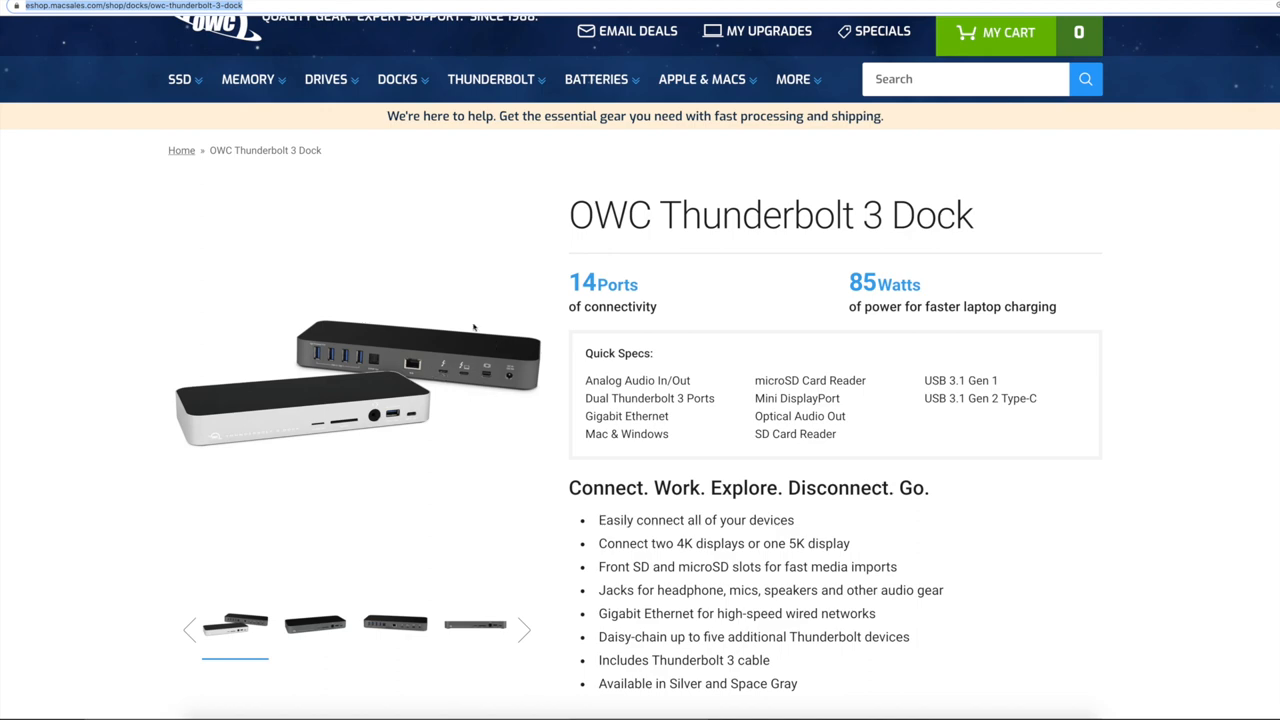
{"action": "scroll", "scroll_direction": "down", "scroll_amount": 3}
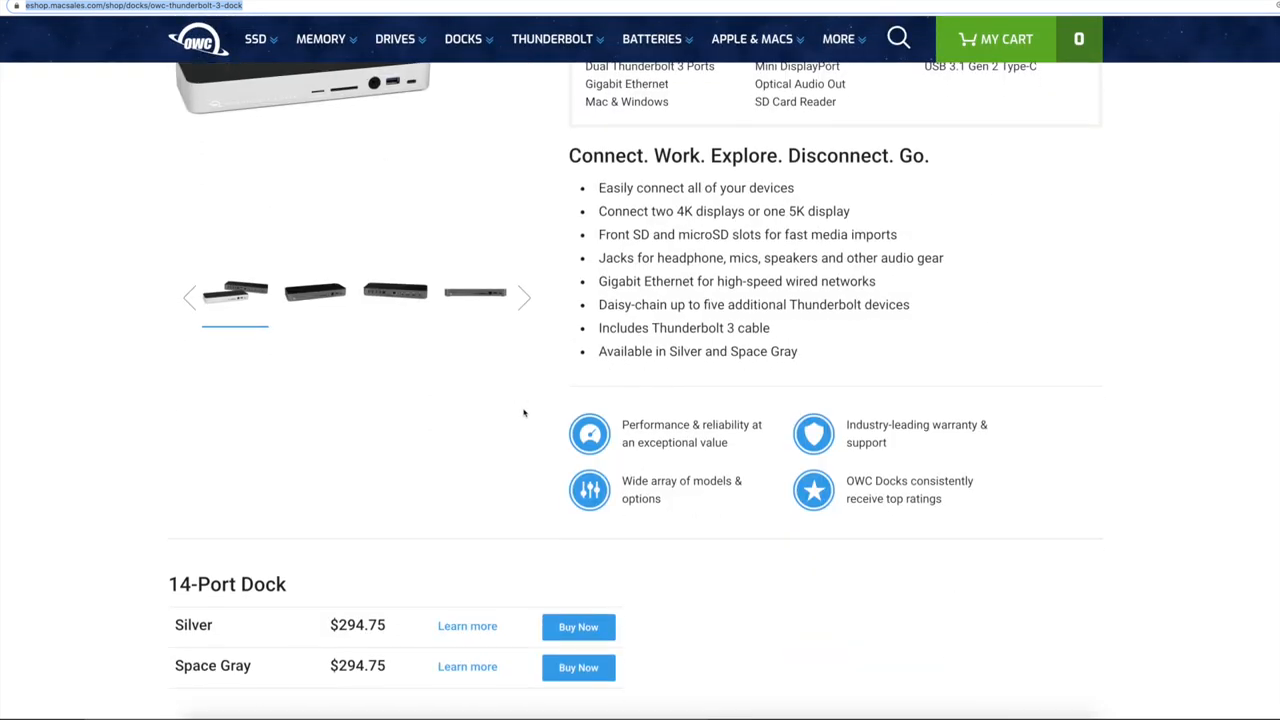
{"action": "scroll", "scroll_direction": "down", "scroll_amount": 3}
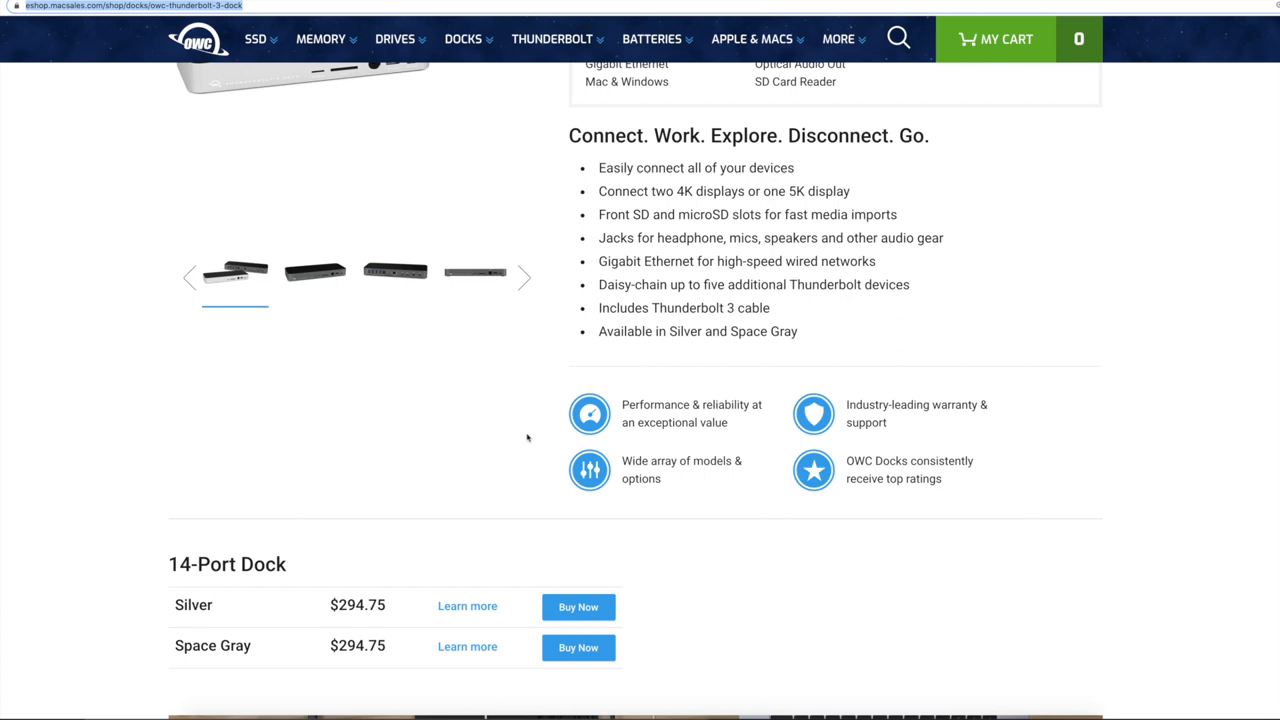
{"action": "scroll", "scroll_direction": "up", "scroll_amount": 3}
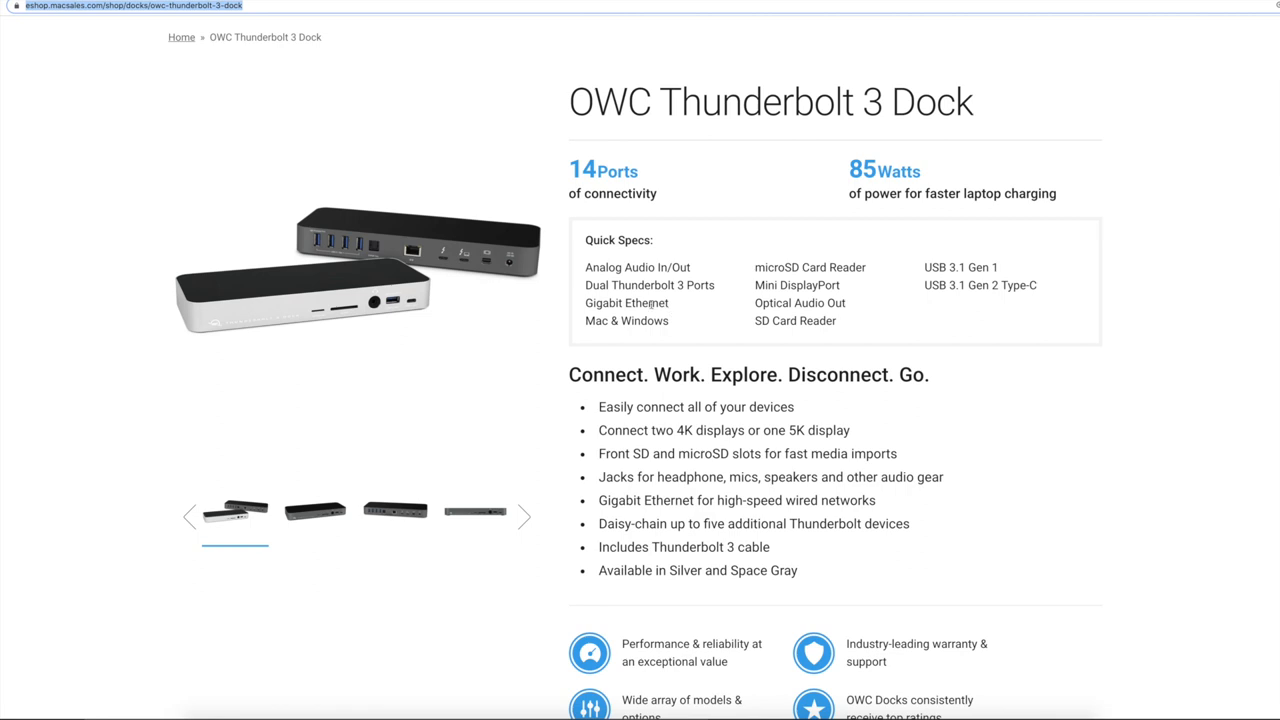
{"action": "mouse_move", "coordinate": [844, 320]}
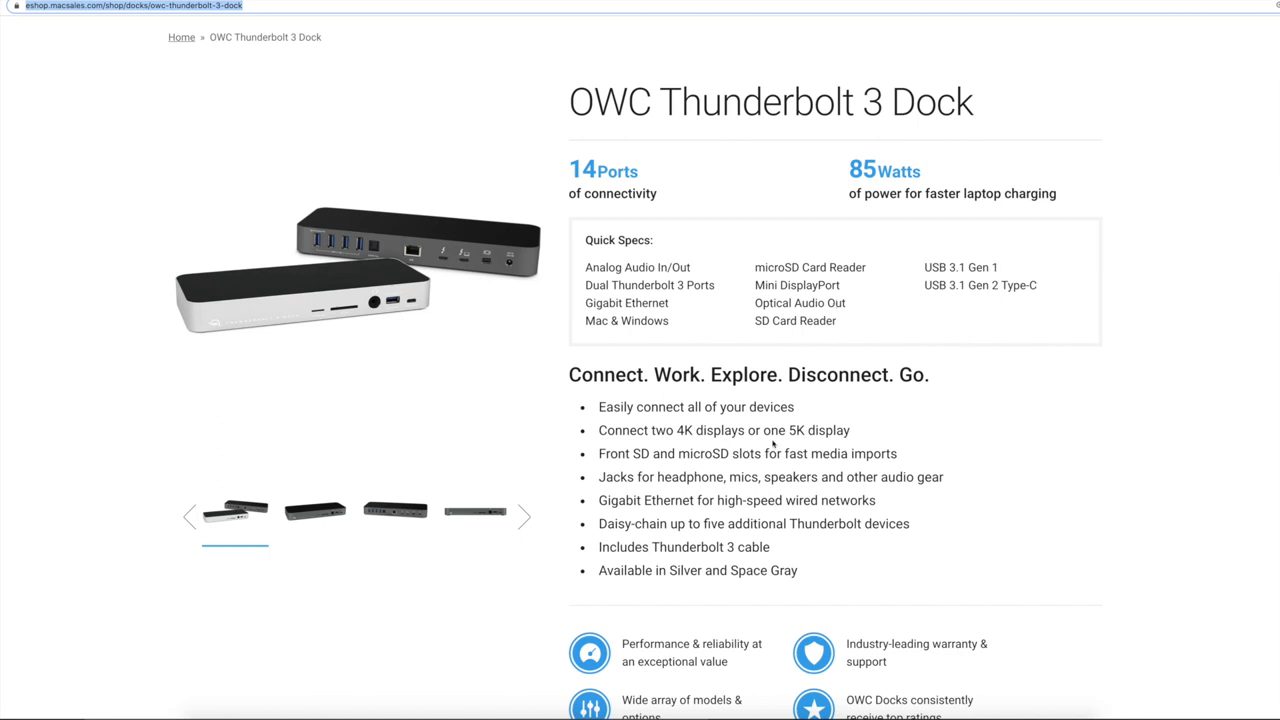
{"action": "mouse_move", "coordinate": [456, 306]}
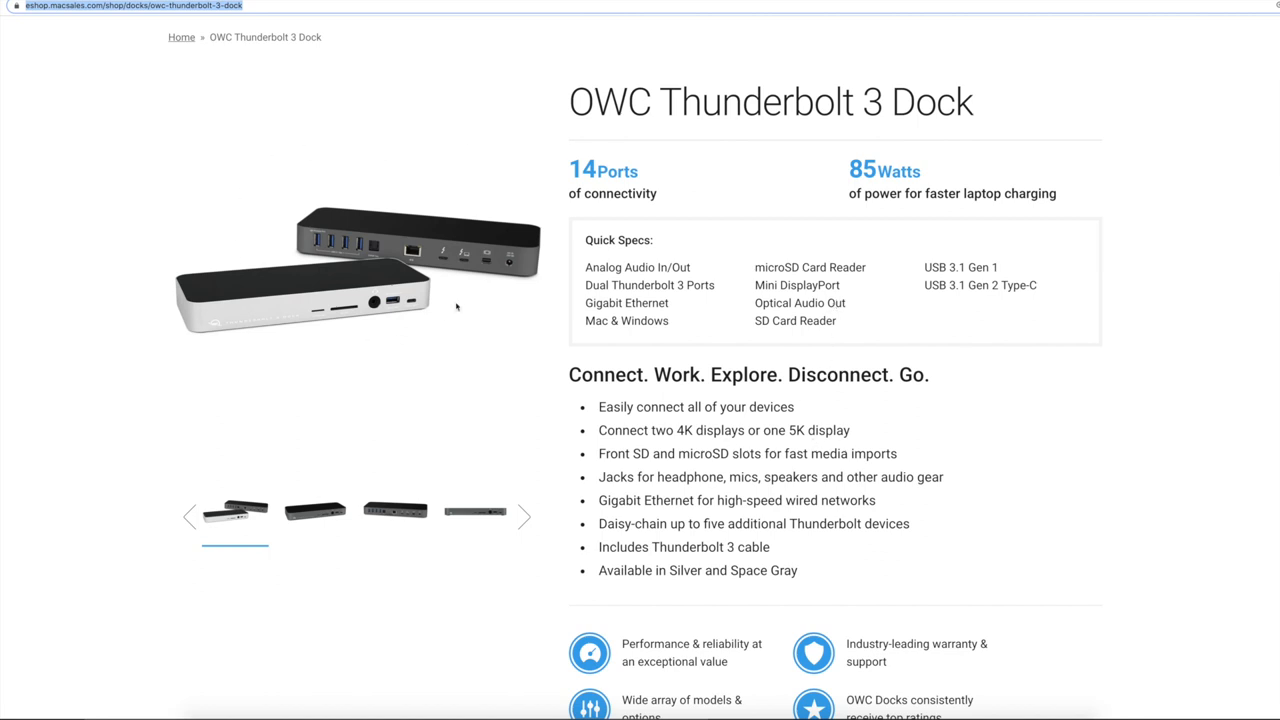
{"action": "scroll", "scroll_direction": "up", "scroll_amount": 3}
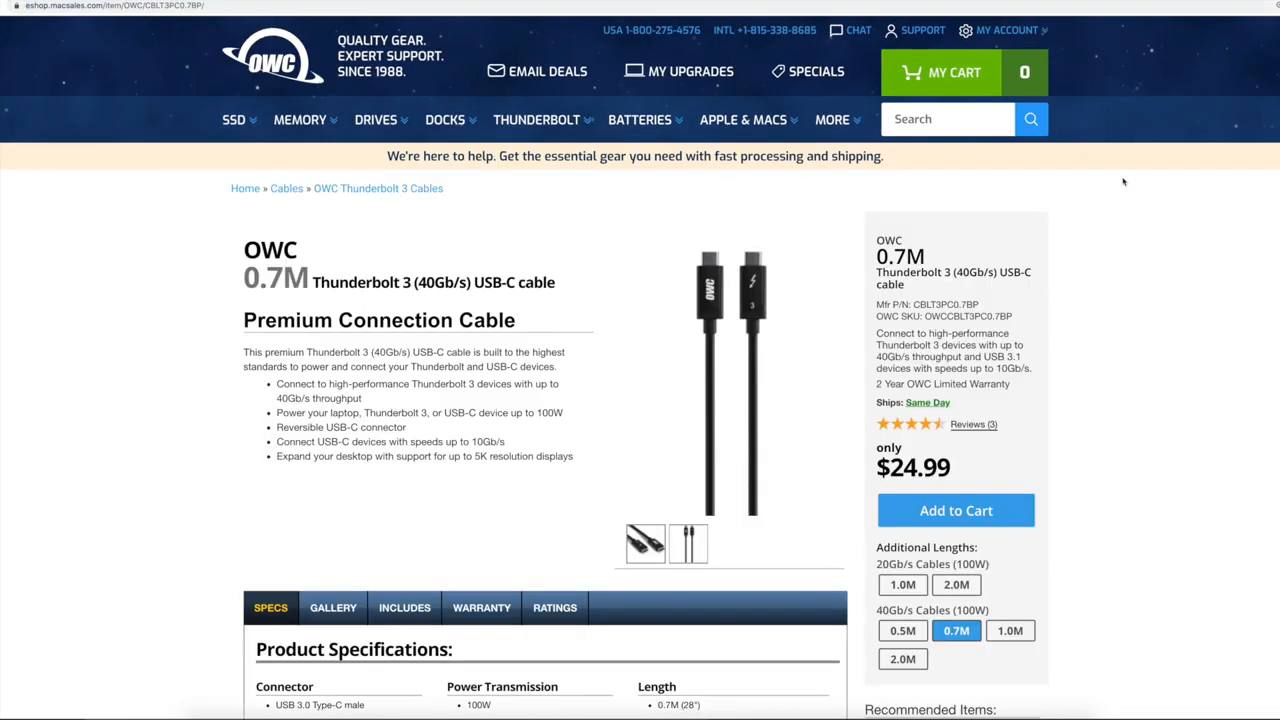
{"action": "mouse_move", "coordinate": [1212, 278]}
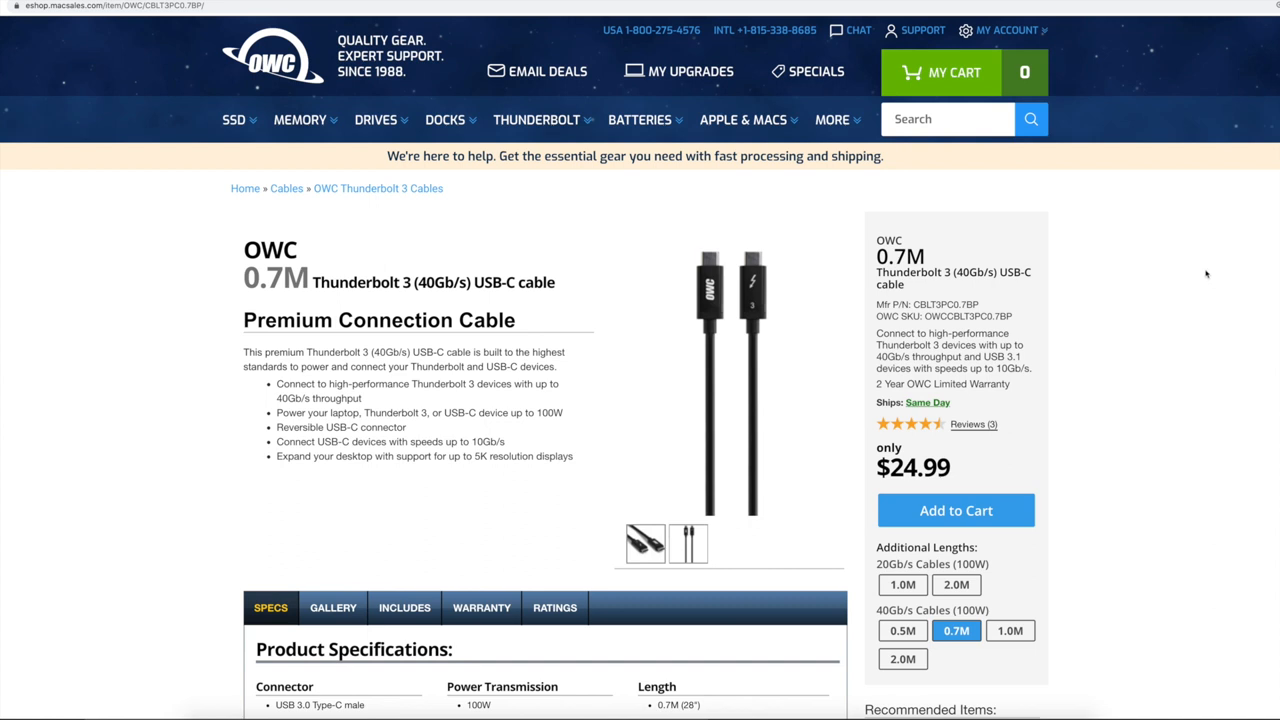
{"action": "mouse_move", "coordinate": [750, 288]}
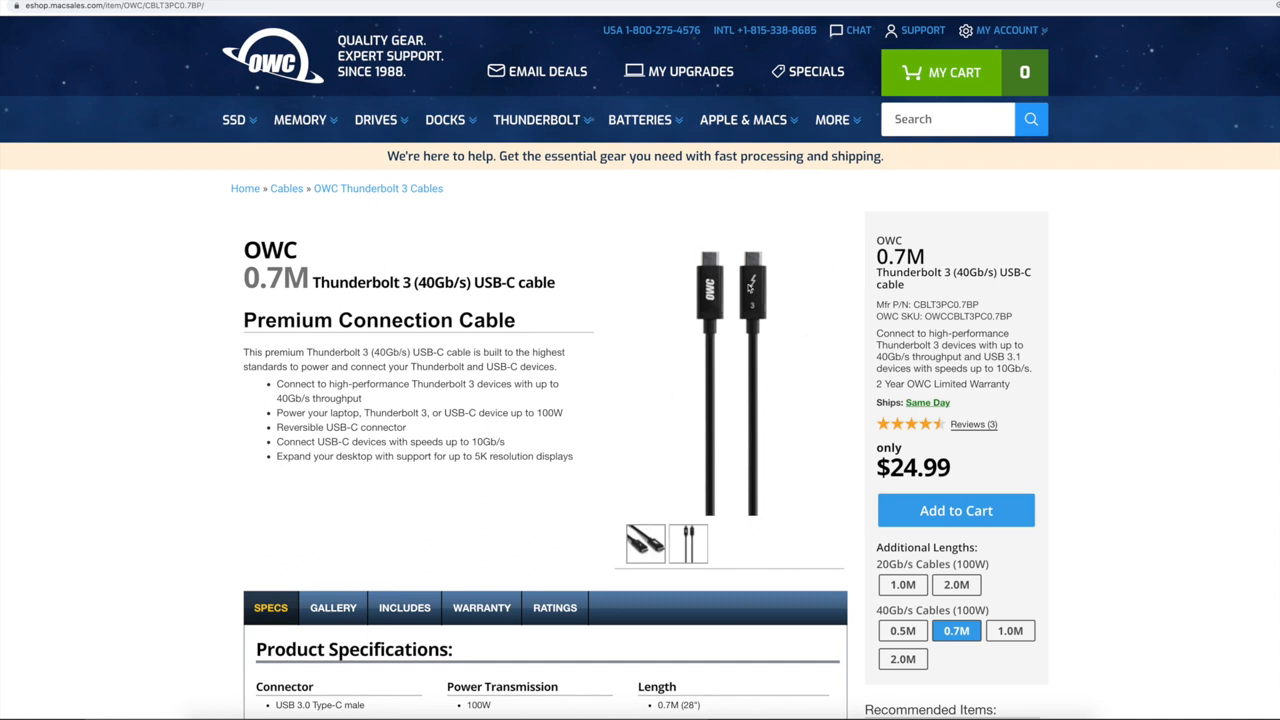
{"action": "mouse_move", "coordinate": [756, 290]}
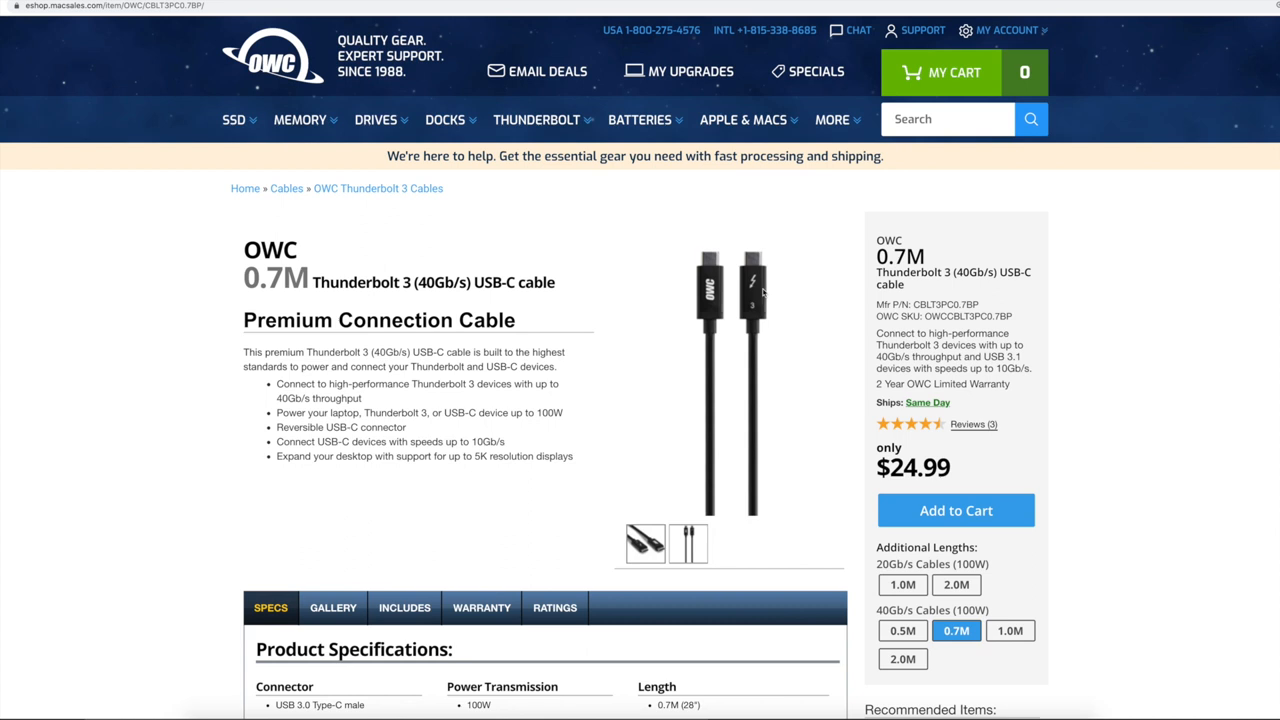
{"action": "mouse_move", "coordinate": [758, 364]}
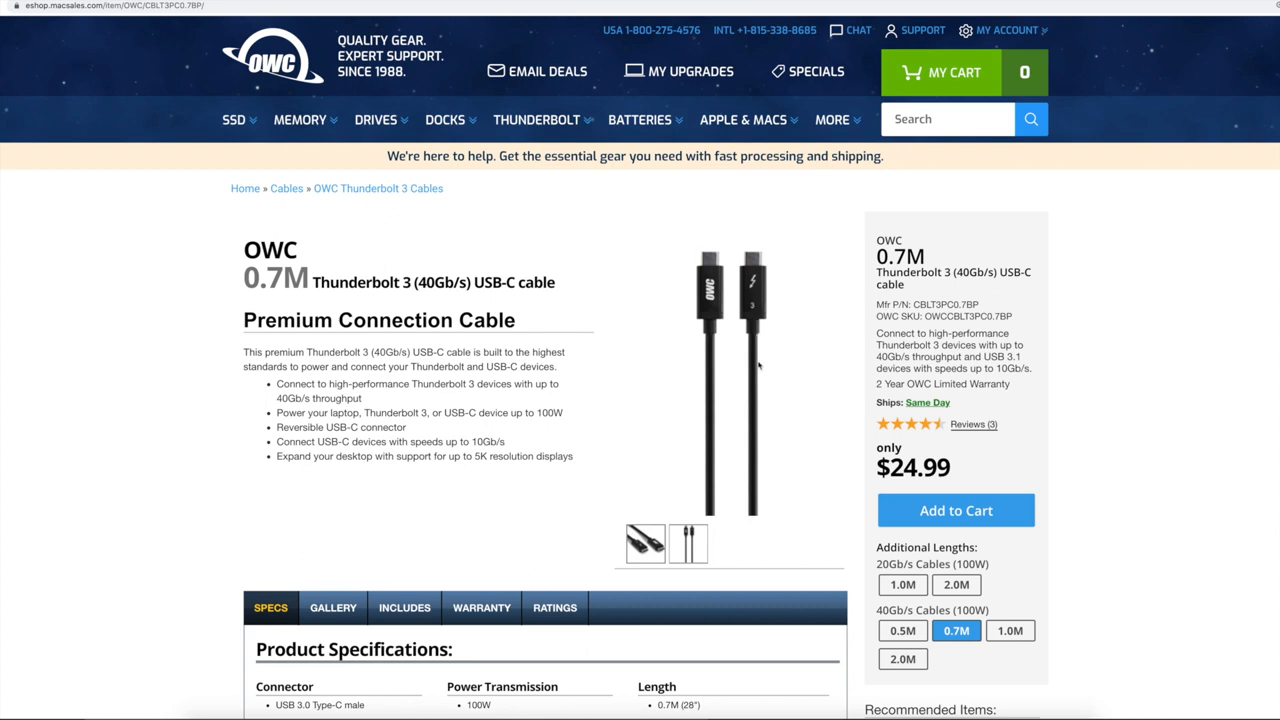
{"action": "mouse_move", "coordinate": [622, 342]}
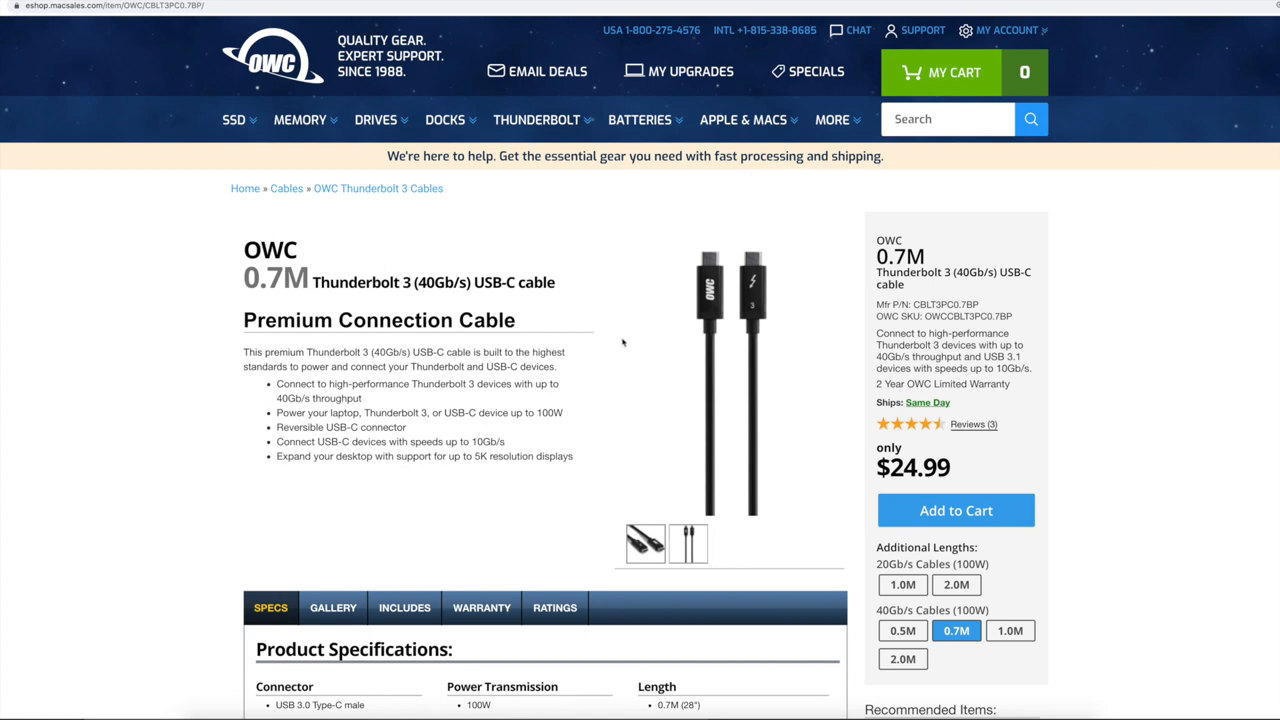